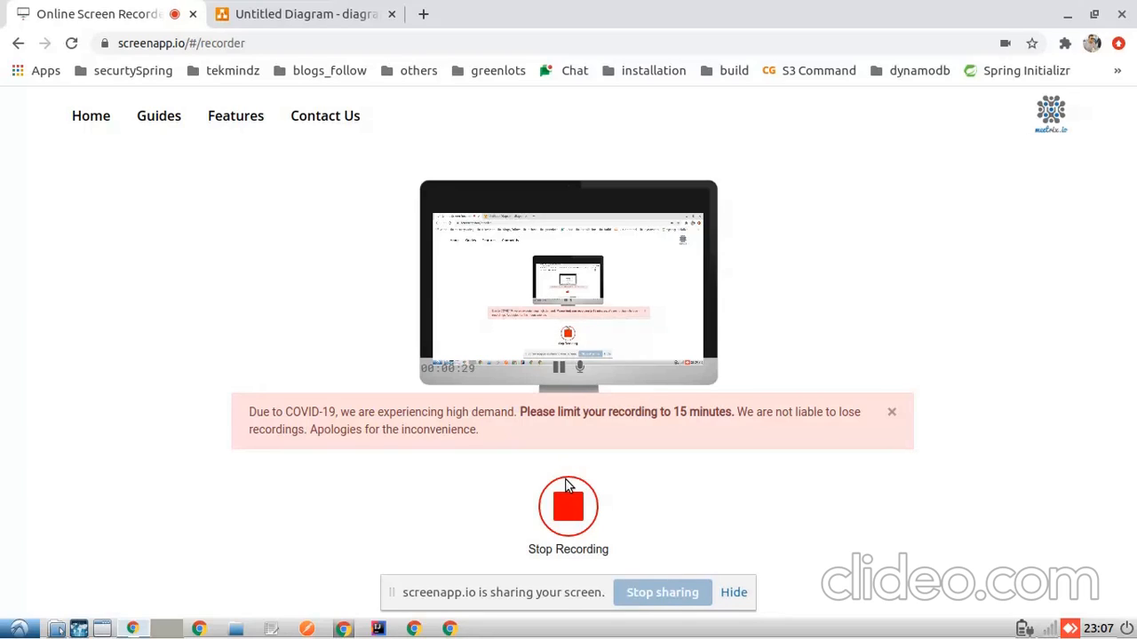
pyautogui.moveTo(247, 320)
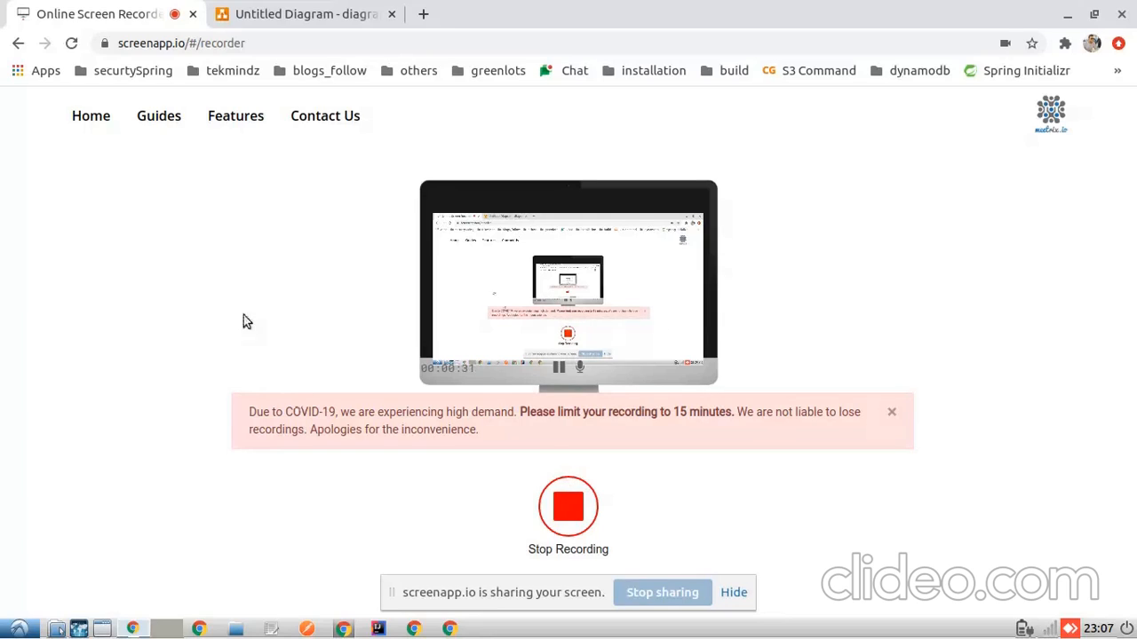
# - Switch to the 'Untitled Diagram - diagrams.net' tab showing the Spring Boot–DynamoDB sketch
pyautogui.click(305, 13)
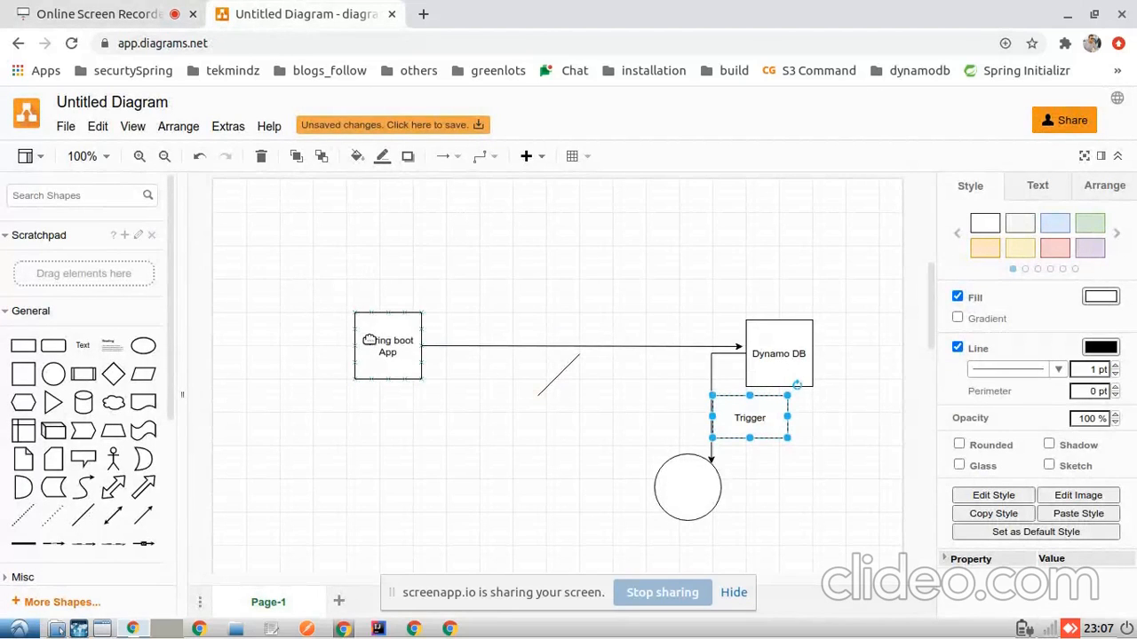
pyautogui.click(387, 346)
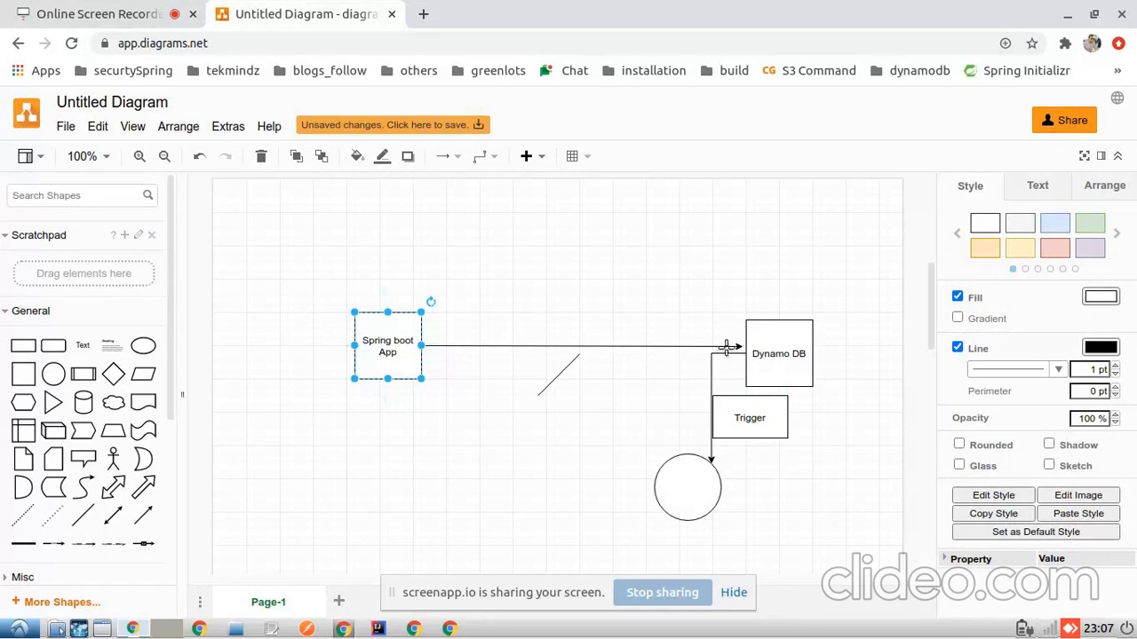
pyautogui.click(778, 353)
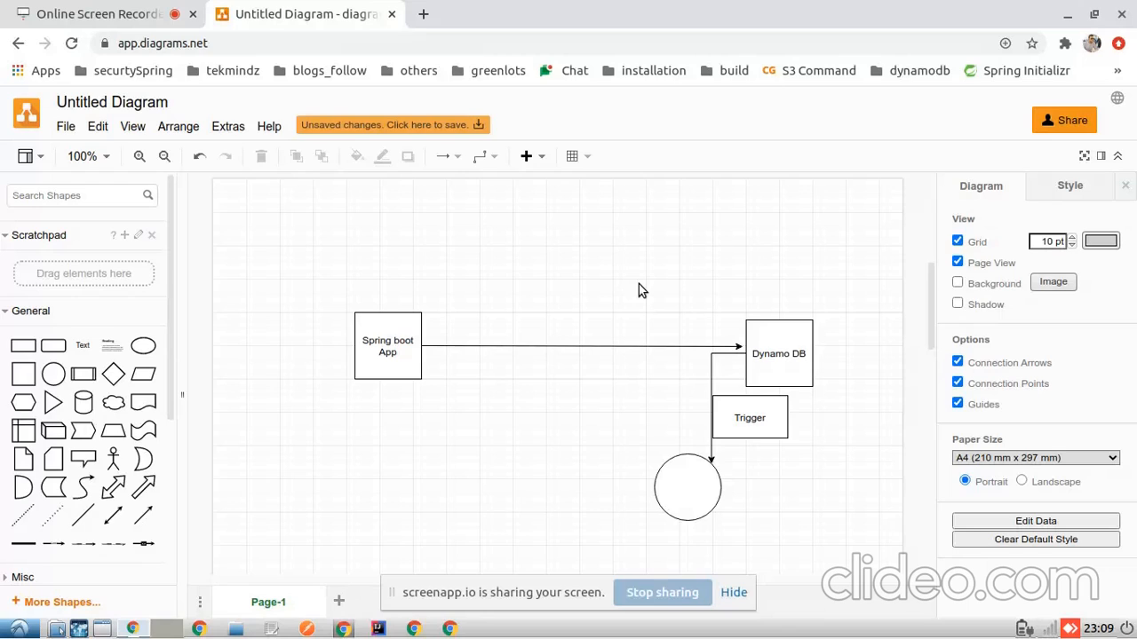
pyautogui.moveTo(739, 395)
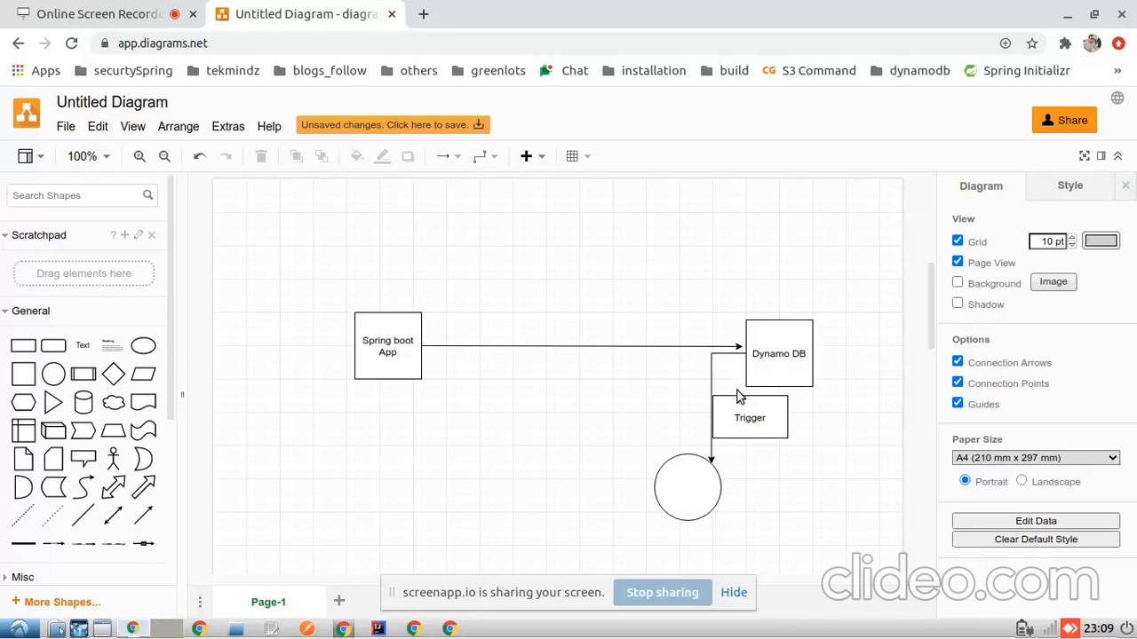
pyautogui.click(750, 418)
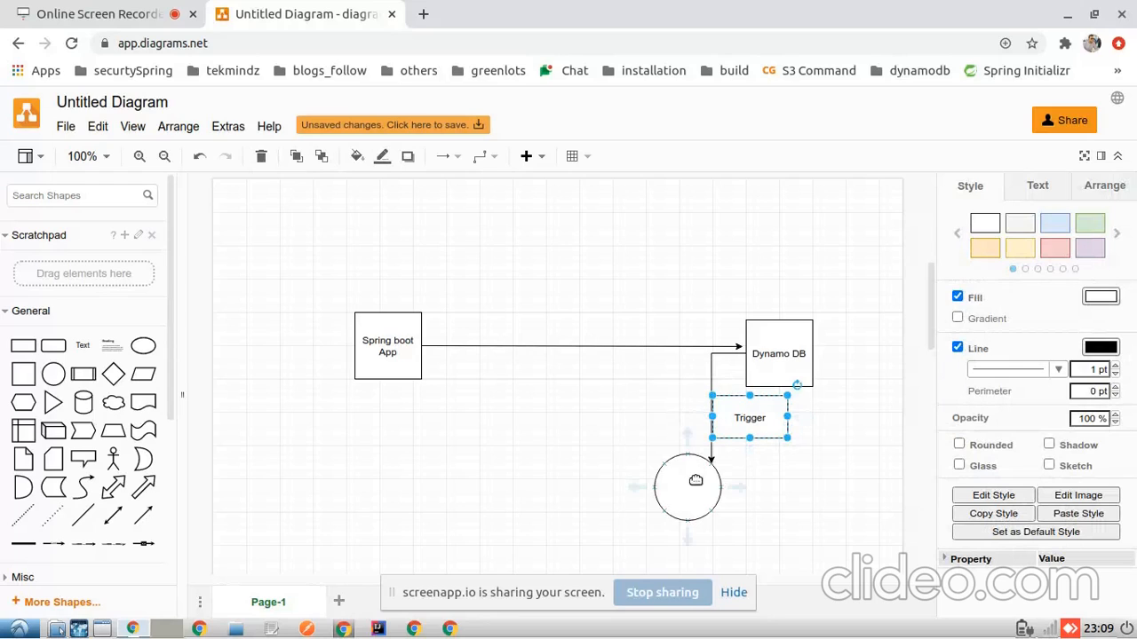
pyautogui.click(687, 487)
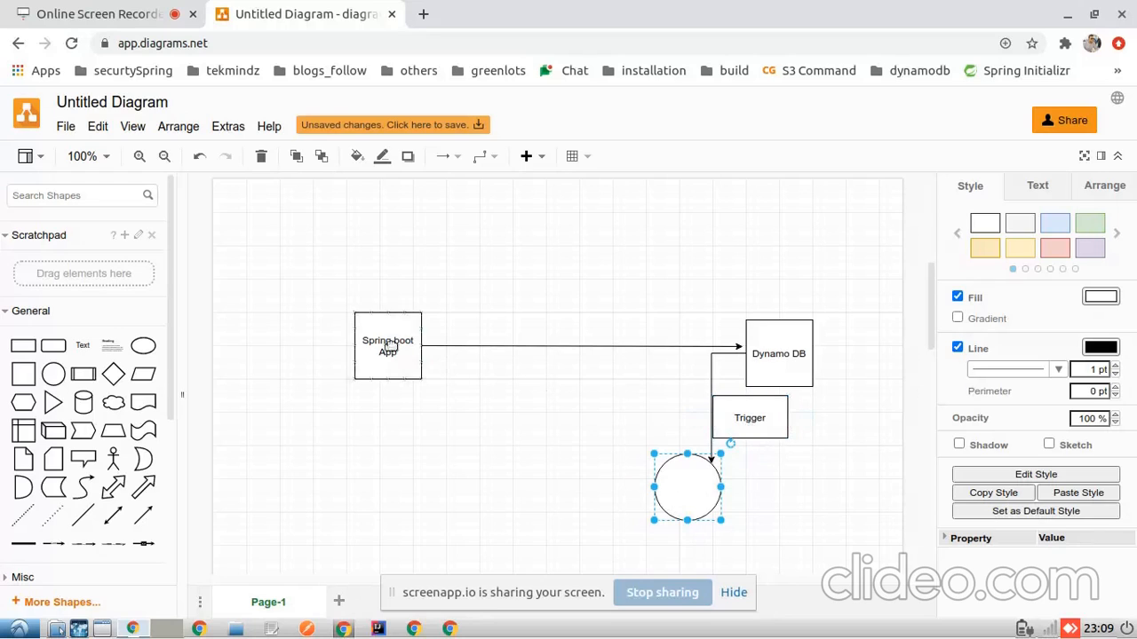
pyautogui.click(387, 345)
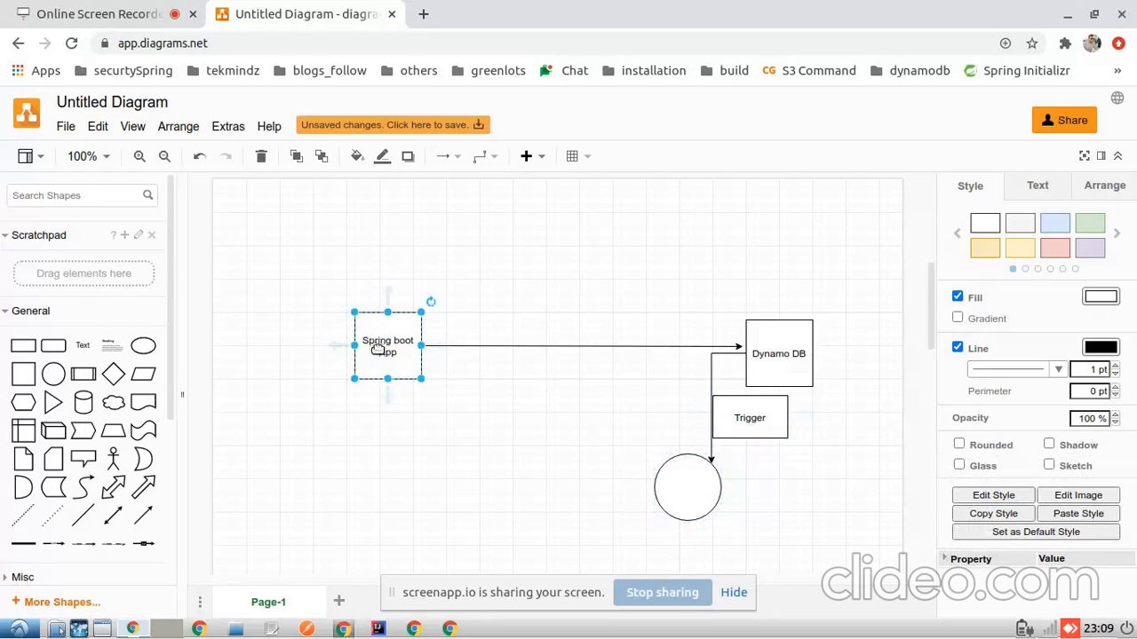
pyautogui.moveTo(779, 356)
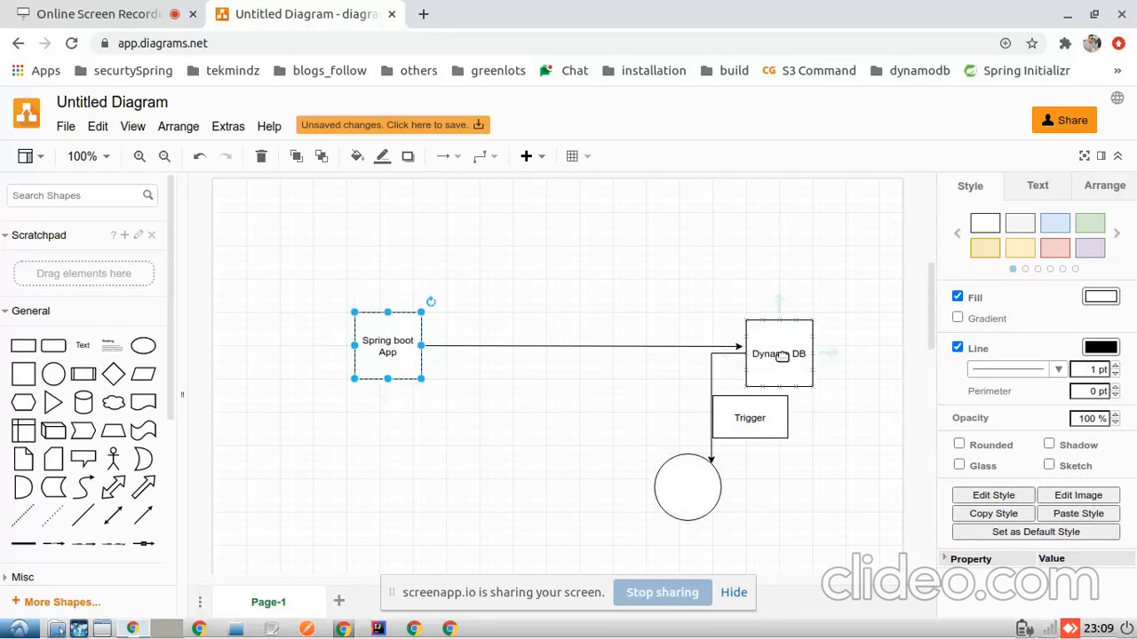
pyautogui.click(779, 354)
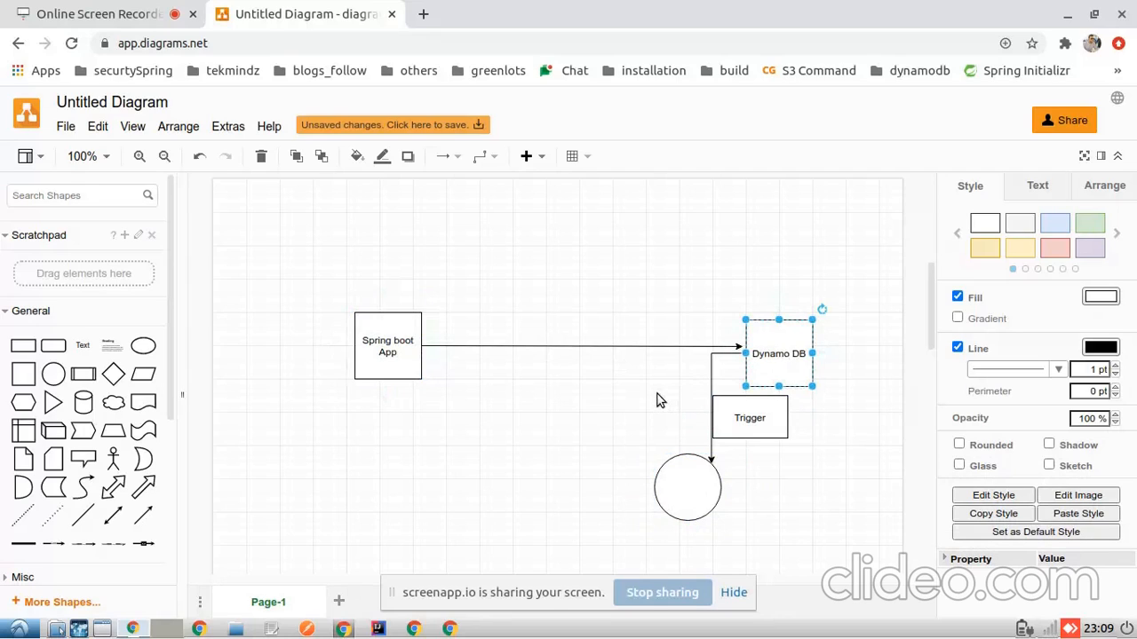
pyautogui.moveTo(622, 318)
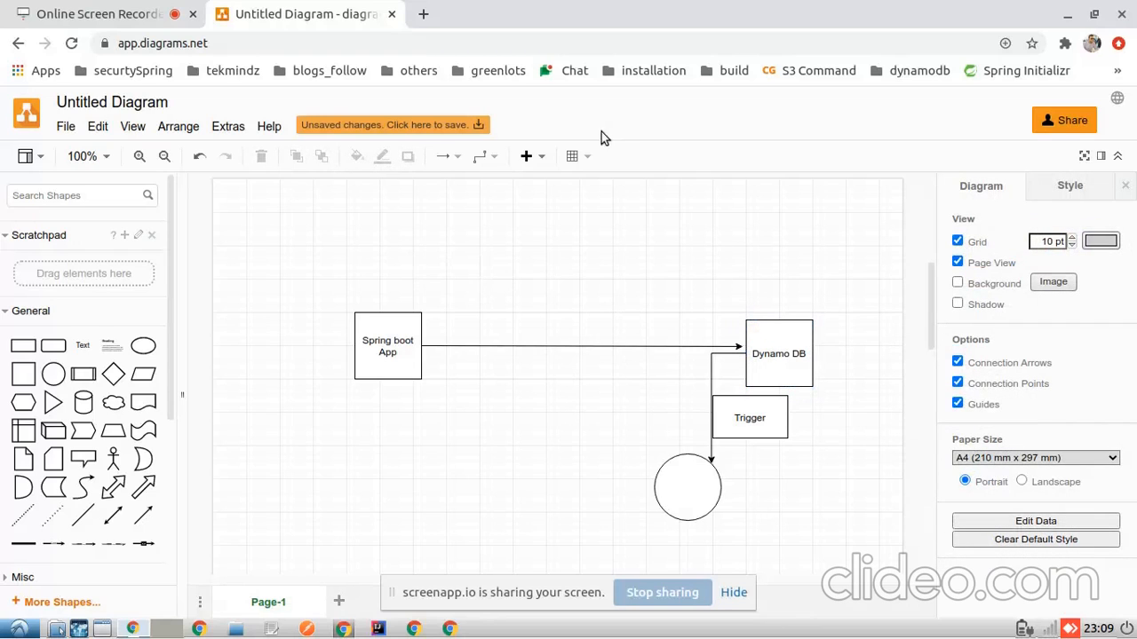
pyautogui.click(900, 13)
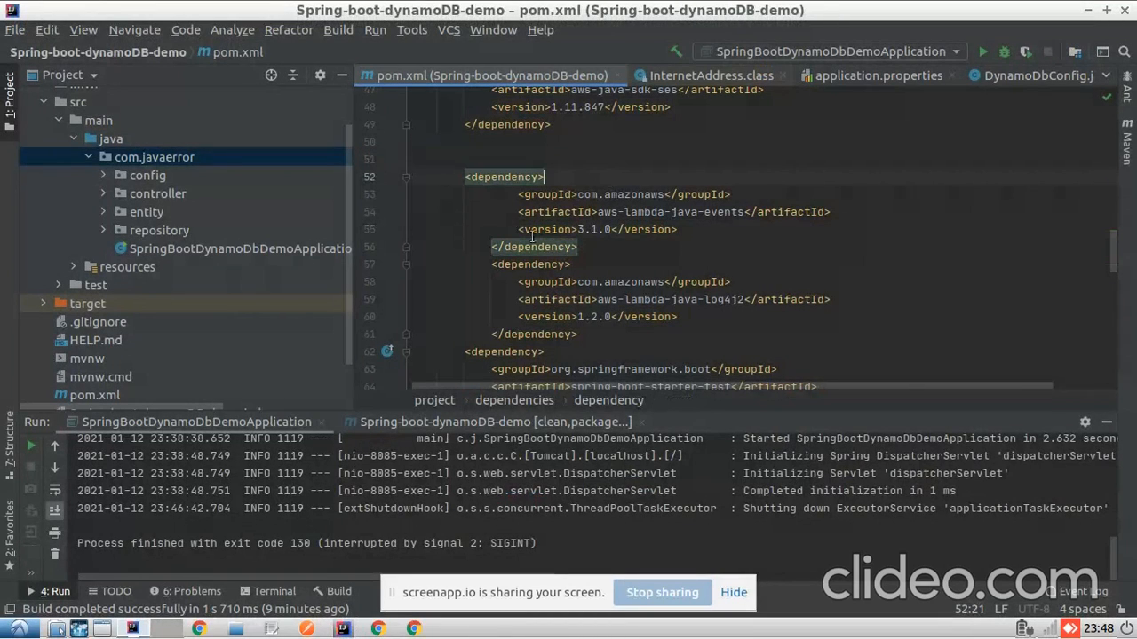
# - Highlight the aws-lambda-java-events dependency and create a lambda package under com.javaerror
pyautogui.moveTo(544, 177); pyautogui.dragTo(486, 193)
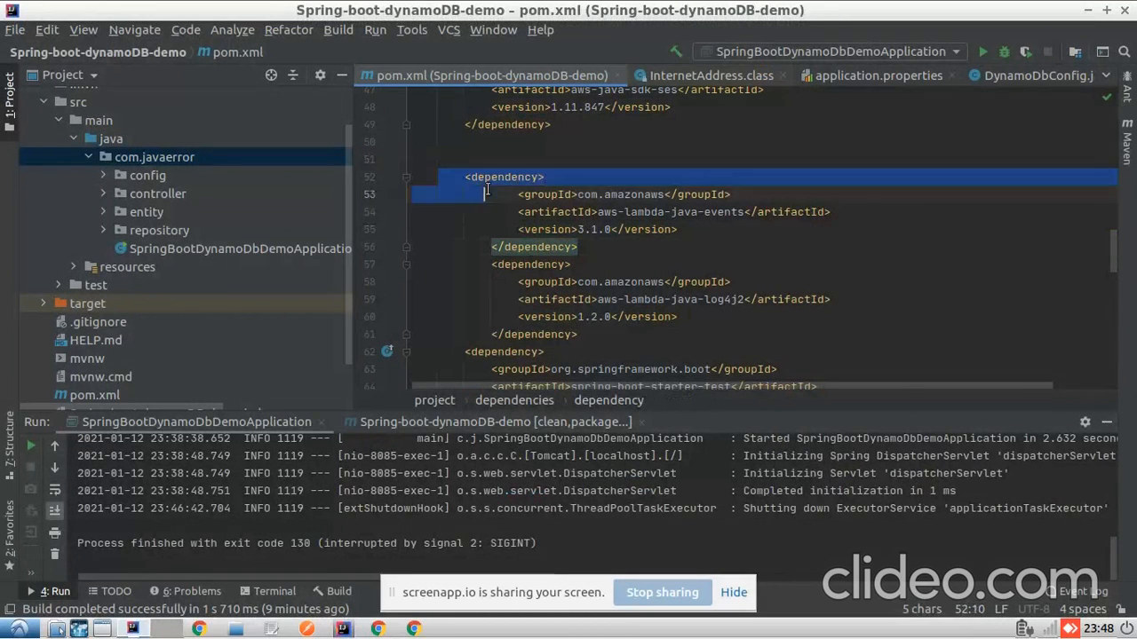
pyautogui.moveTo(486, 193); pyautogui.dragTo(582, 249)
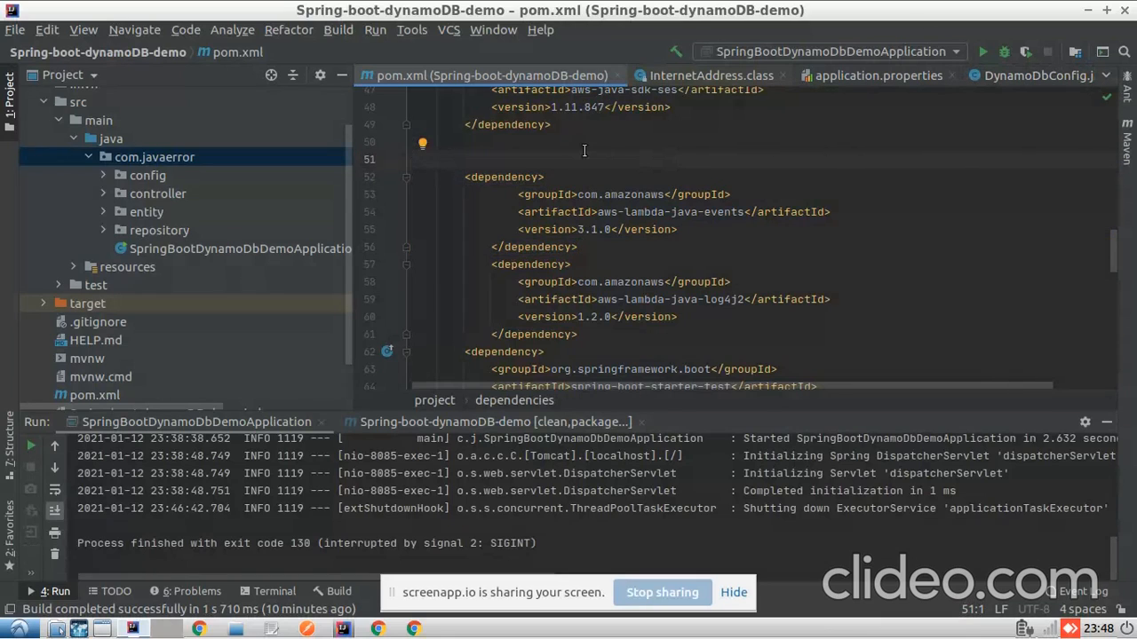
pyautogui.click(153, 157)
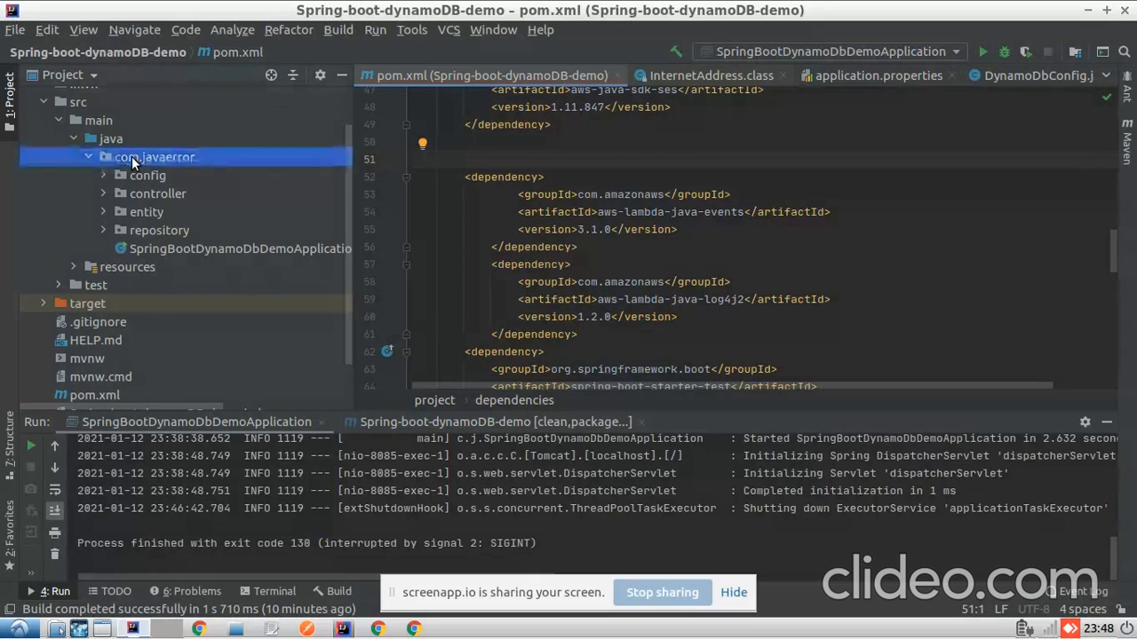
pyautogui.rightClick(154, 157)
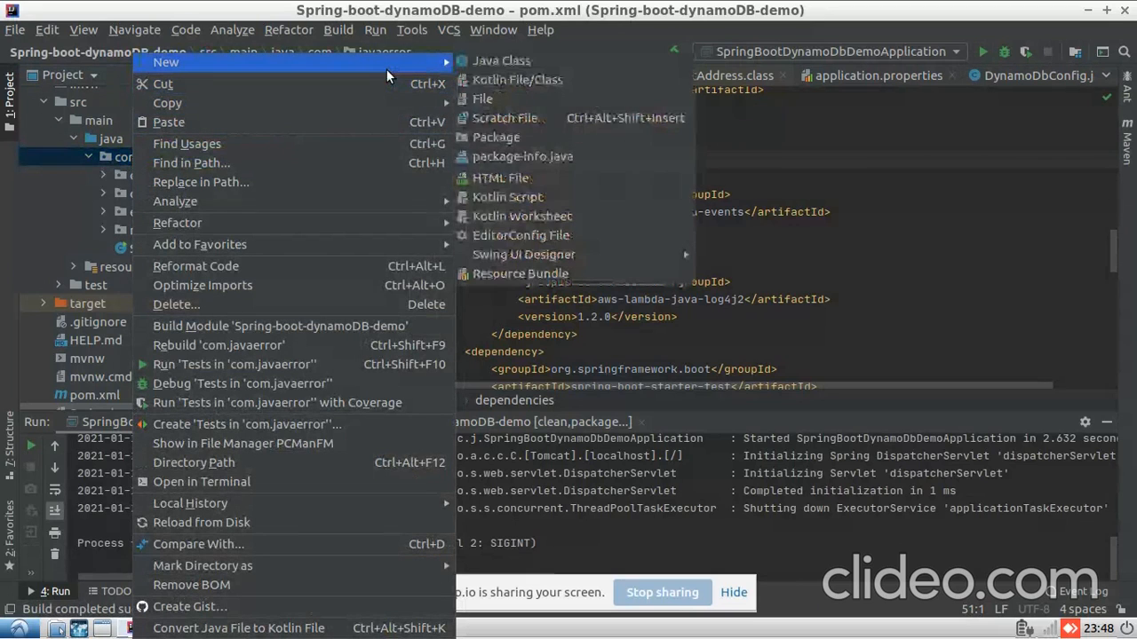
pyautogui.click(496, 137)
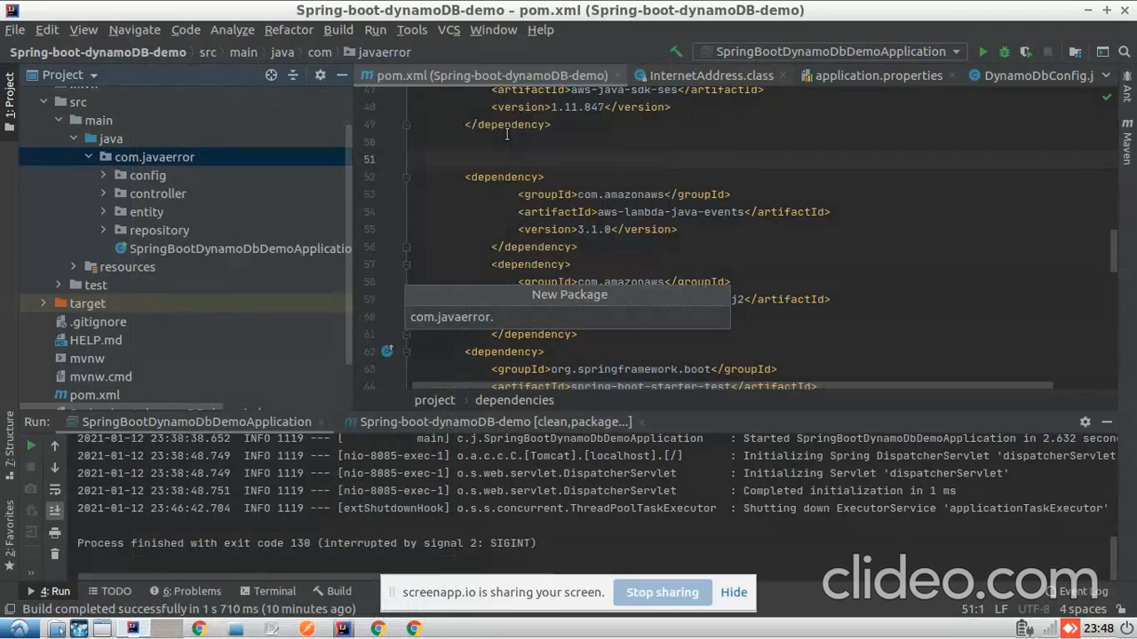
pyautogui.write('lambda')
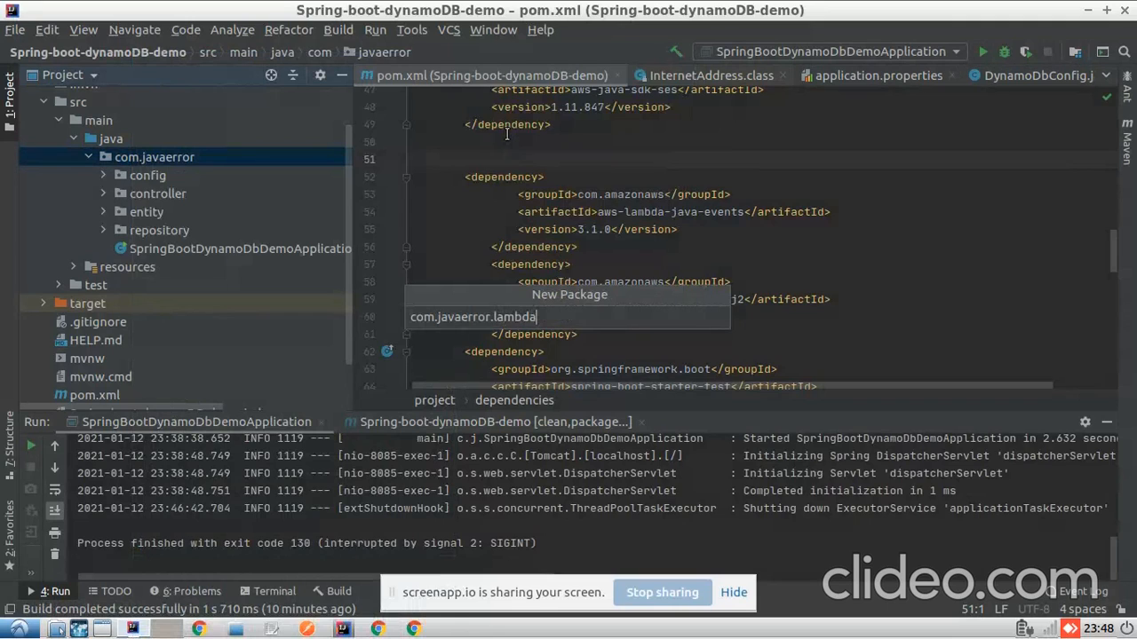
pyautogui.press('Enter')
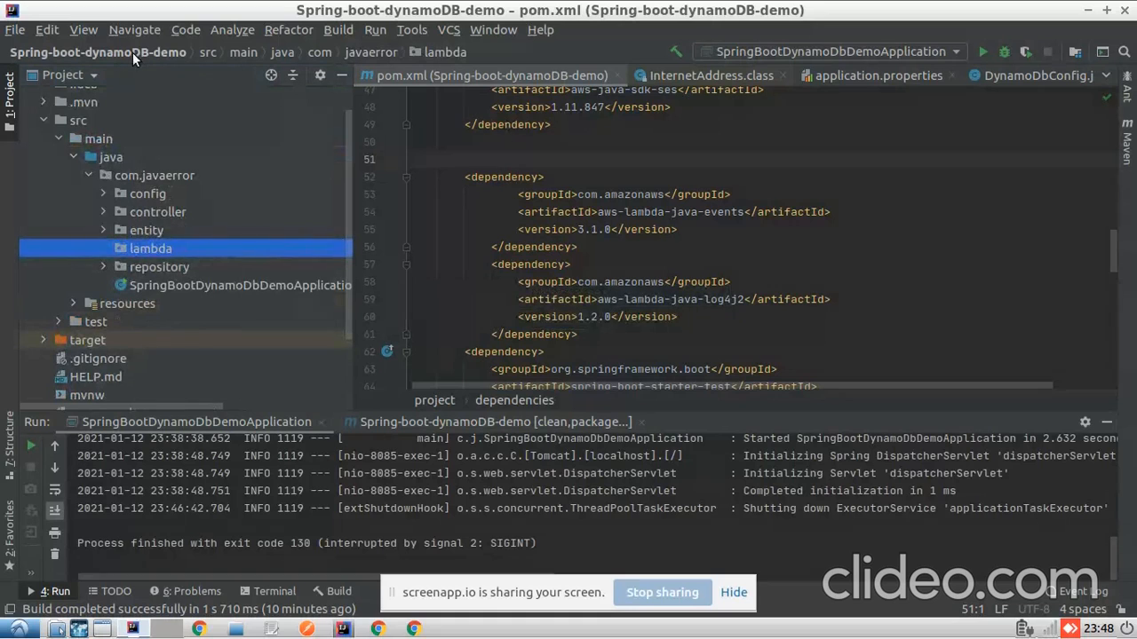
# - Create a new Java class named LambdaTest in the lambda package
pyautogui.rightClick(150, 248)
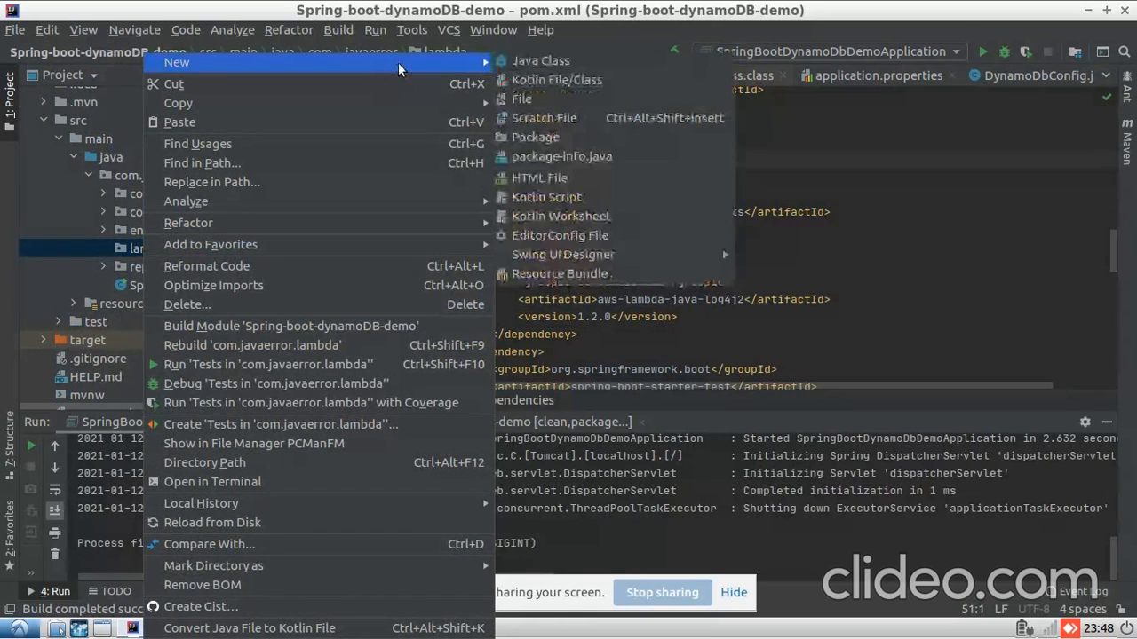
pyautogui.click(540, 61)
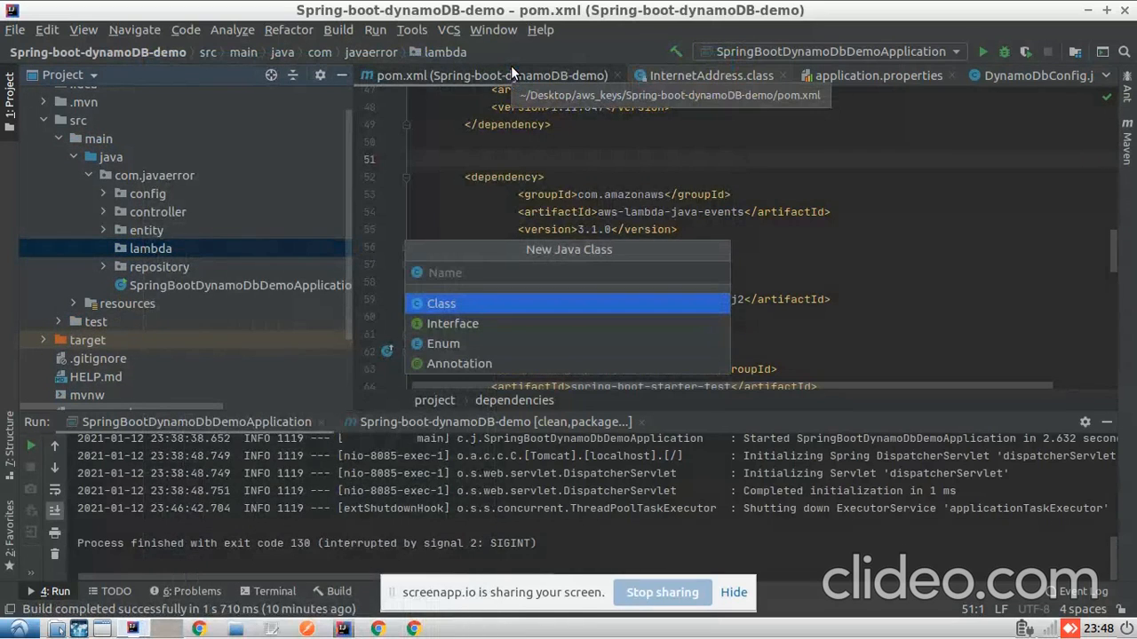
pyautogui.write('Lamb')
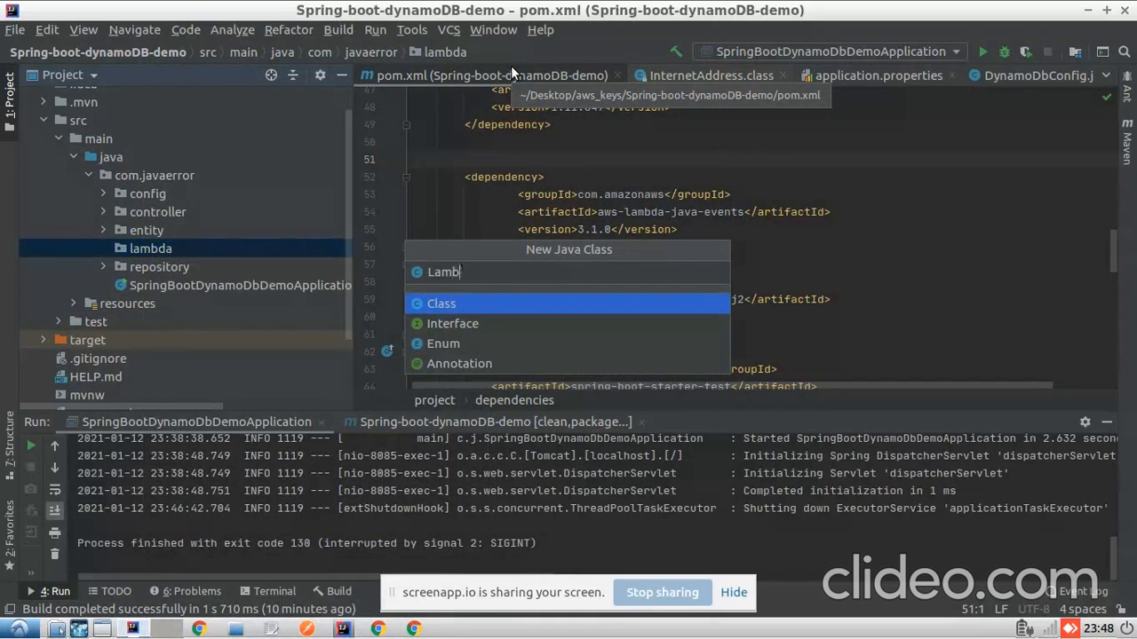
pyautogui.write('daTest')
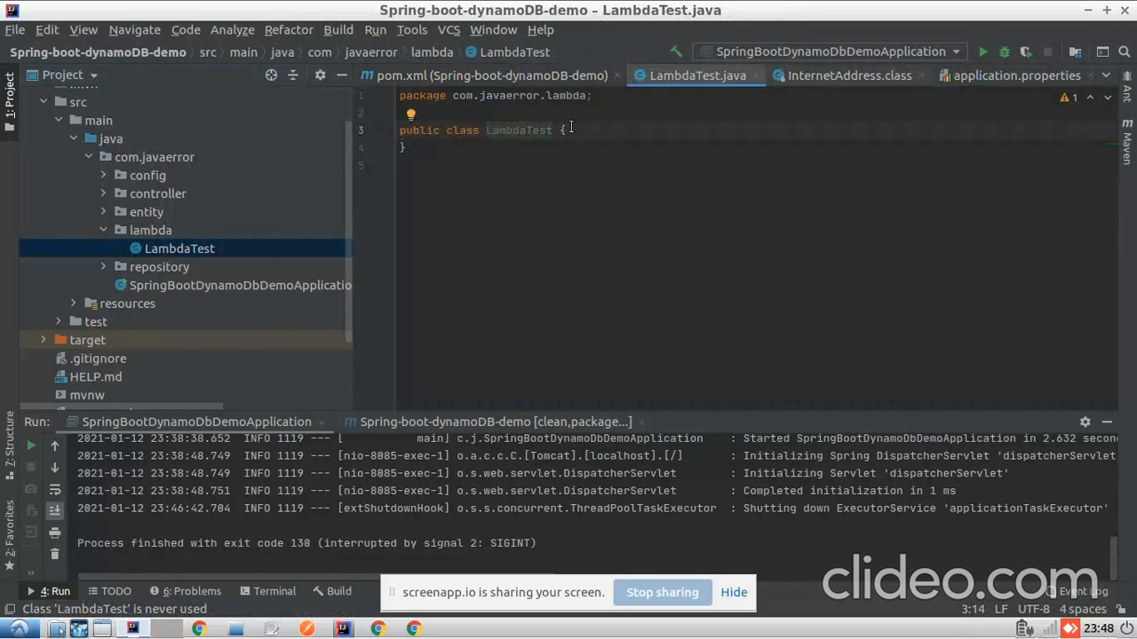
# - Write a public String handleRequest method taking Person and a Lambda runtime Context parameter
pyautogui.press('Enter')
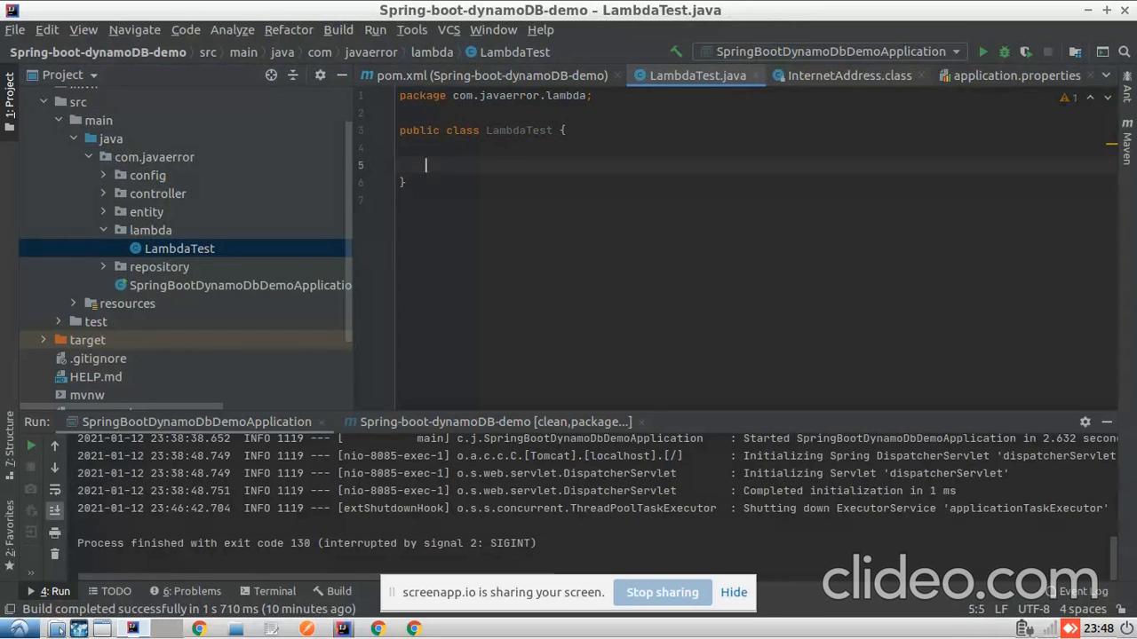
pyautogui.write('public')
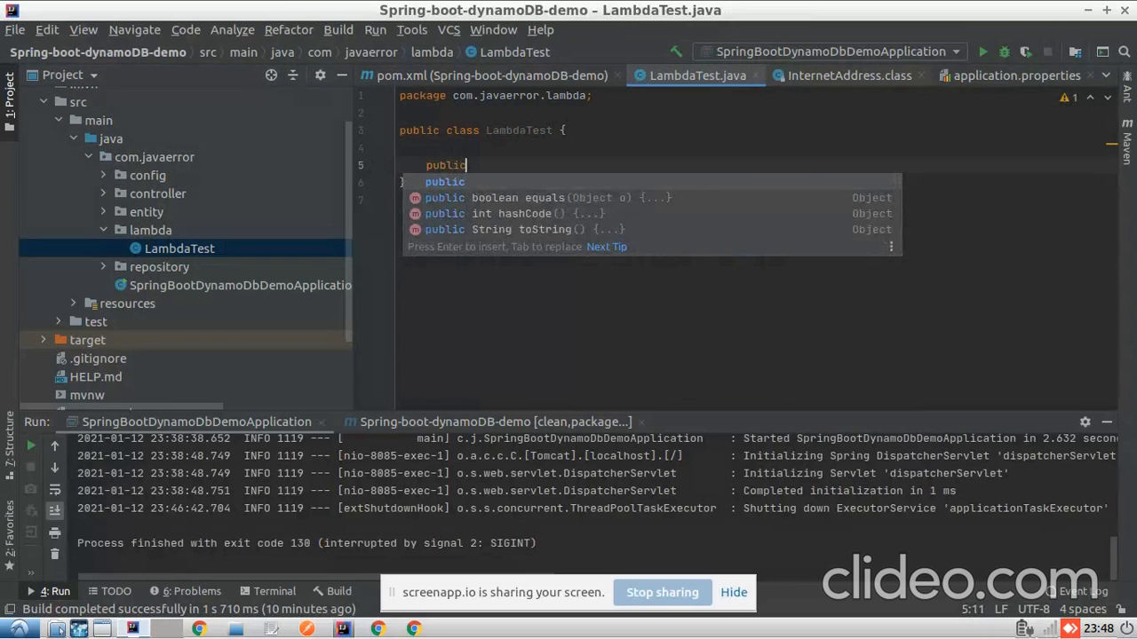
pyautogui.write('String')
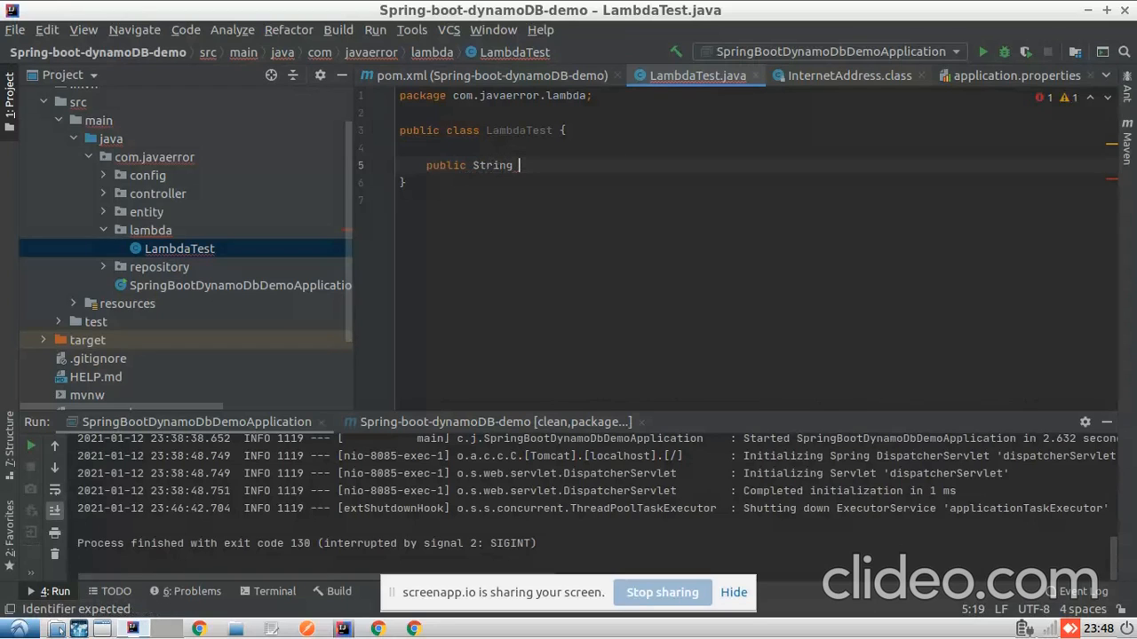
pyautogui.write('hanaleRequest(')
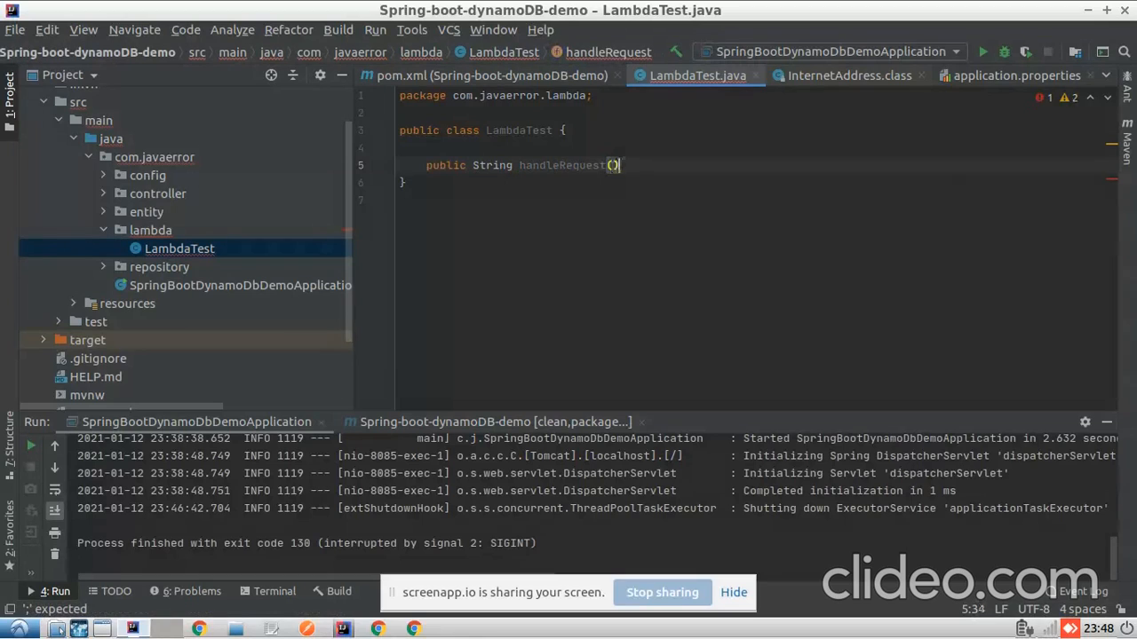
pyautogui.write('{')
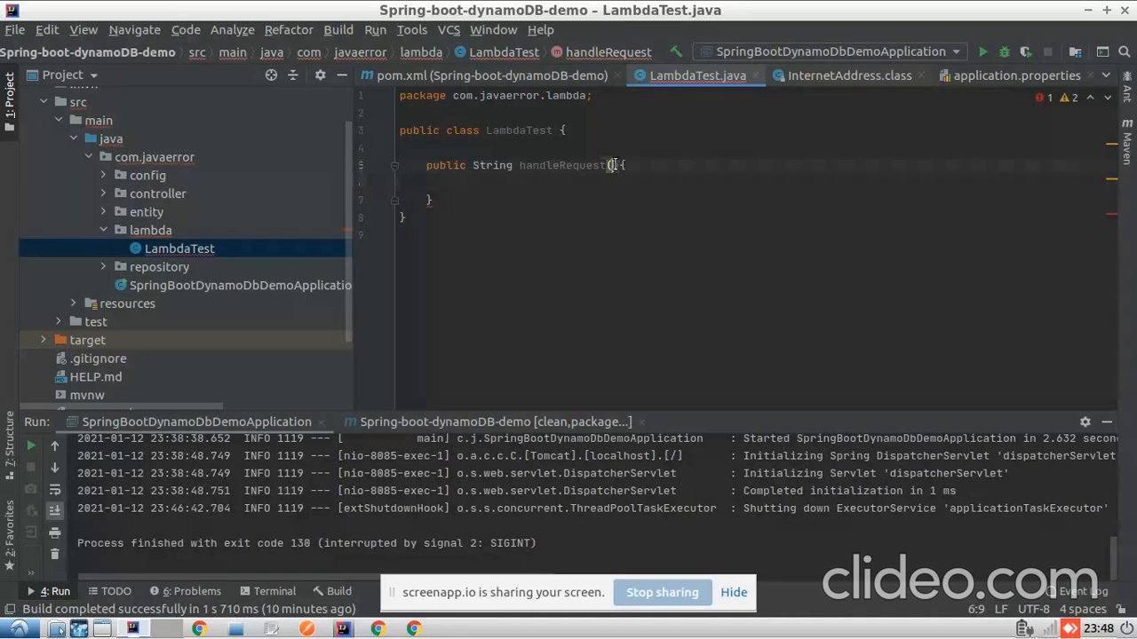
pyautogui.write('Person person')
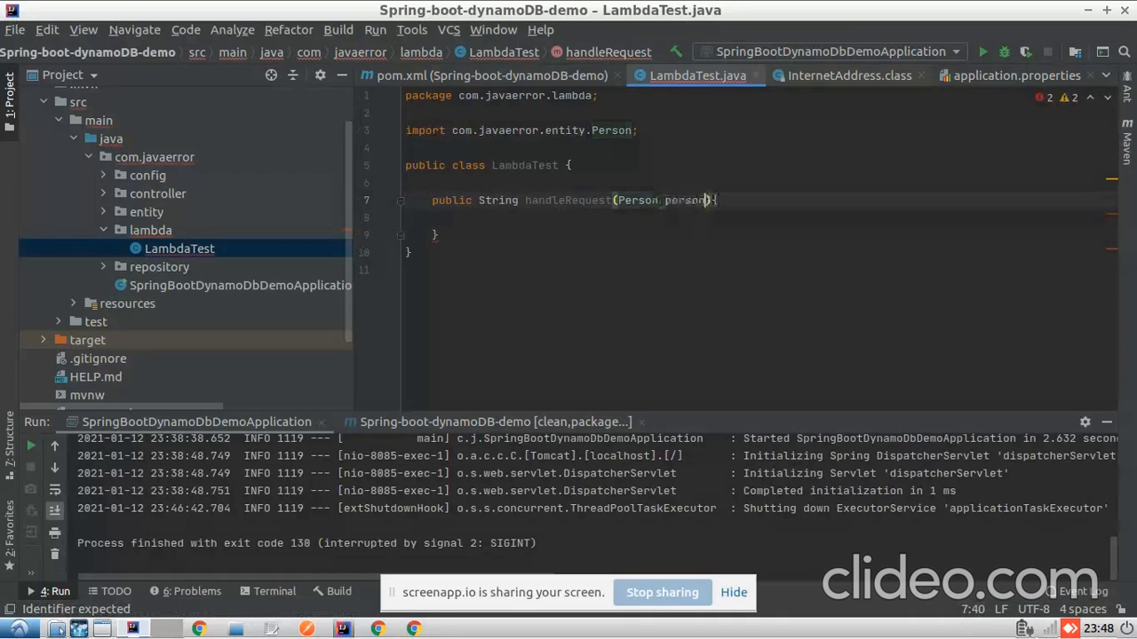
pyautogui.write(',')
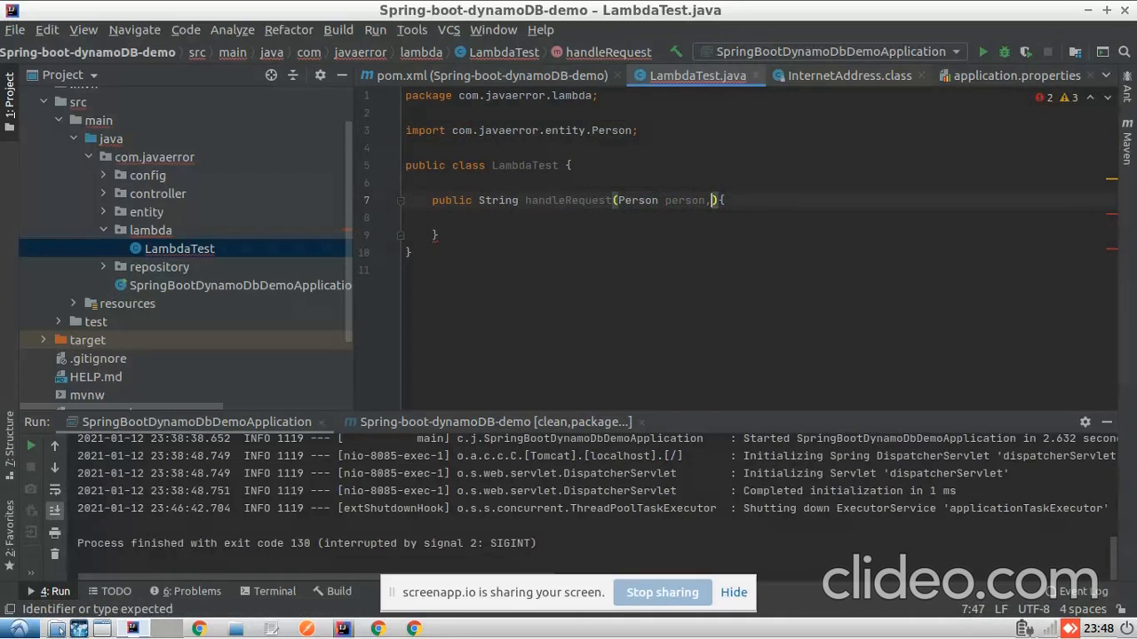
pyautogui.write('Context')
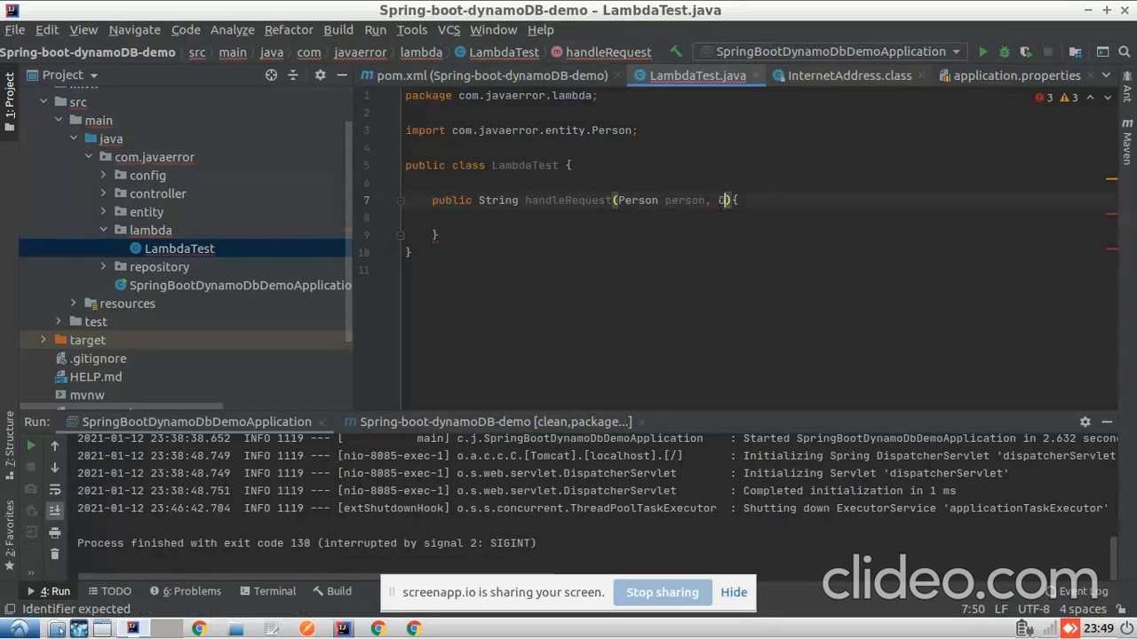
pyautogui.write('ontext')
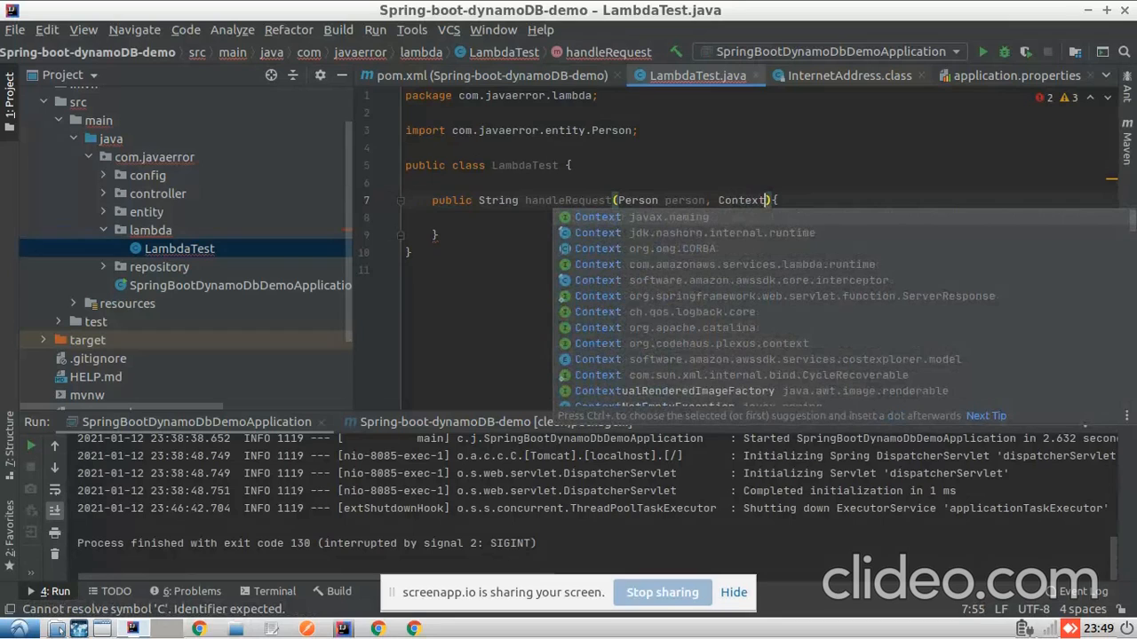
pyautogui.press('Down')
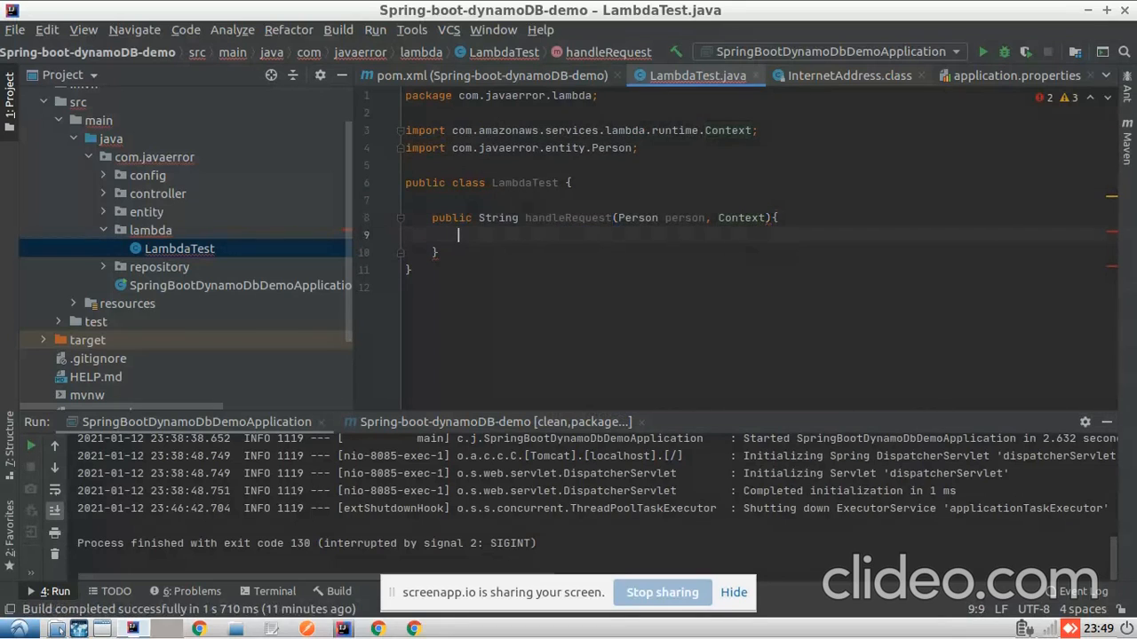
# - Add the context.getLogger() logging call and start a return string 'Record is updat'
pyautogui.write('con')
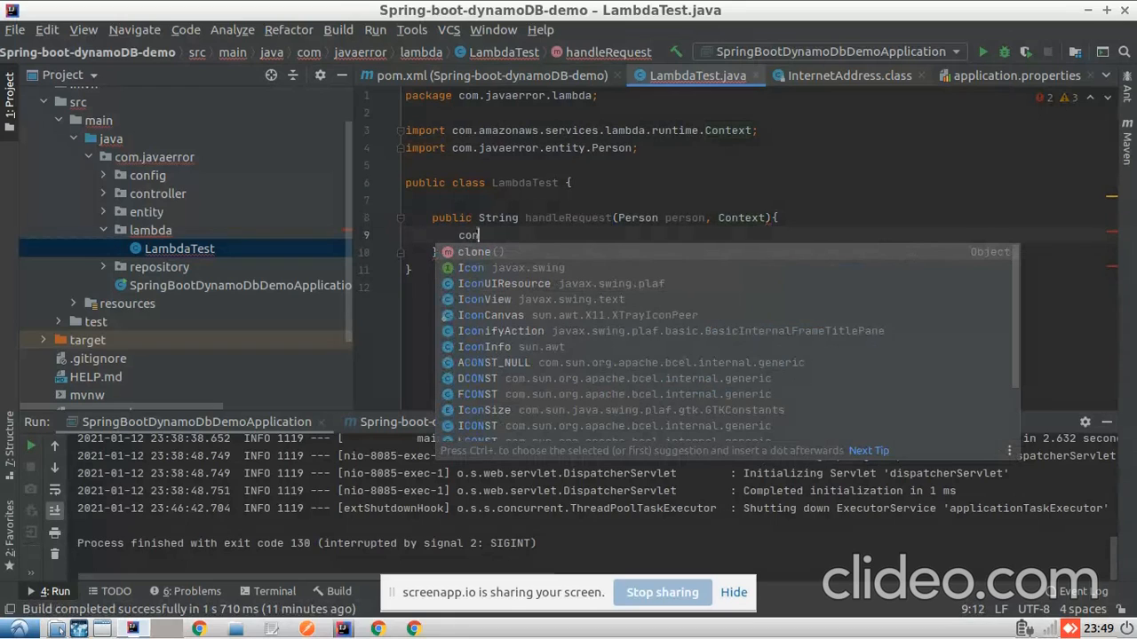
pyautogui.moveTo(798, 182)
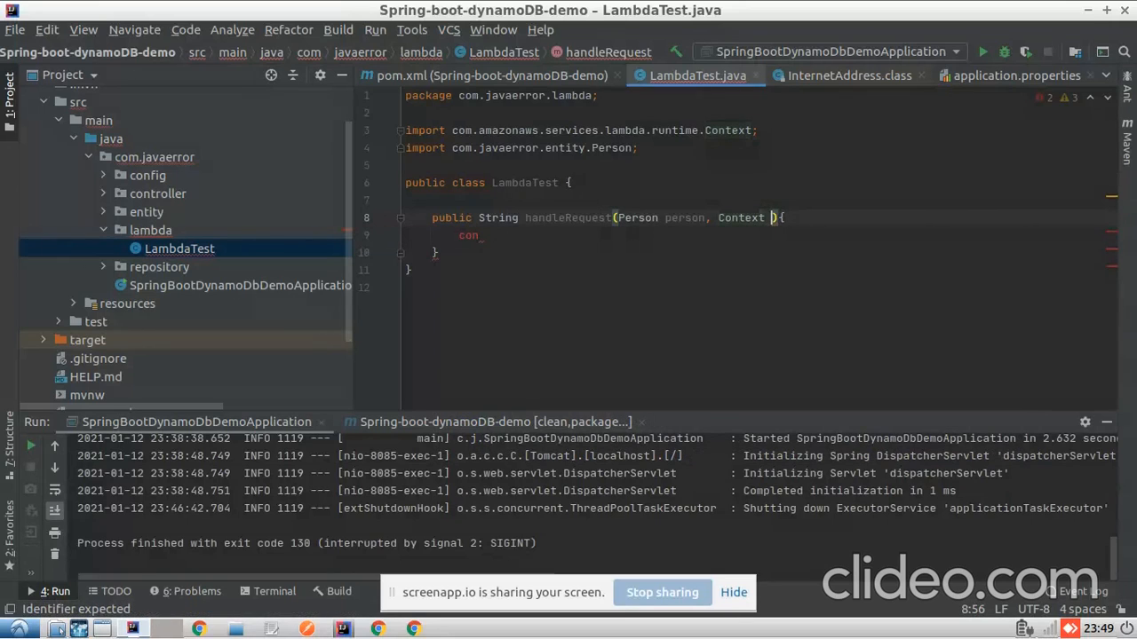
pyautogui.write('context')
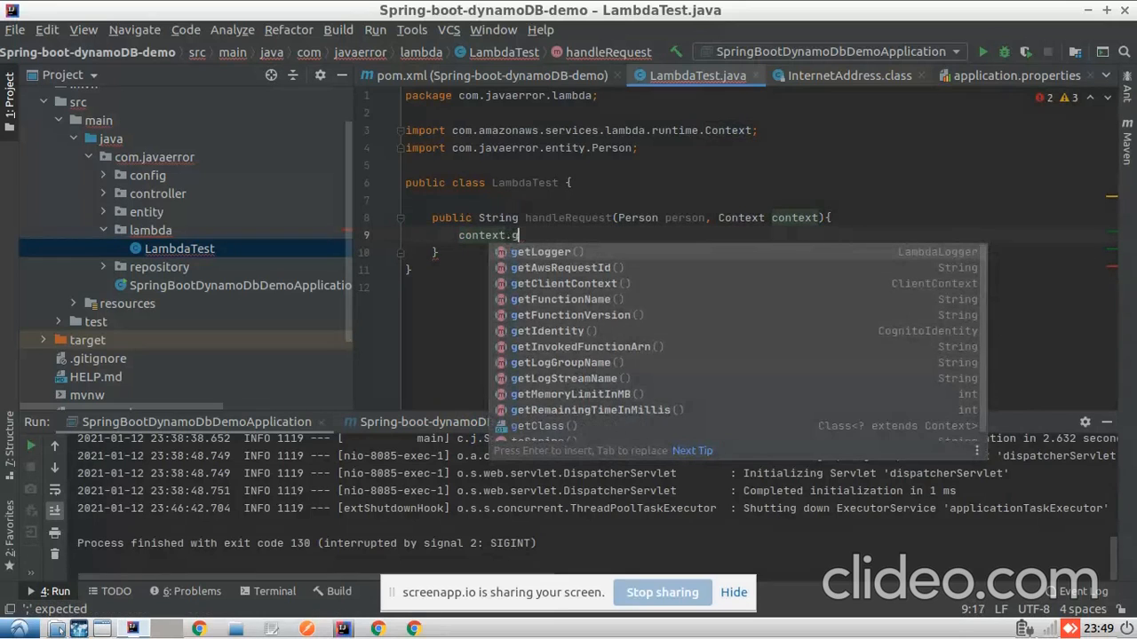
pyautogui.write('etLogger().log("Lambda is invoked");')
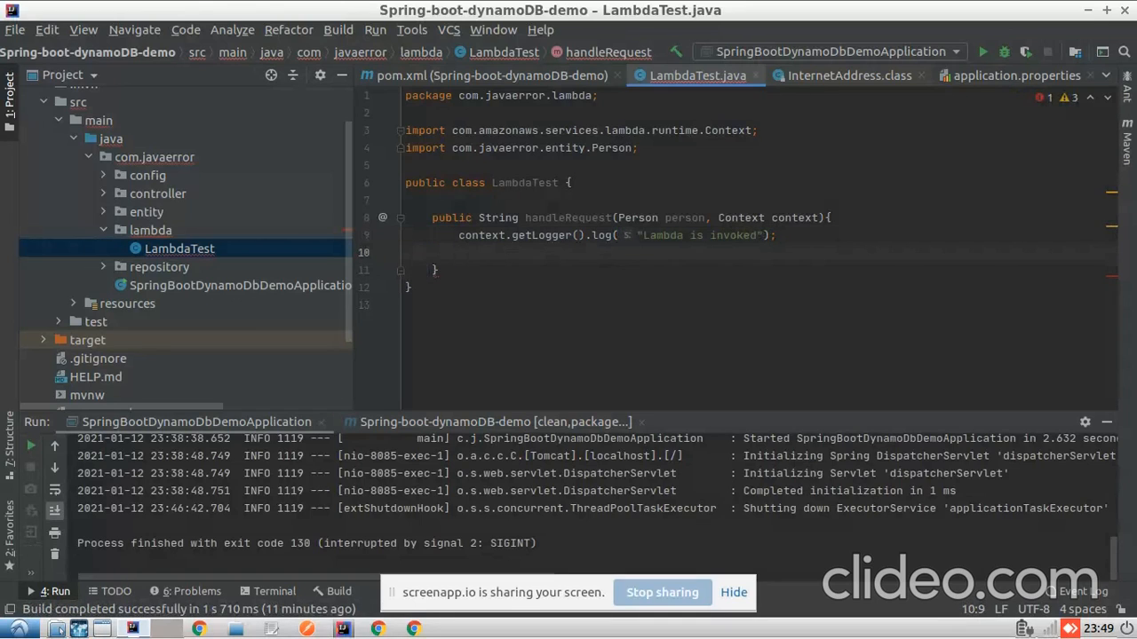
pyautogui.write('return;')
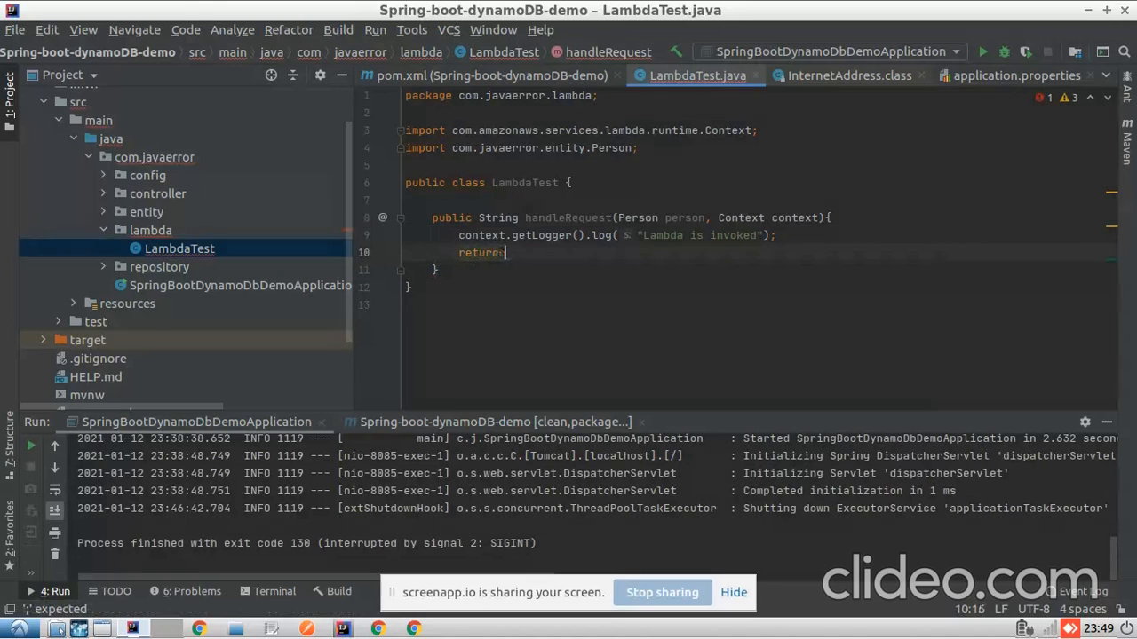
pyautogui.write('"')
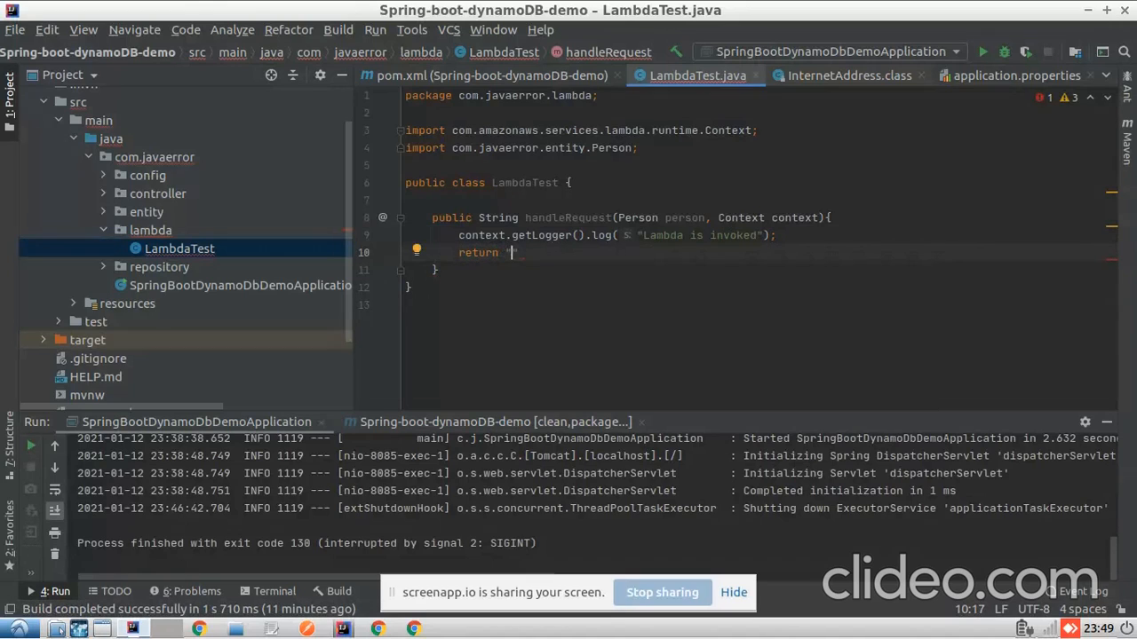
pyautogui.write('Record is updat')
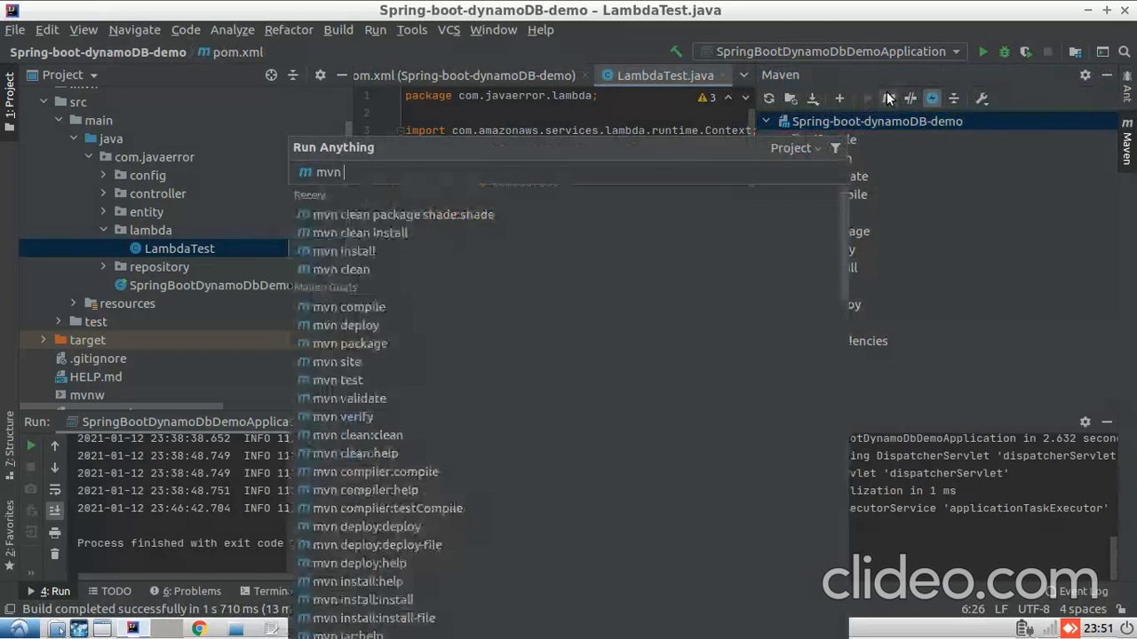
# - Run the Maven build mvn clean package shade:shade for the project
pyautogui.click(402, 214)
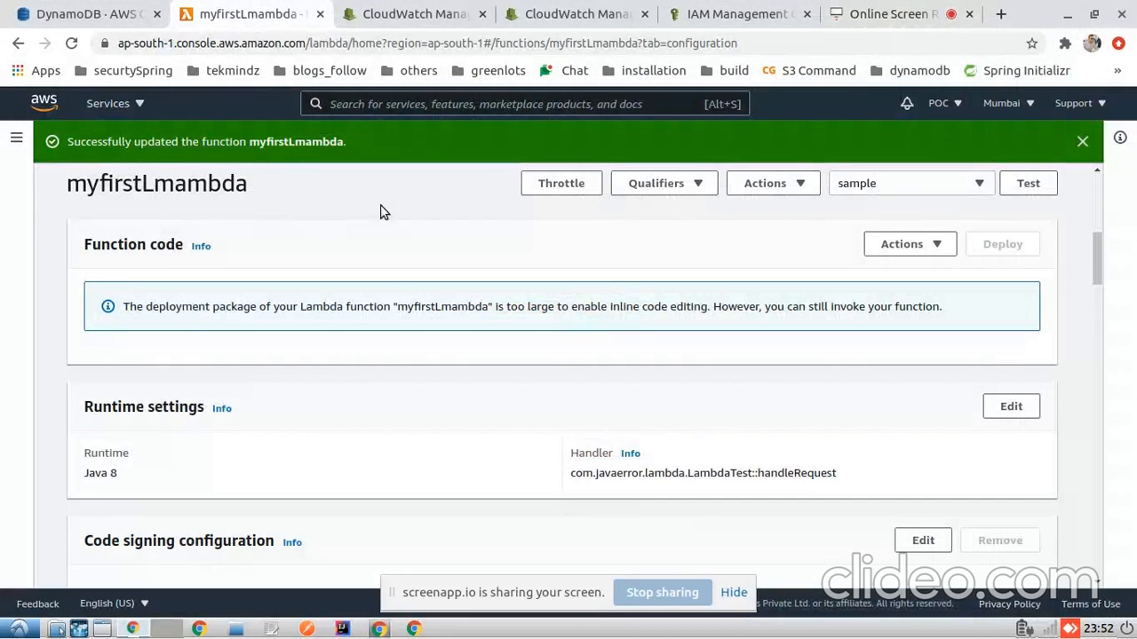
# - Delete myfirstLmambda from the Functions list and open the Create function form
pyautogui.click(16, 138)
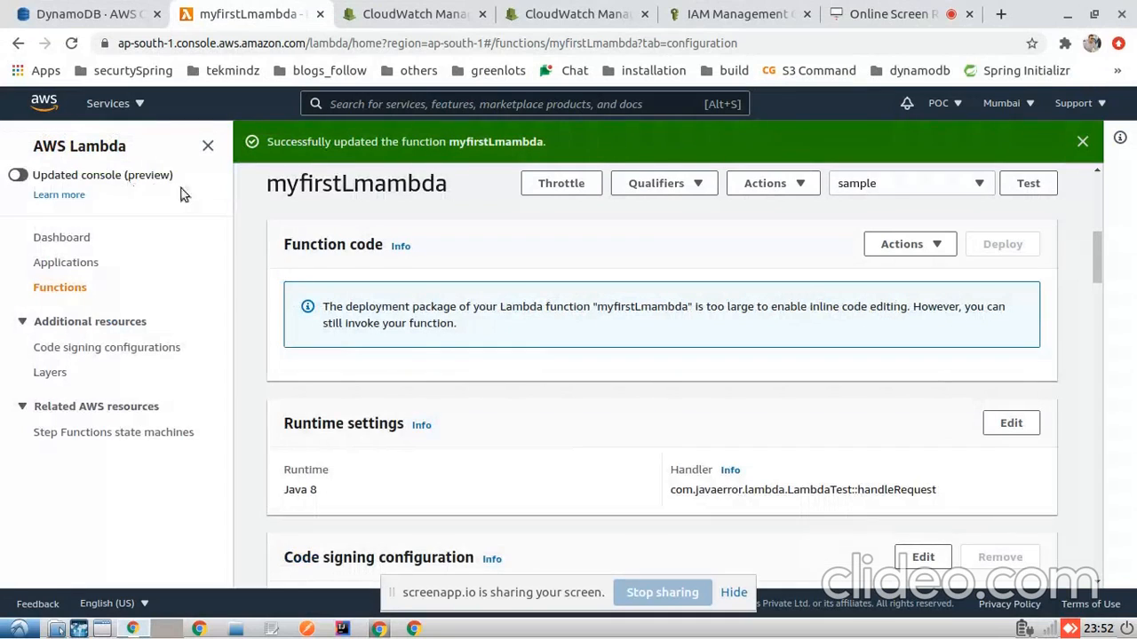
pyautogui.moveTo(61, 237)
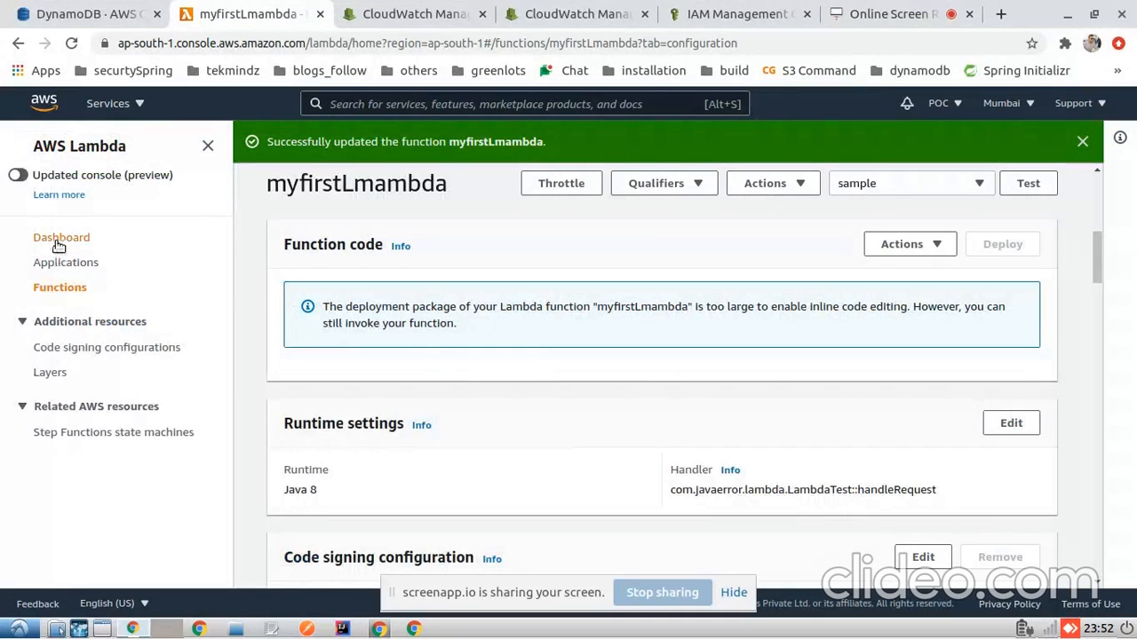
pyautogui.click(61, 237)
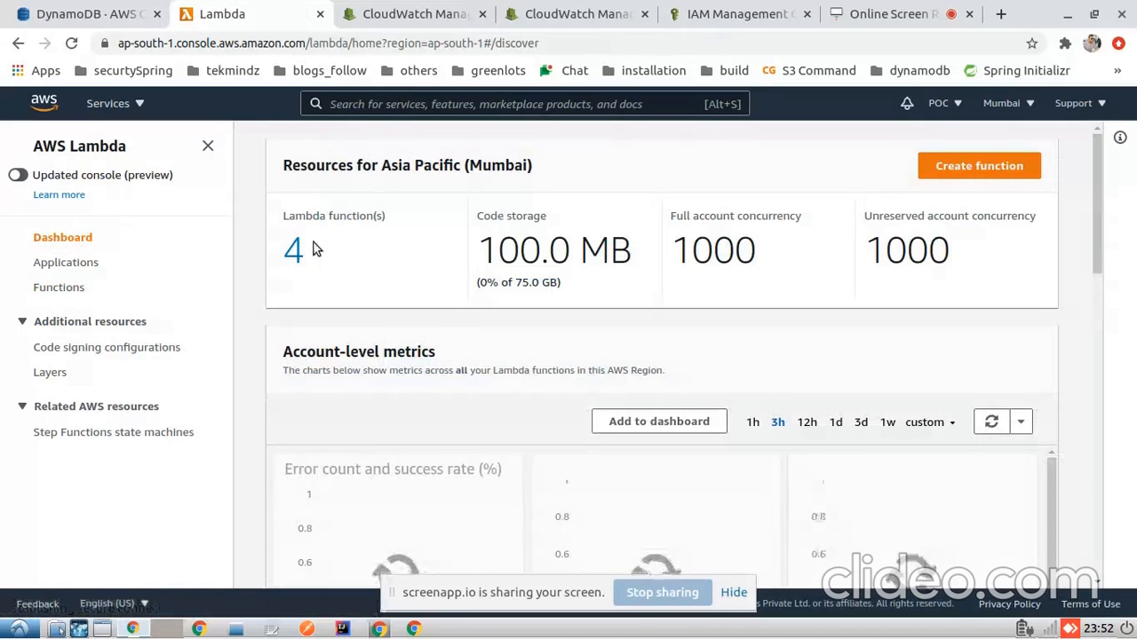
pyautogui.click(58, 287)
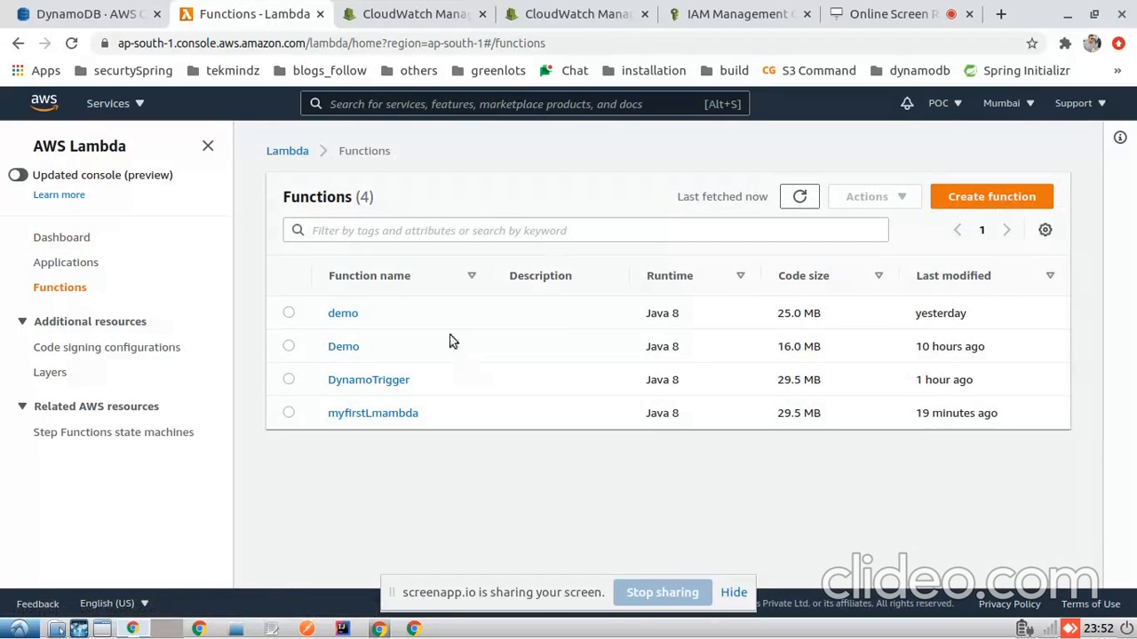
pyautogui.moveTo(295, 416)
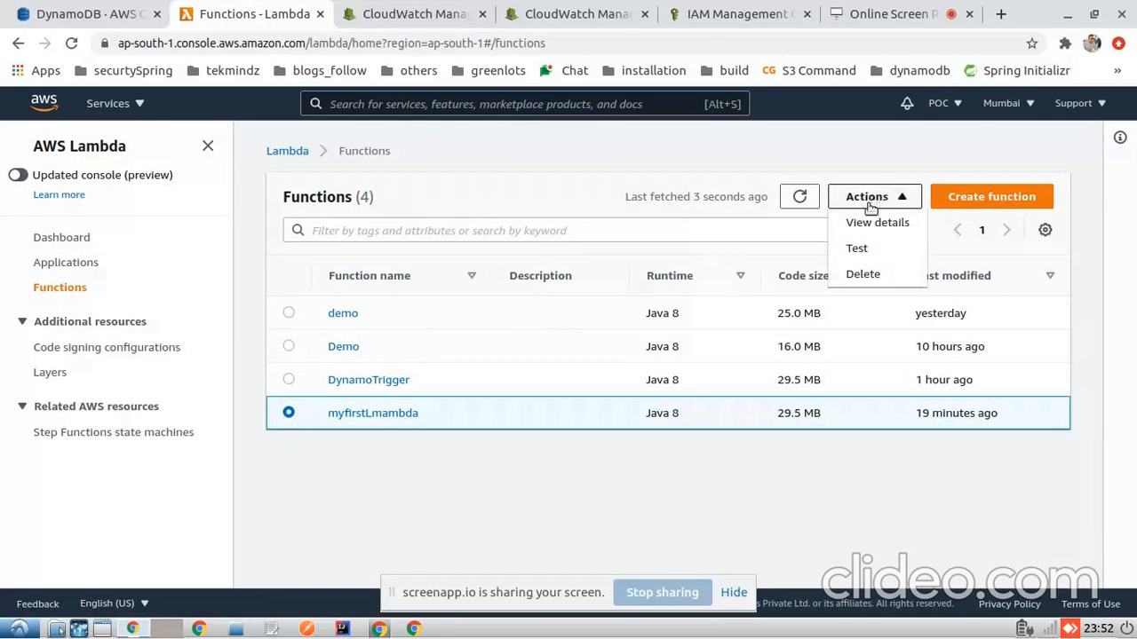
pyautogui.click(862, 274)
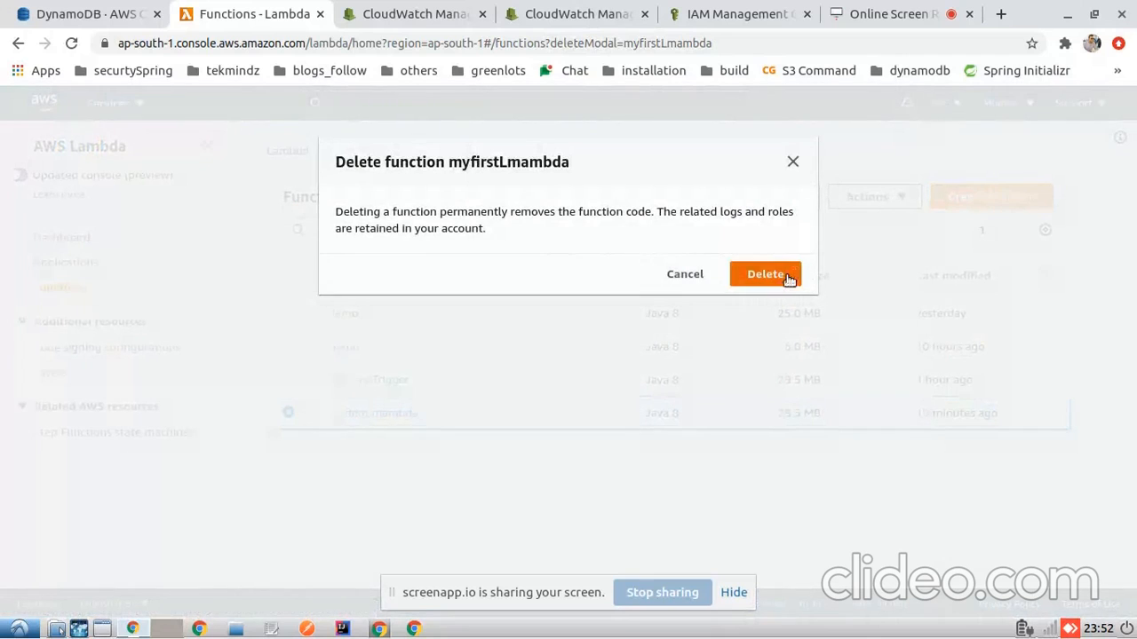
pyautogui.click(765, 273)
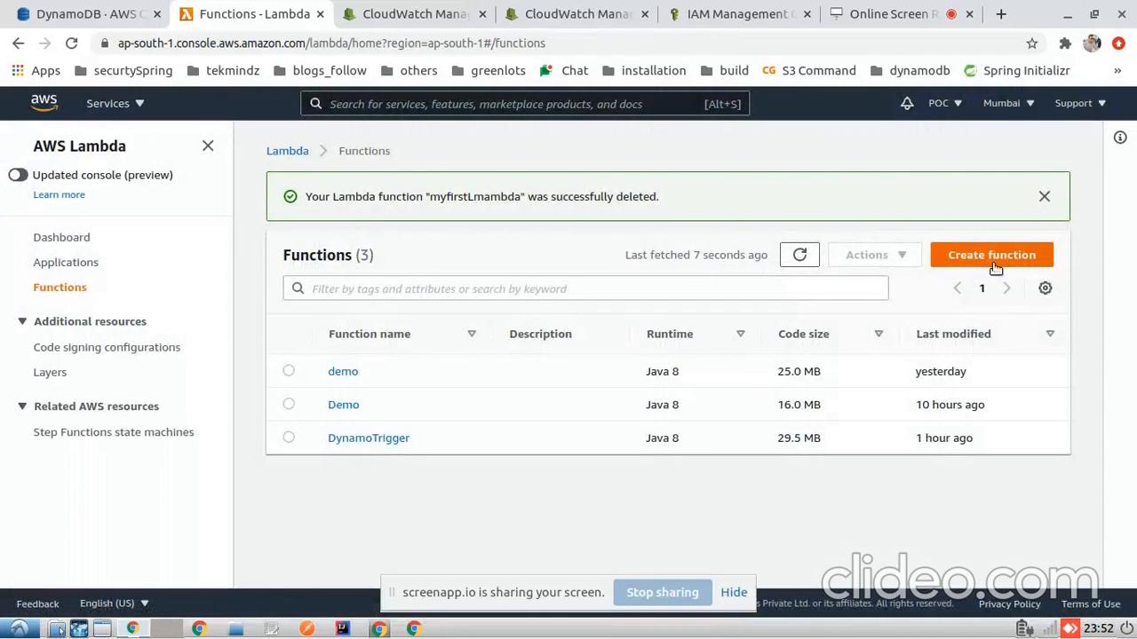
pyautogui.click(991, 254)
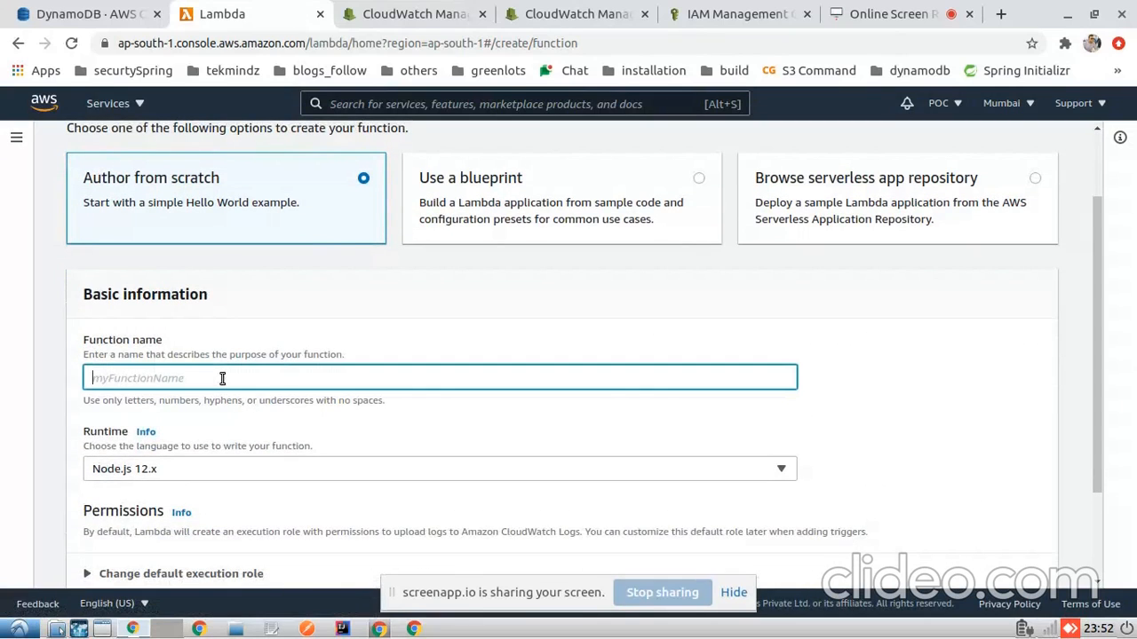
# - Name the new function mytestLambda and select the Java 8 runtime
pyautogui.write('m')
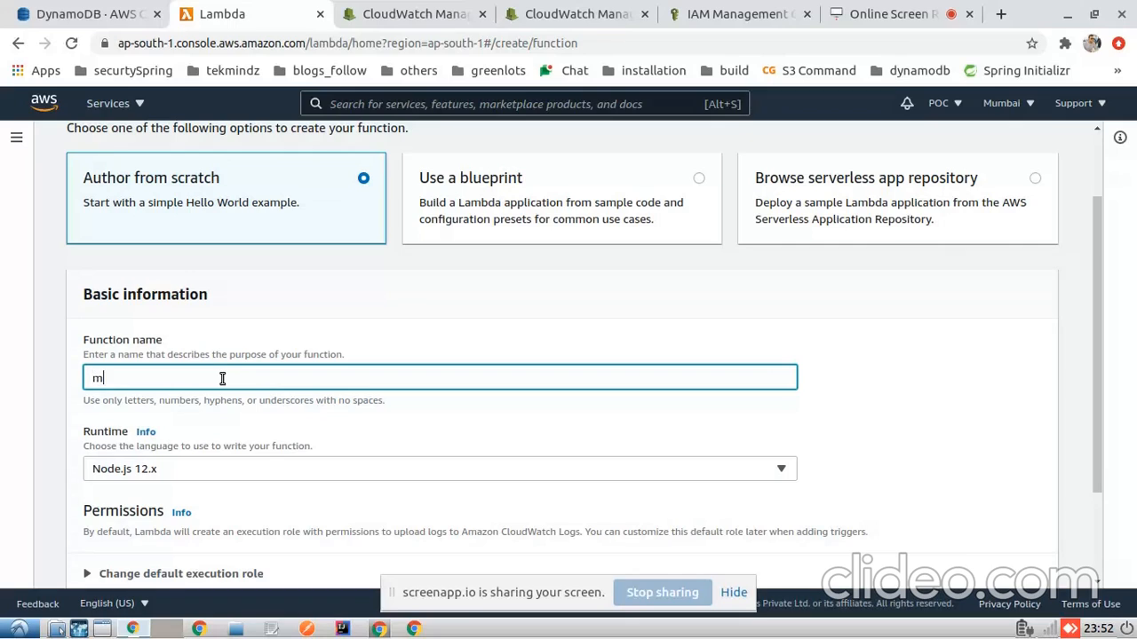
pyautogui.write('ytestL')
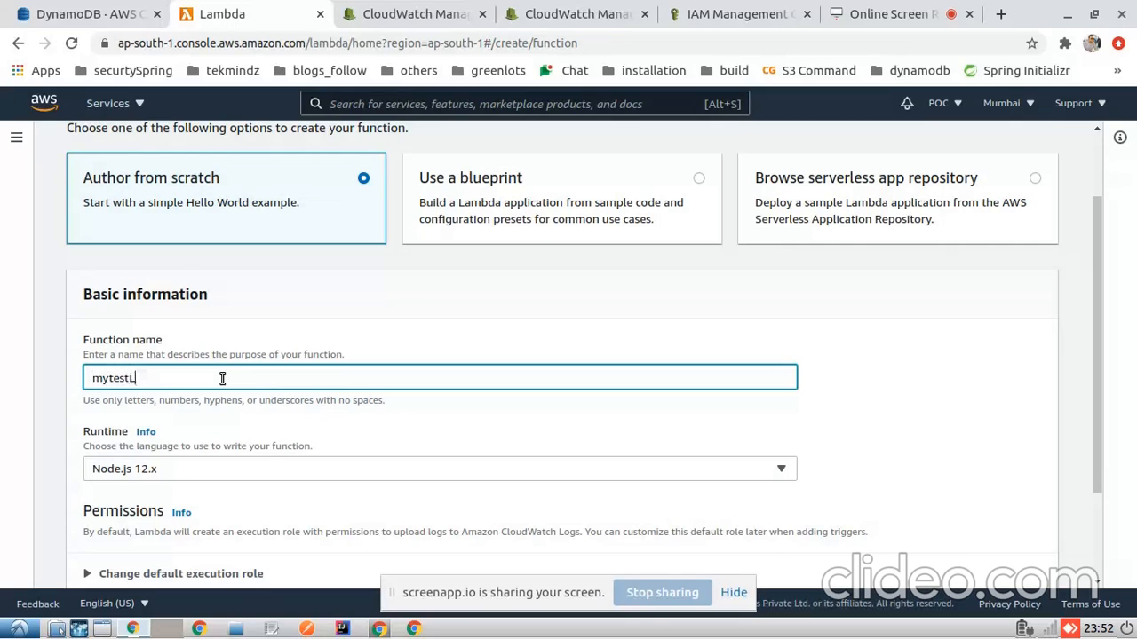
pyautogui.write('ambda')
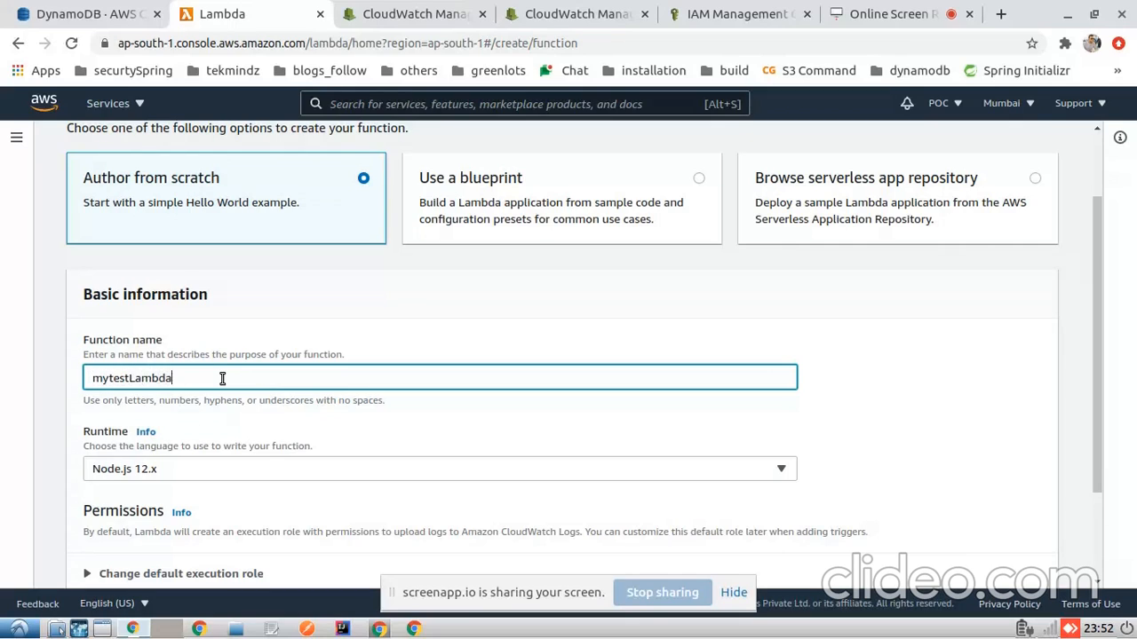
pyautogui.click(440, 468)
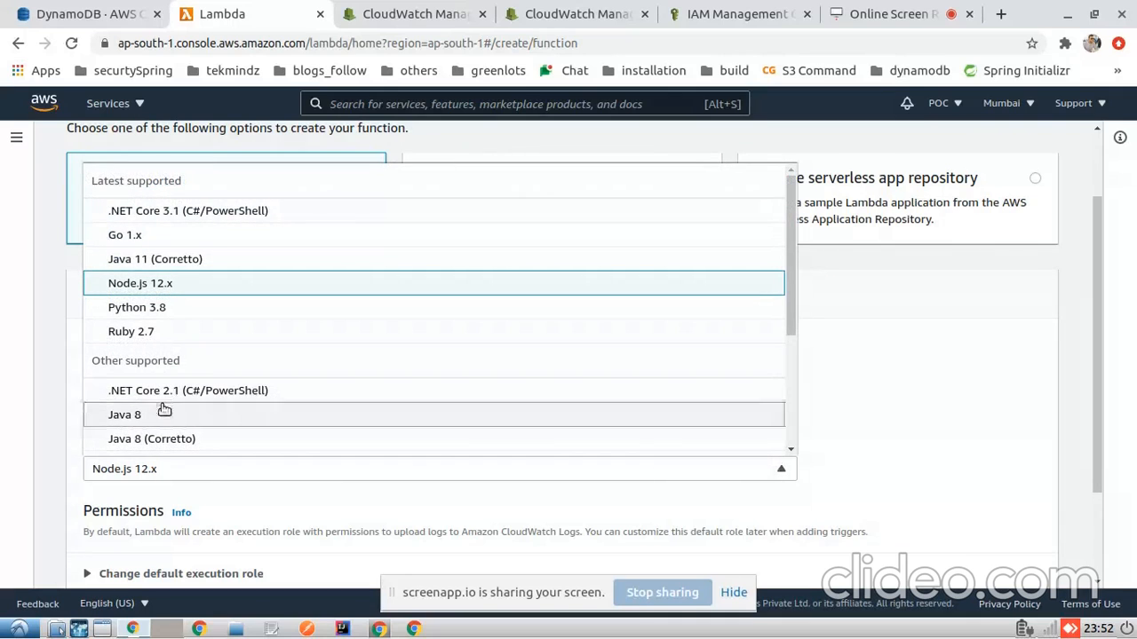
pyautogui.click(125, 415)
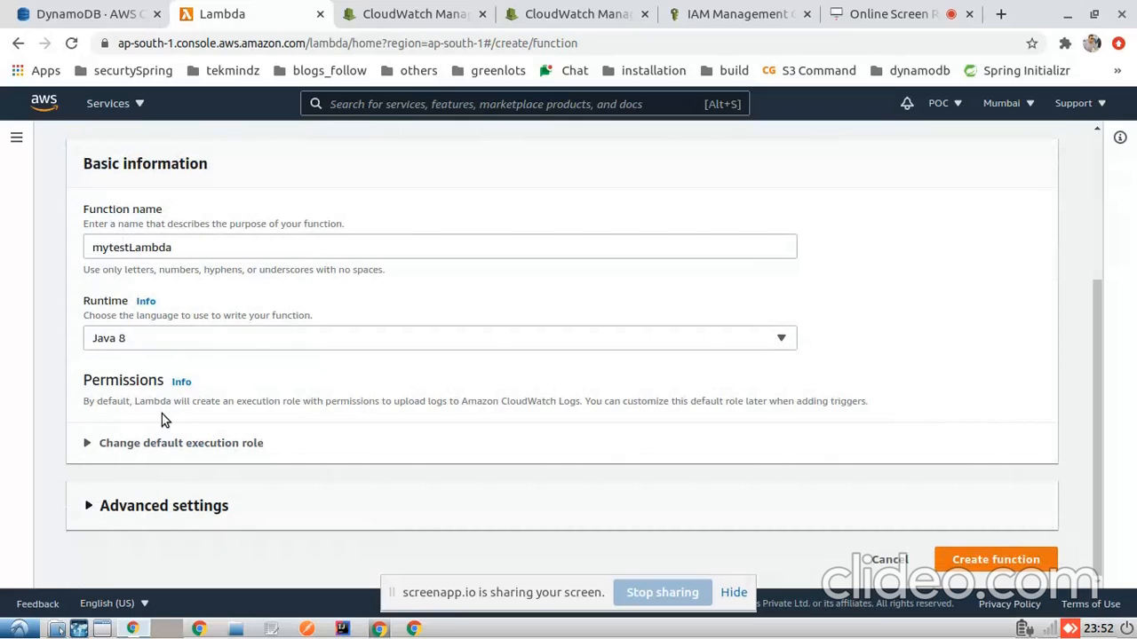
pyautogui.doubleClick(152, 400)
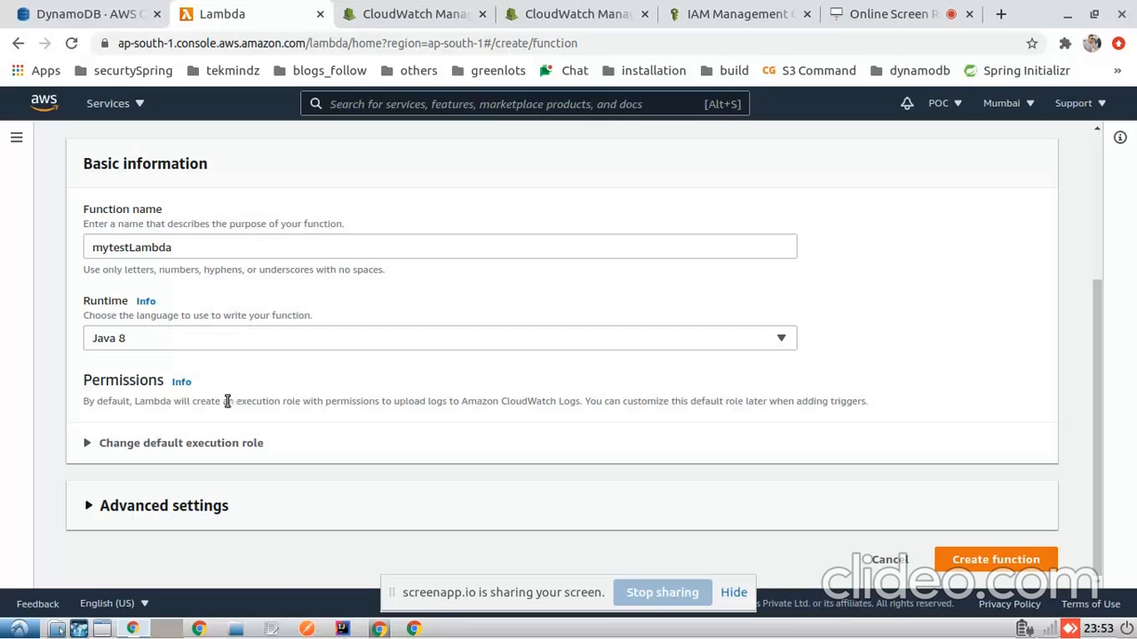
# - Select the existing aws-dynamo-lambda role and open its details in a new tab
pyautogui.click(180, 442)
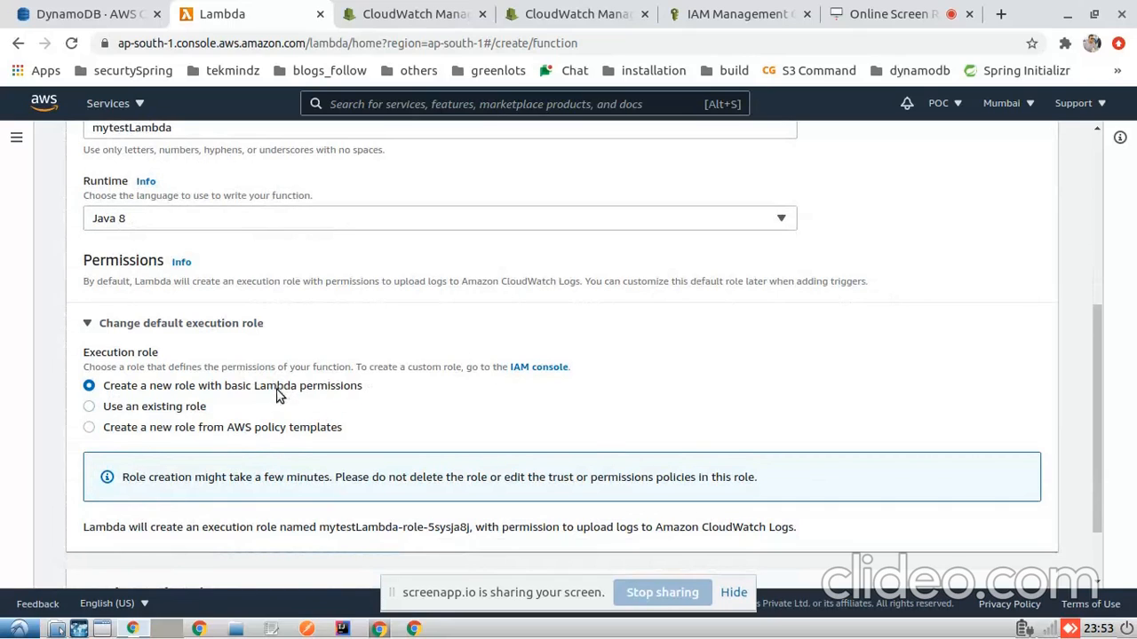
pyautogui.doubleClick(232, 385)
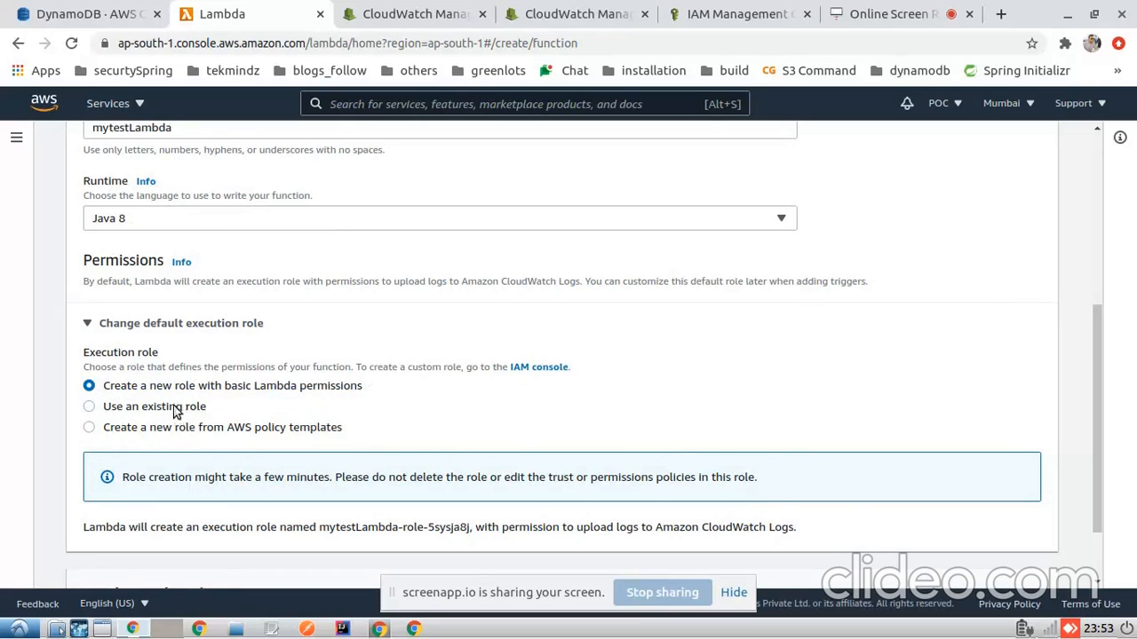
pyautogui.click(89, 406)
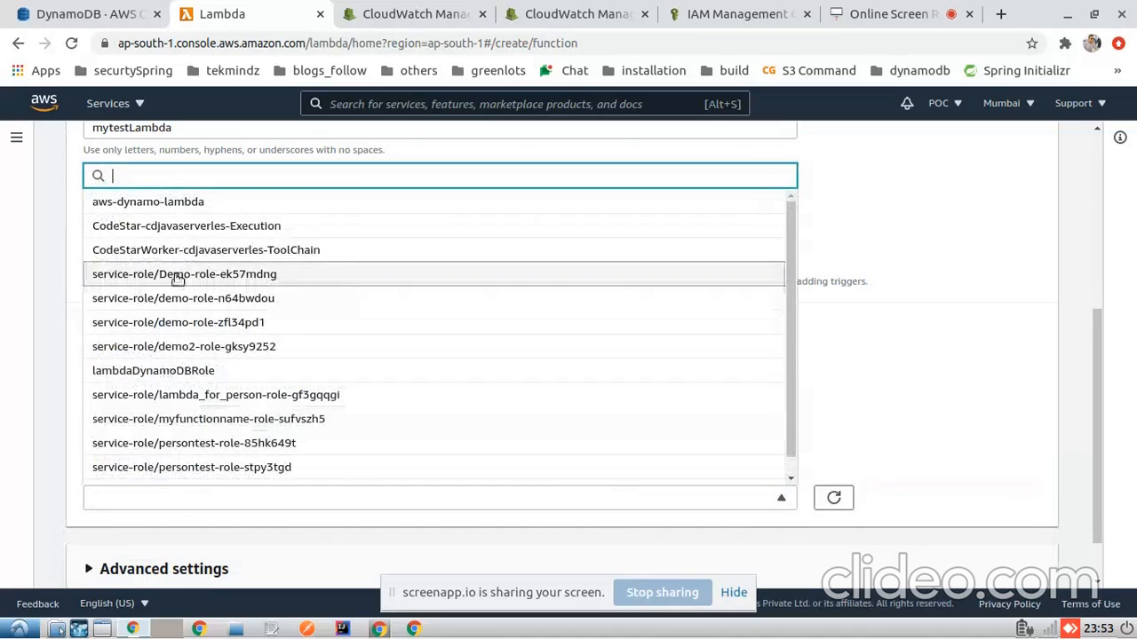
pyautogui.click(148, 201)
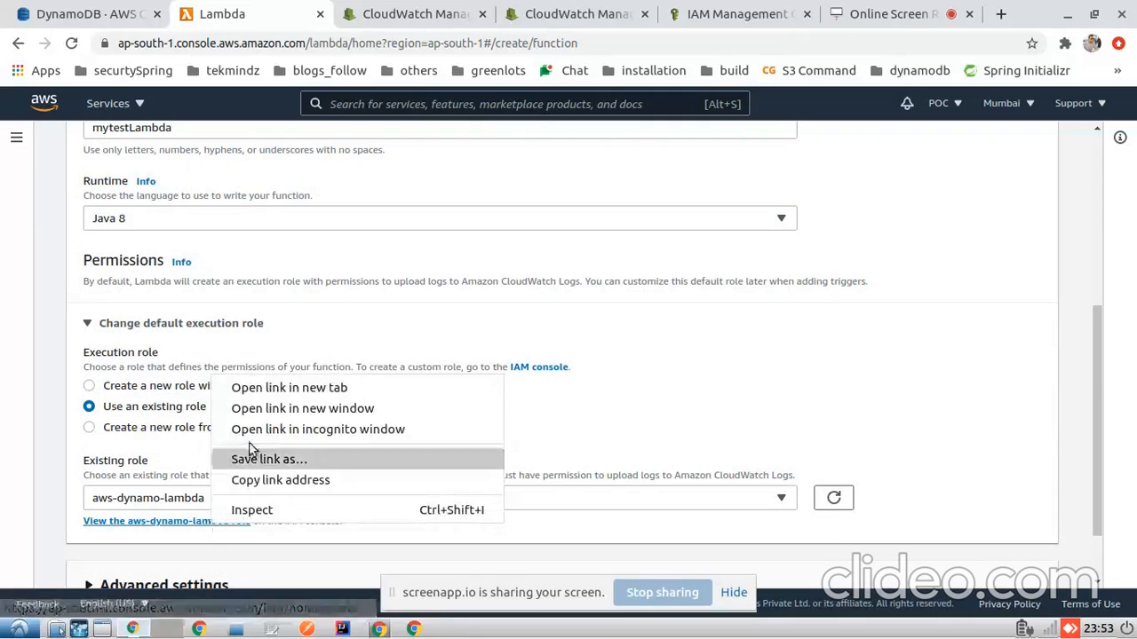
pyautogui.click(289, 388)
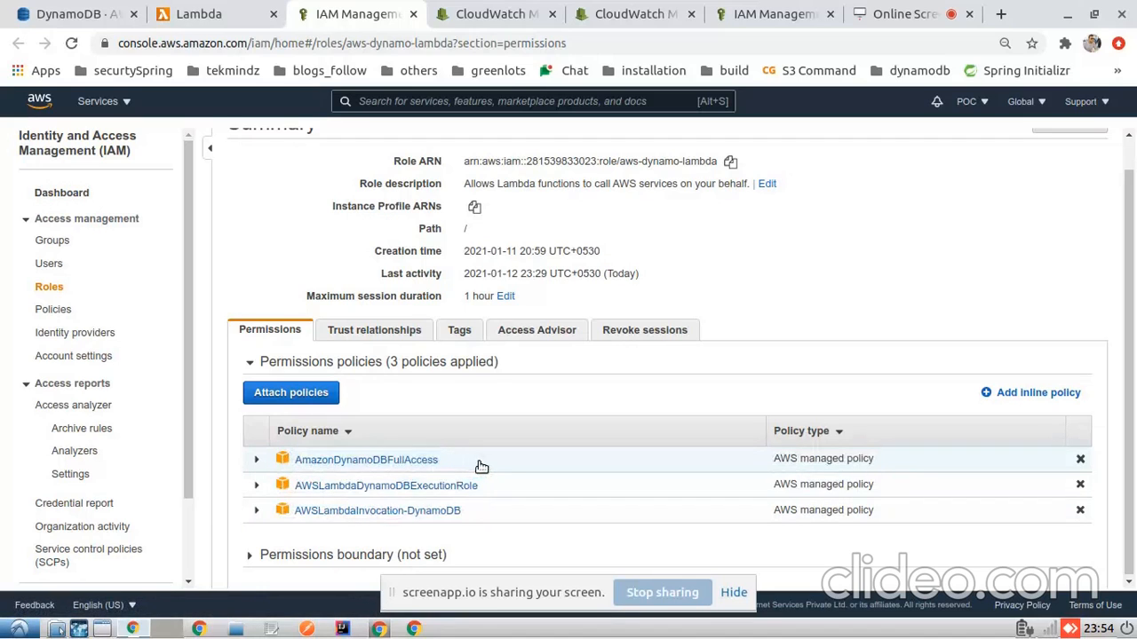
pyautogui.moveTo(452, 496)
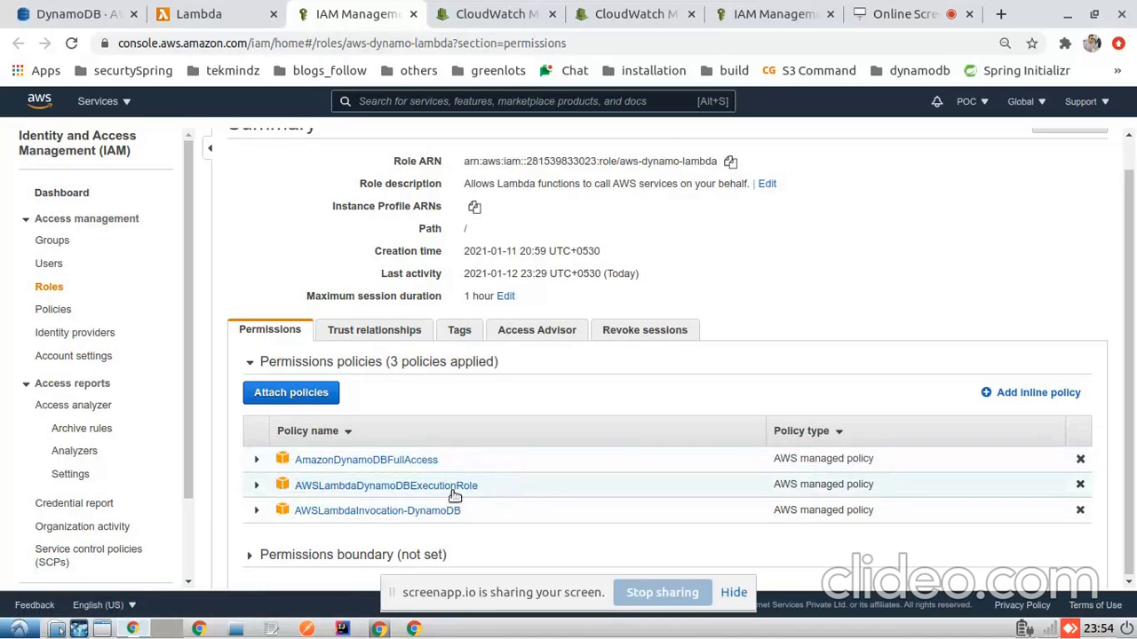
pyautogui.doubleClick(435, 485)
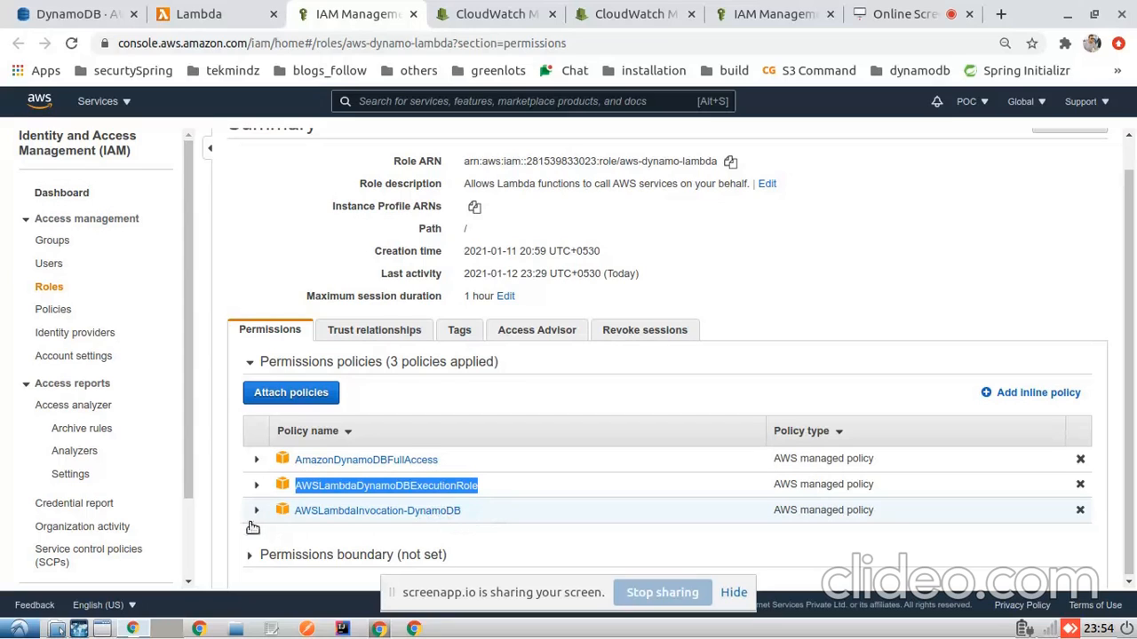
pyautogui.moveTo(443, 522)
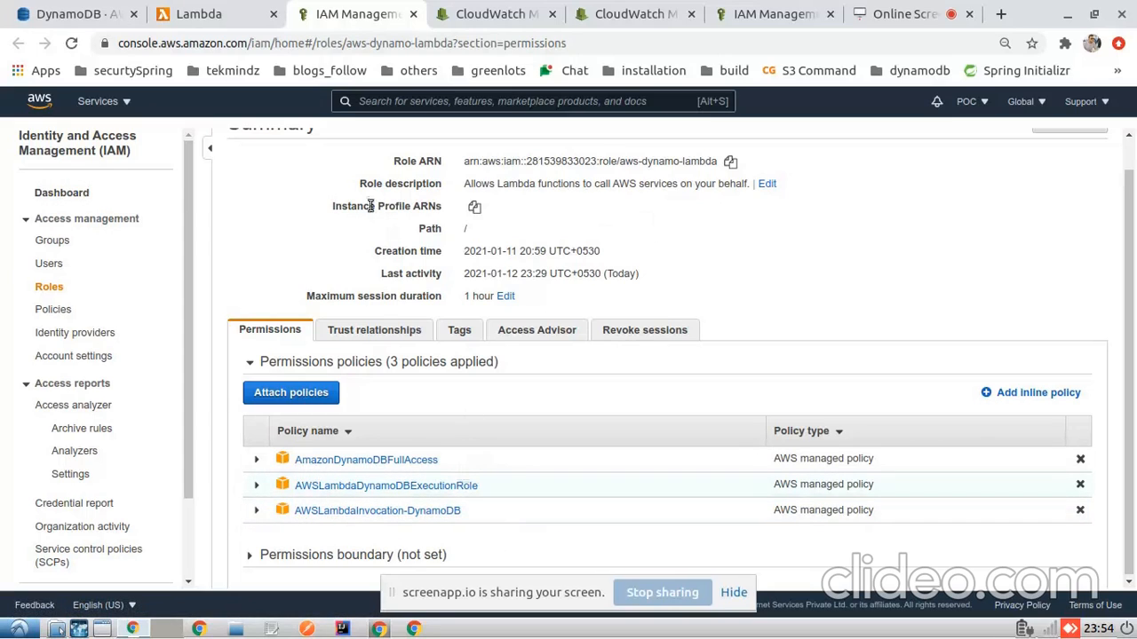
# - Return to the creation form and create the mytestLambda function
pyautogui.click(199, 13)
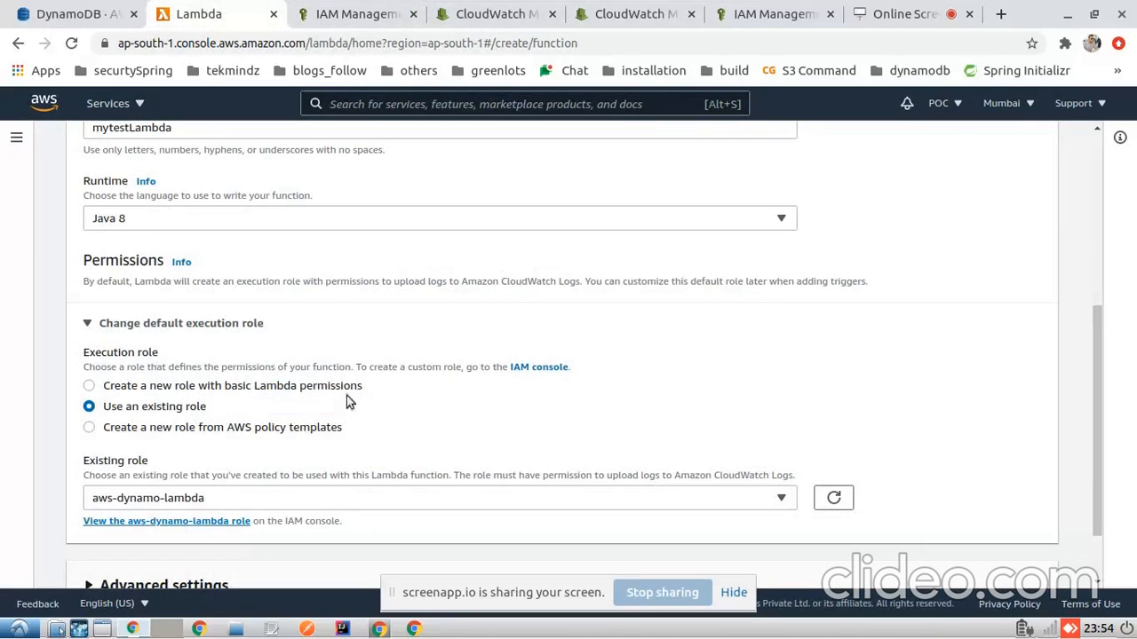
pyautogui.scroll(-3)
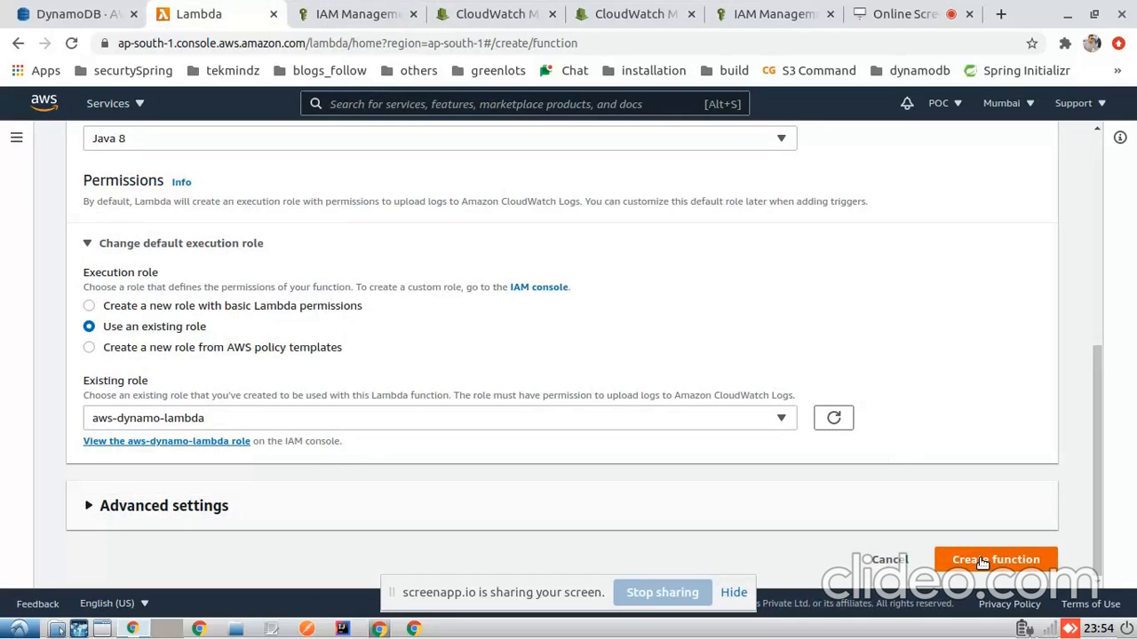
pyautogui.click(995, 560)
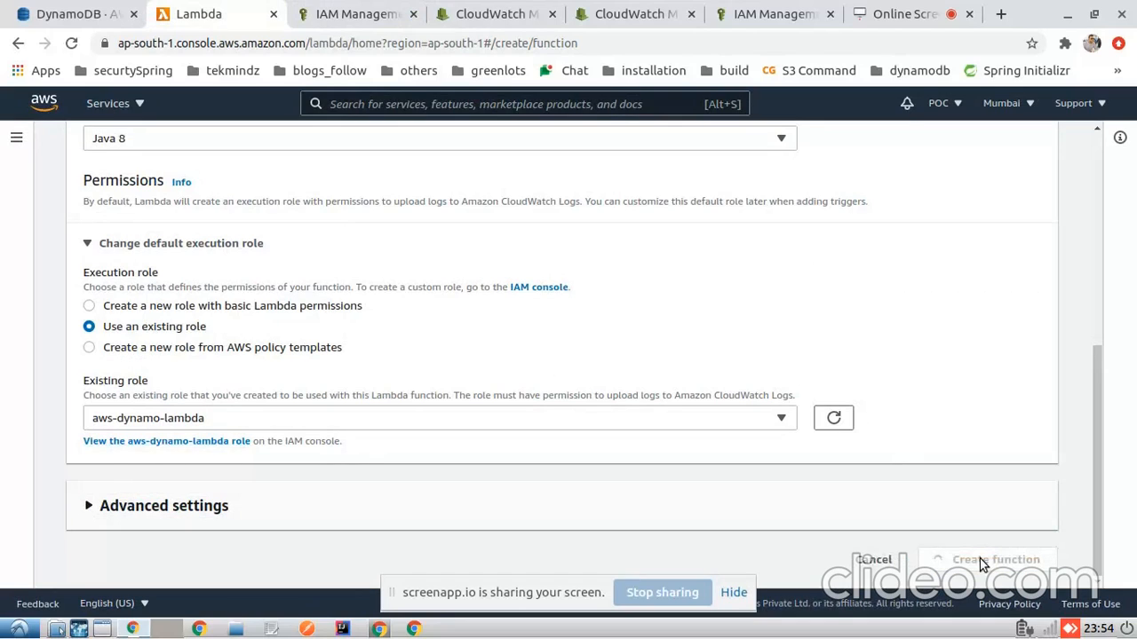
pyautogui.click(993, 558)
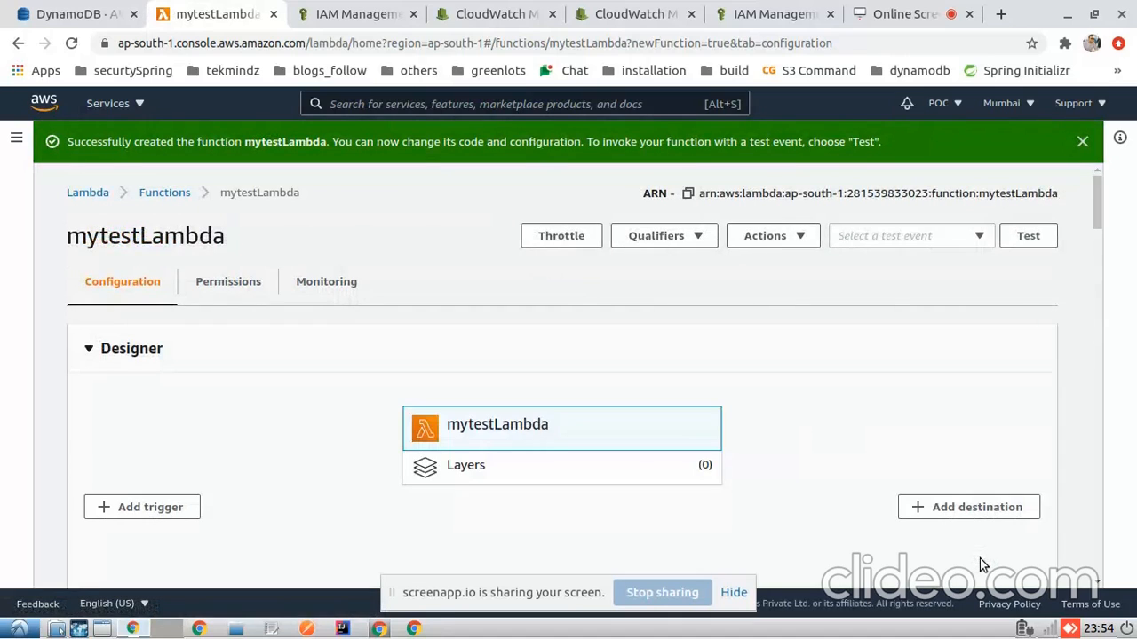
pyautogui.moveTo(386, 207)
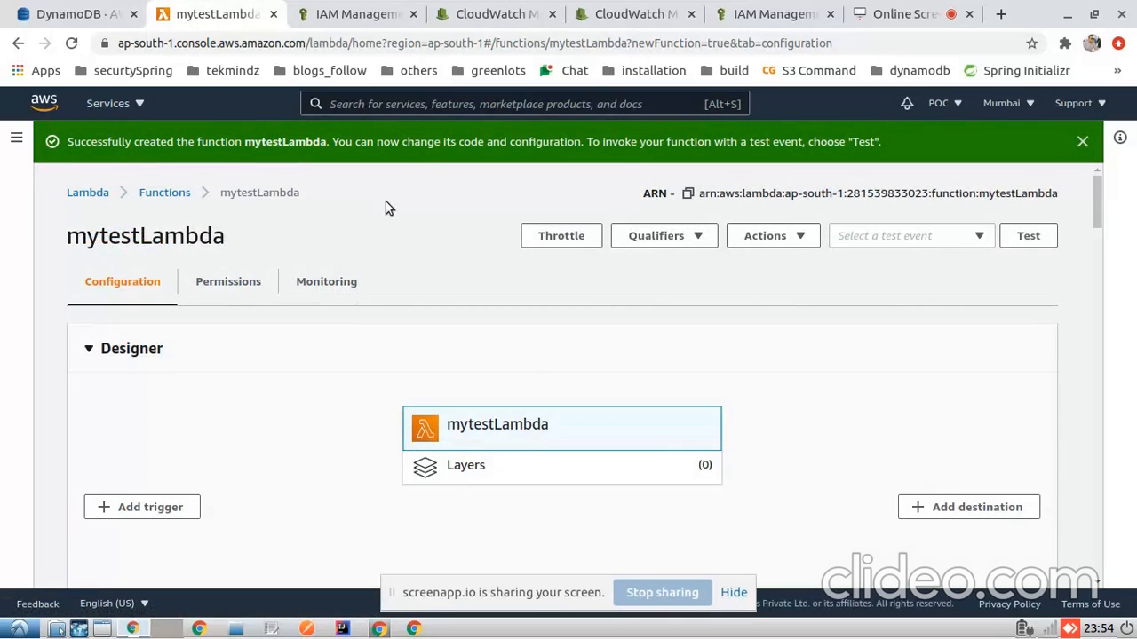
pyautogui.moveTo(380, 221)
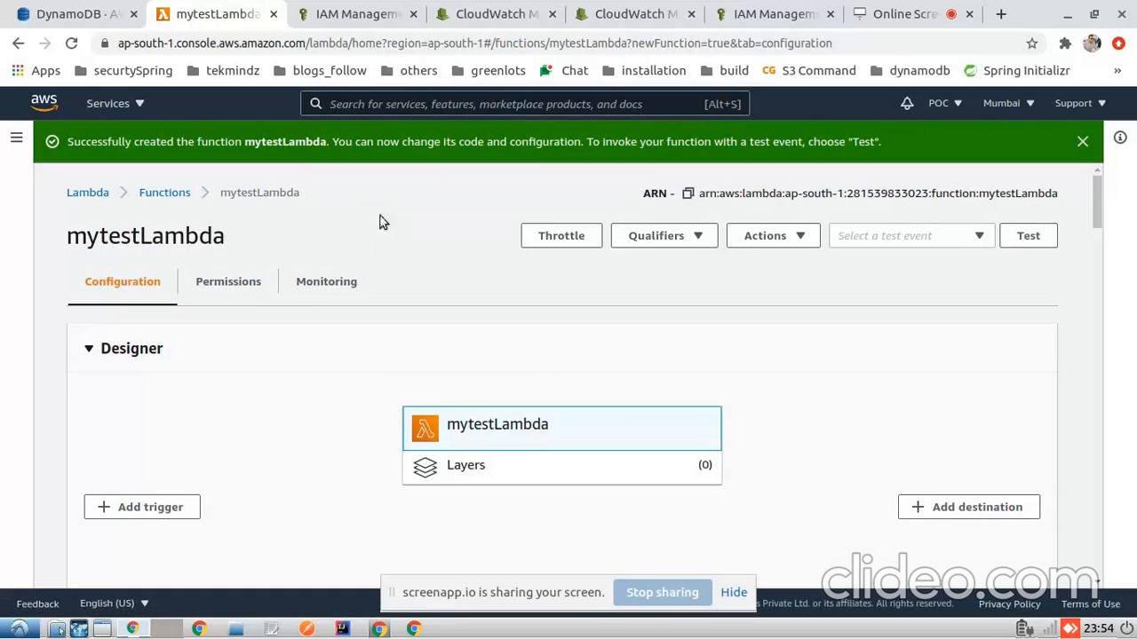
pyautogui.scroll(-3)
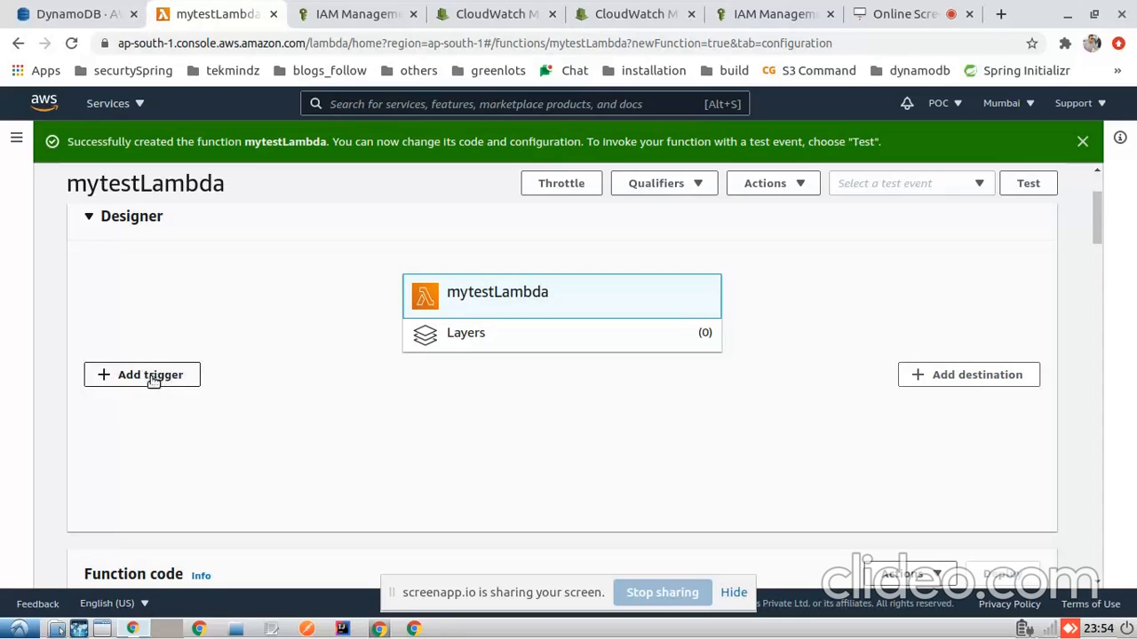
# - Add a trigger with DynamoDB as the source and the person table selected
pyautogui.click(142, 374)
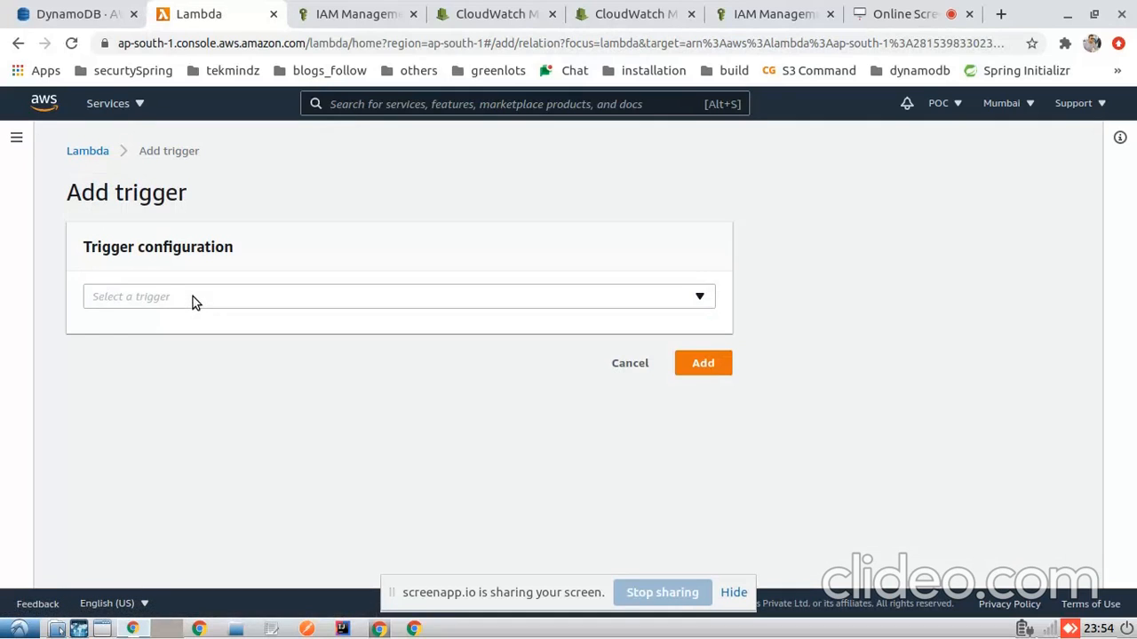
pyautogui.click(398, 296)
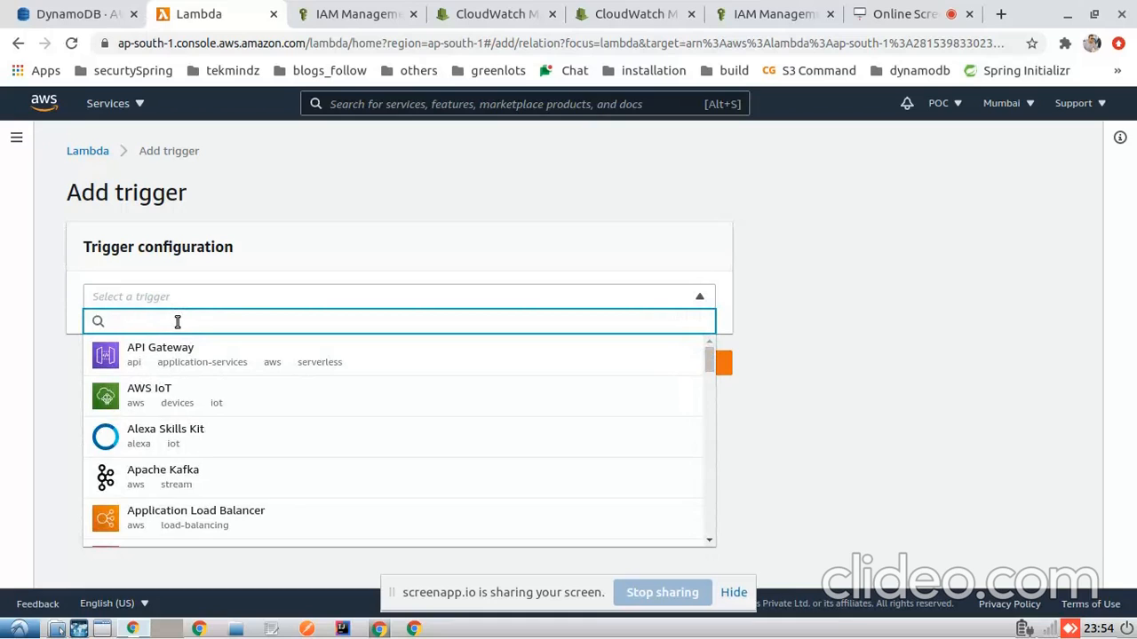
pyautogui.write('dynamo')
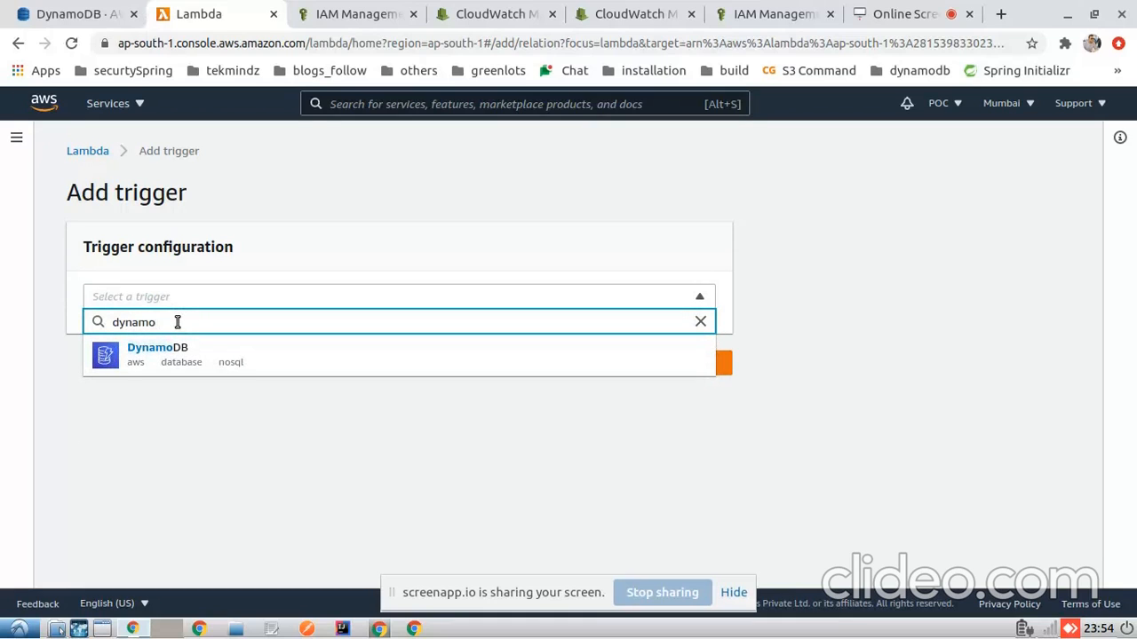
pyautogui.click(158, 355)
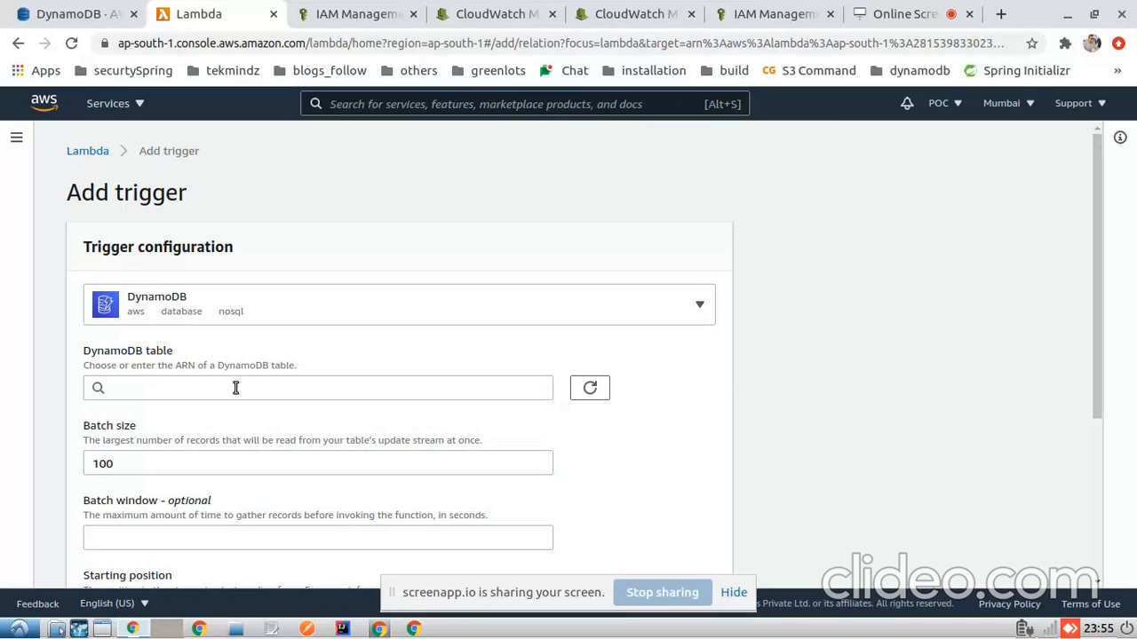
pyautogui.click(317, 387)
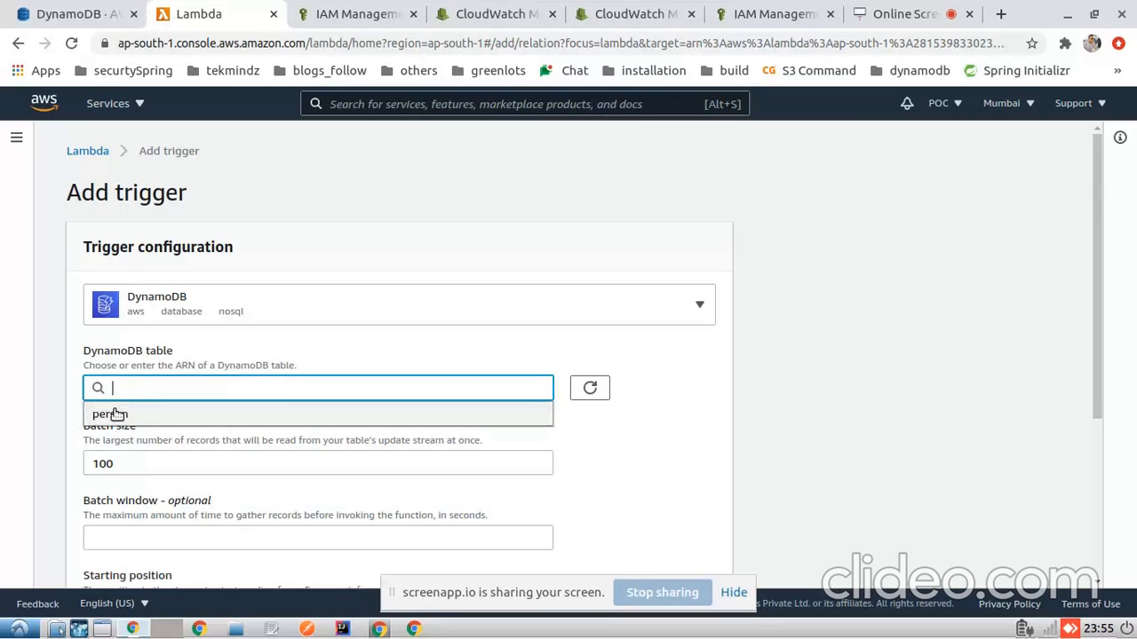
pyautogui.click(109, 414)
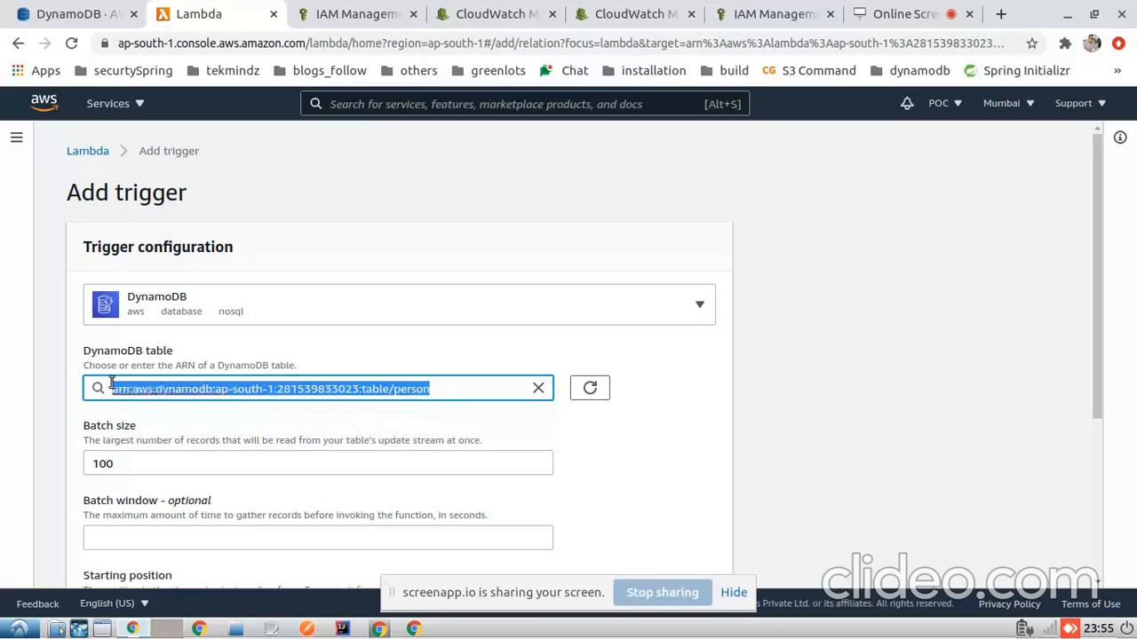
pyautogui.click(677, 387)
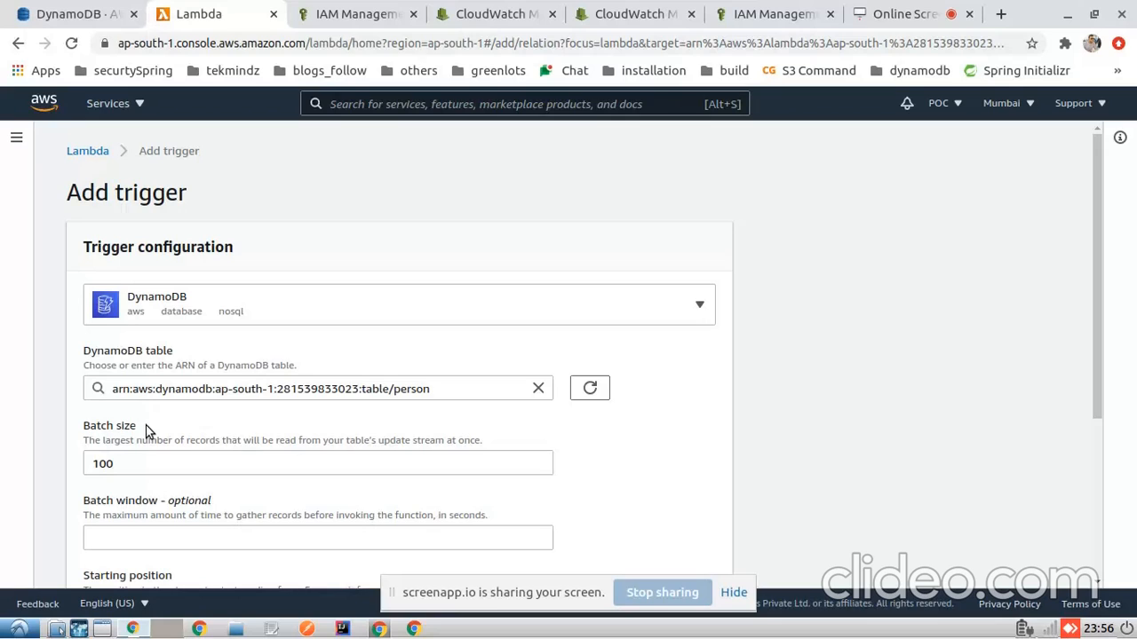
# - Set batch window to 0 after trying 10, keep batch size 100, and submit the trigger
pyautogui.click(318, 463)
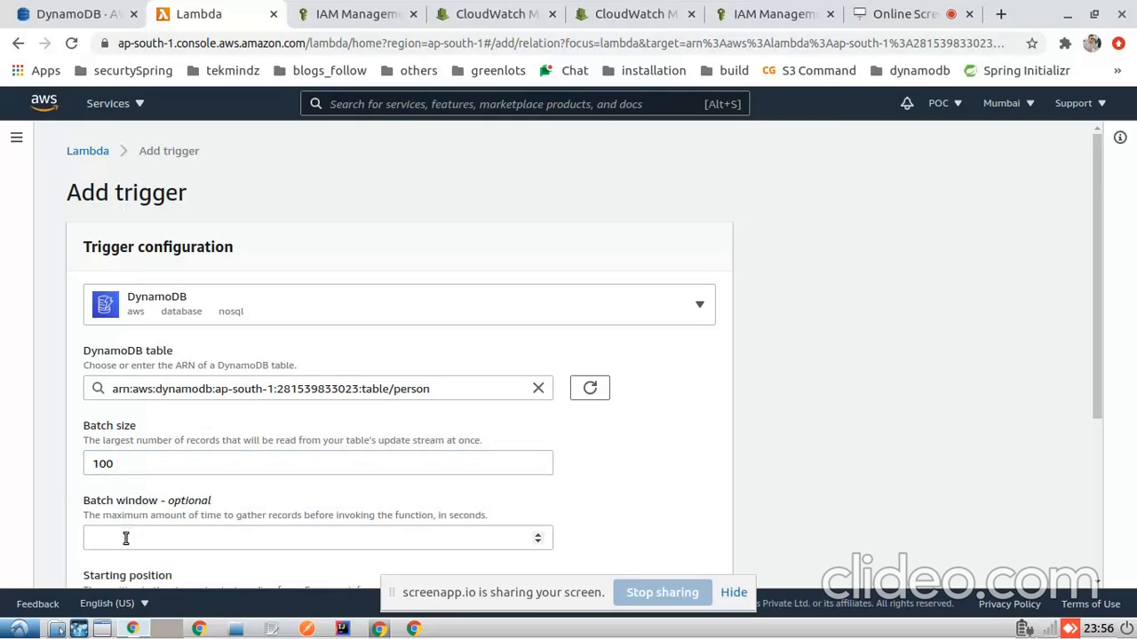
pyautogui.click(317, 537)
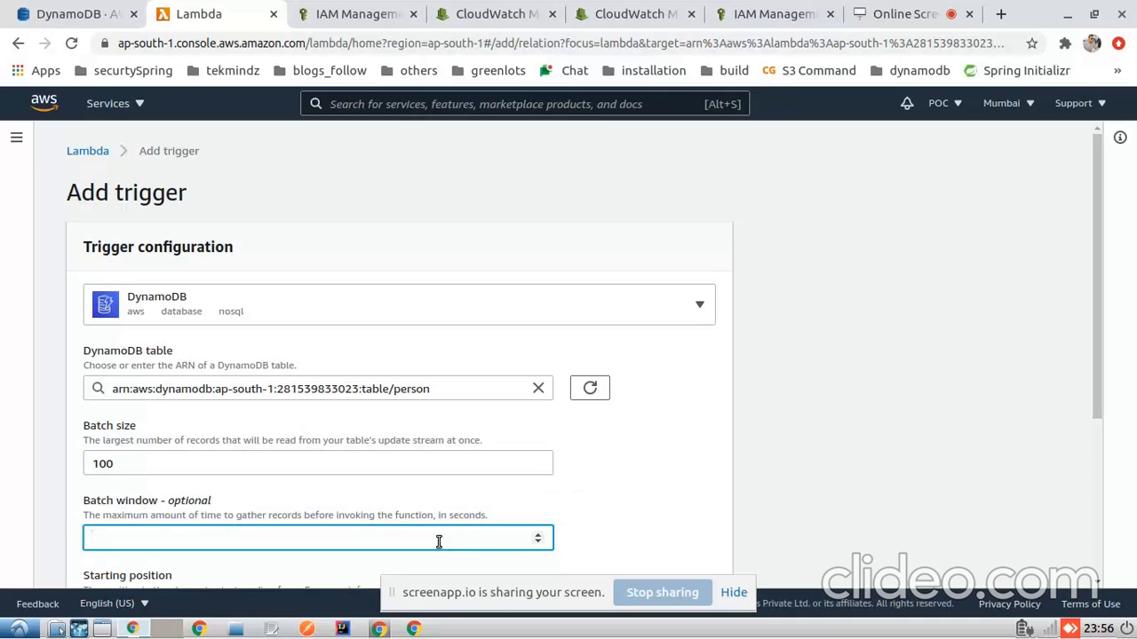
pyautogui.write('10')
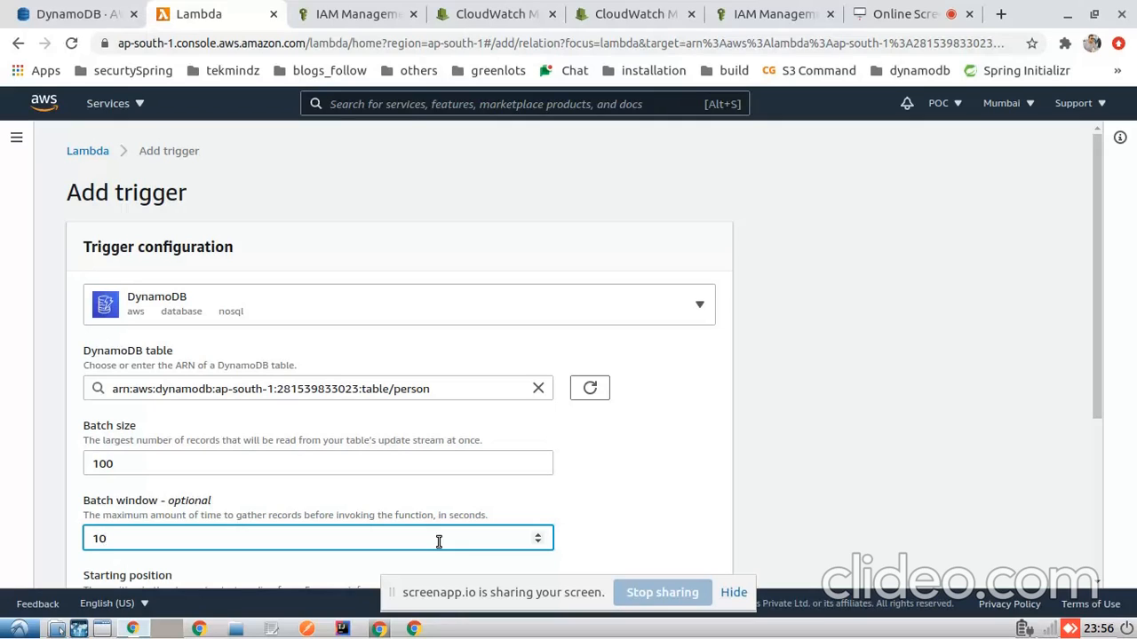
pyautogui.scroll(-3)
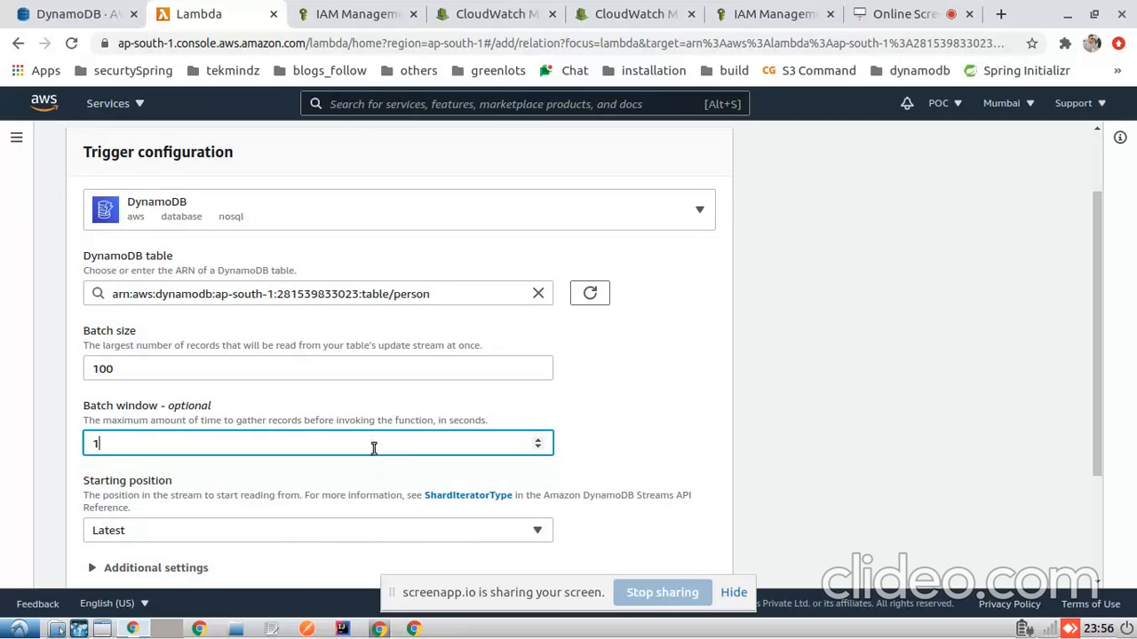
pyautogui.moveTo(252, 393)
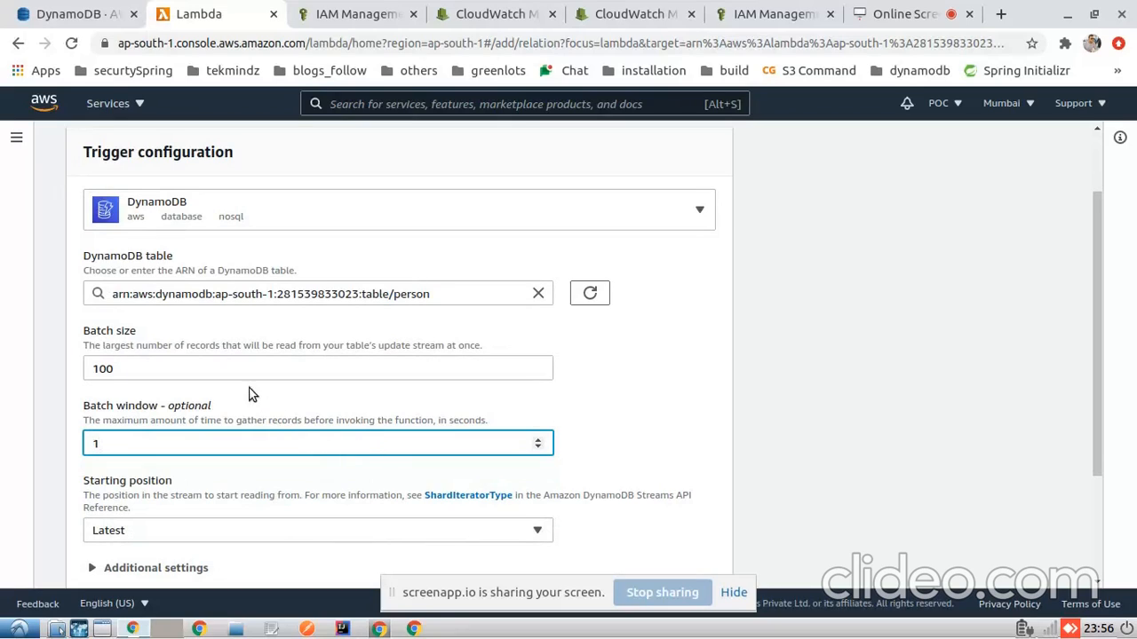
pyautogui.click(317, 367)
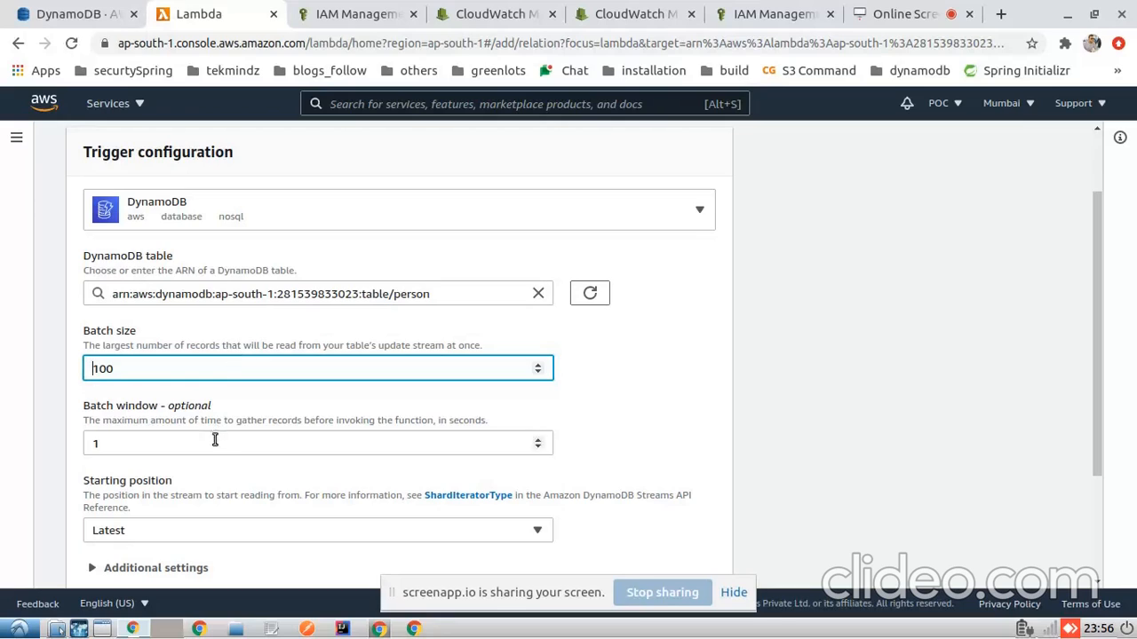
pyautogui.click(318, 444)
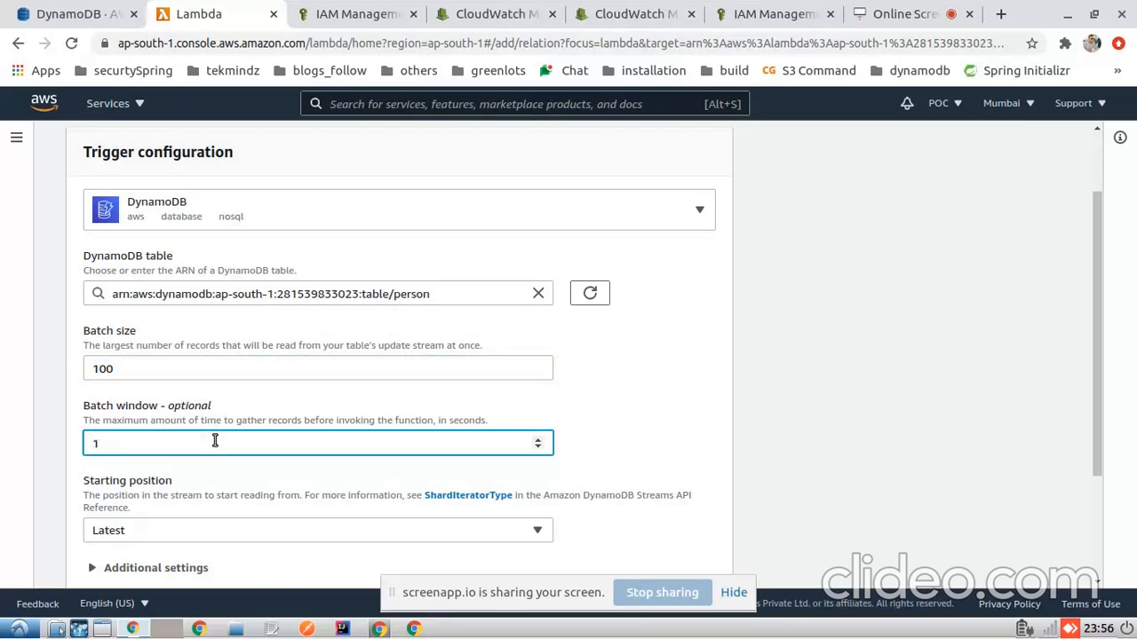
pyautogui.write('0')
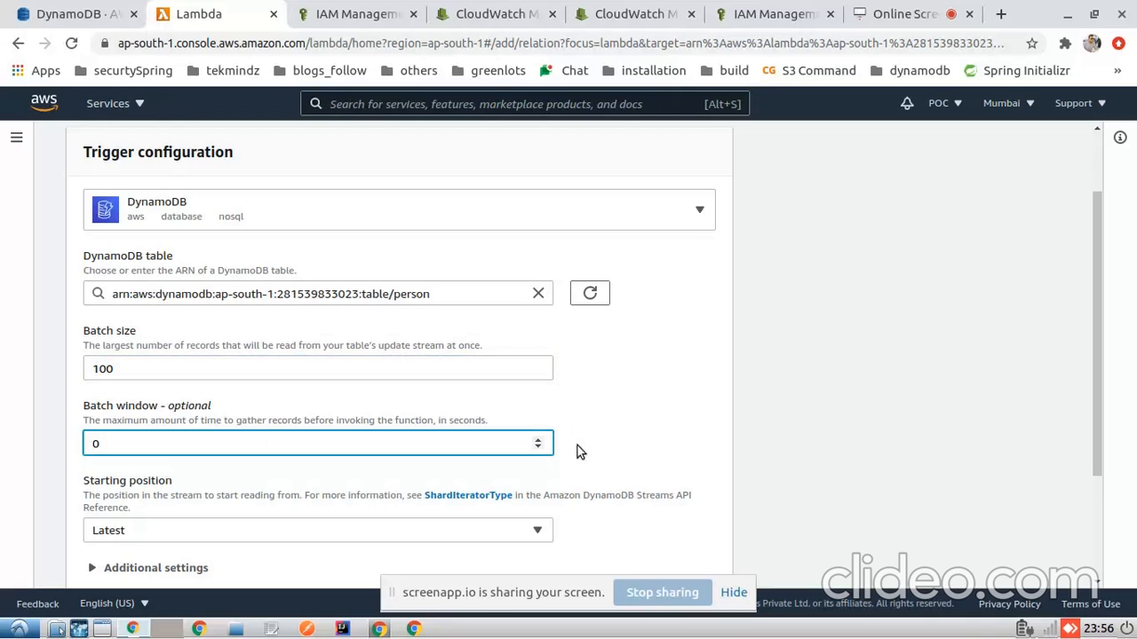
pyautogui.scroll(-3)
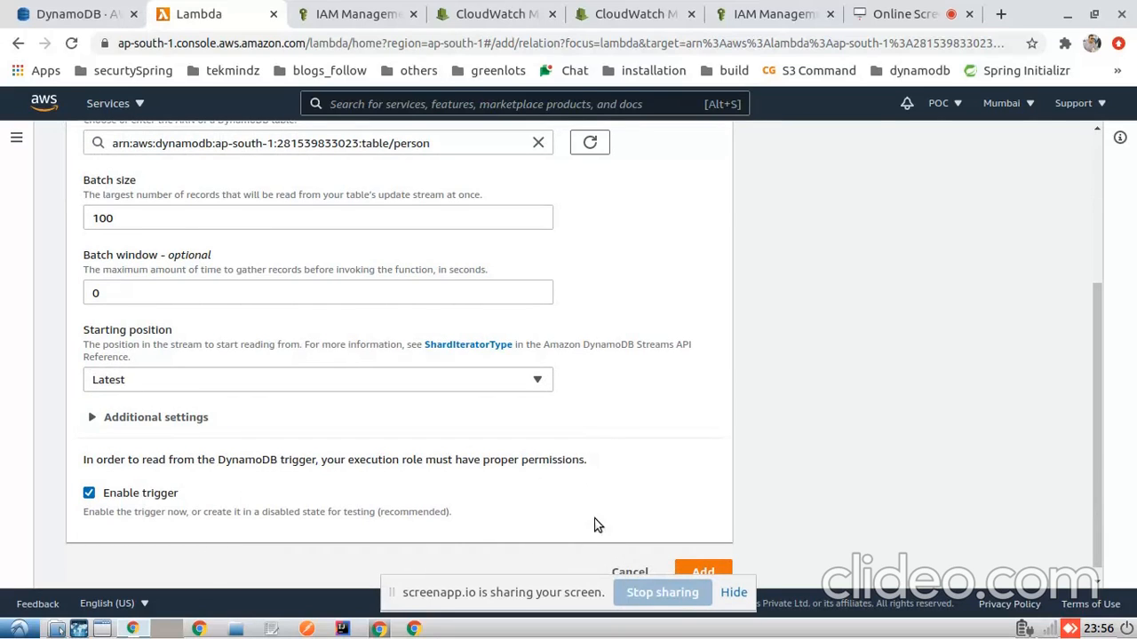
pyautogui.click(702, 571)
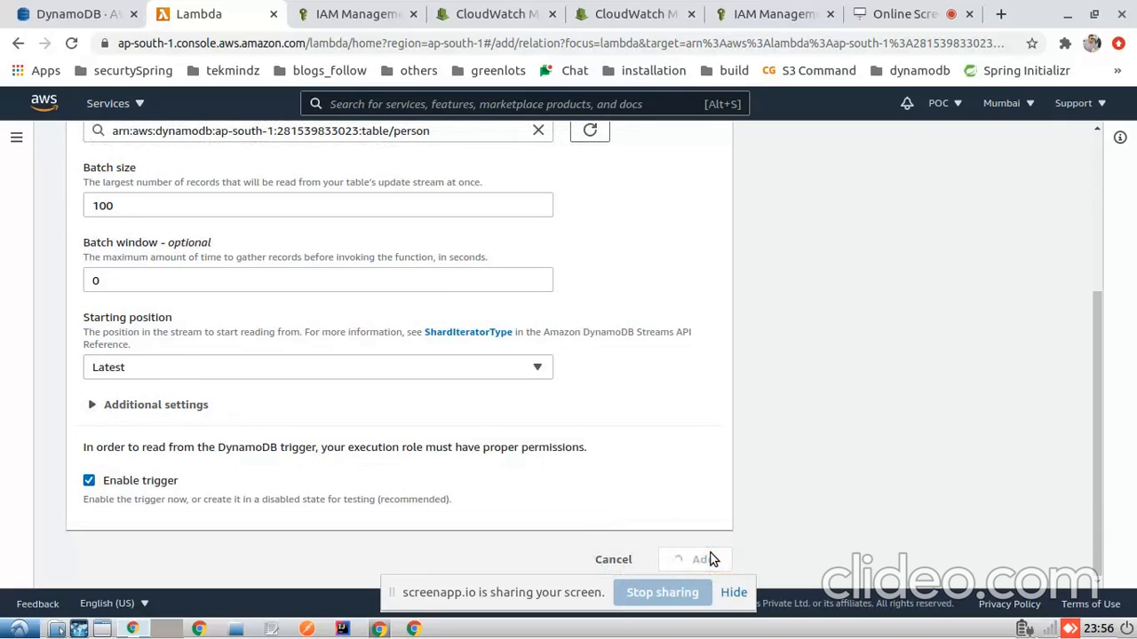
# - Check the trigger success banner and scroll through mytestLambda's Designer, triggers and runtime settings
pyautogui.click(698, 560)
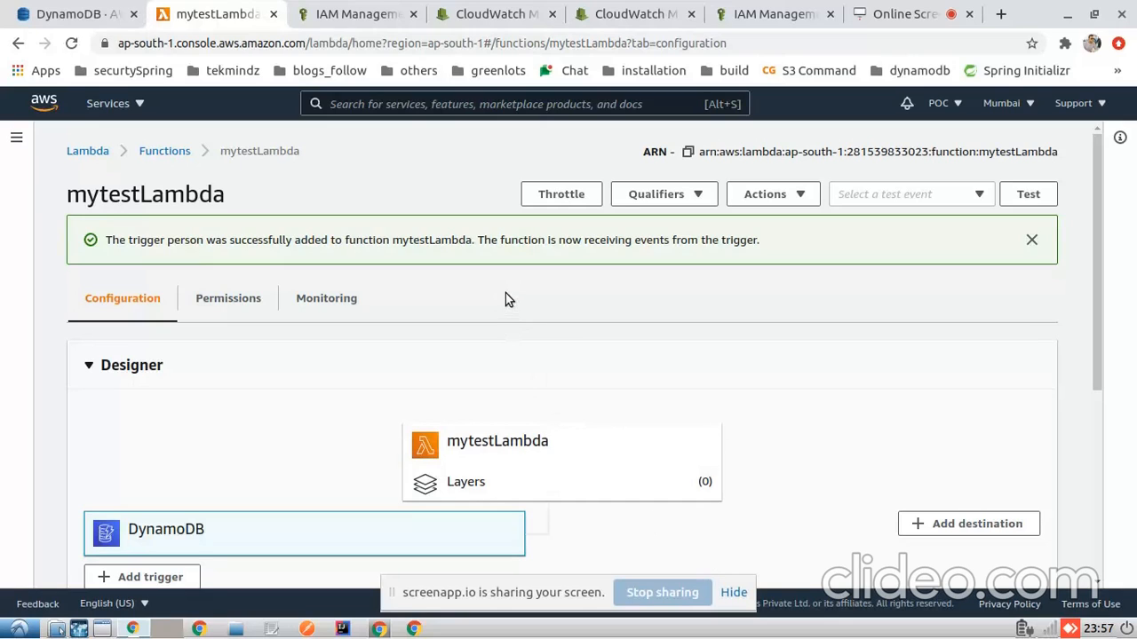
pyautogui.moveTo(483, 240); pyautogui.dragTo(606, 240)
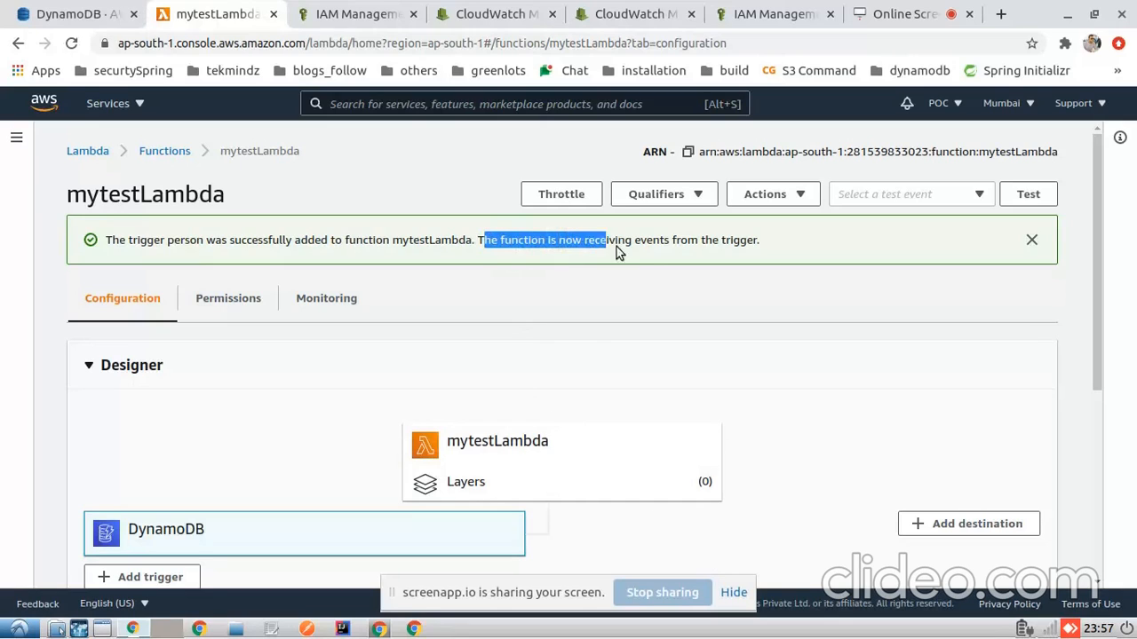
pyautogui.click(1031, 240)
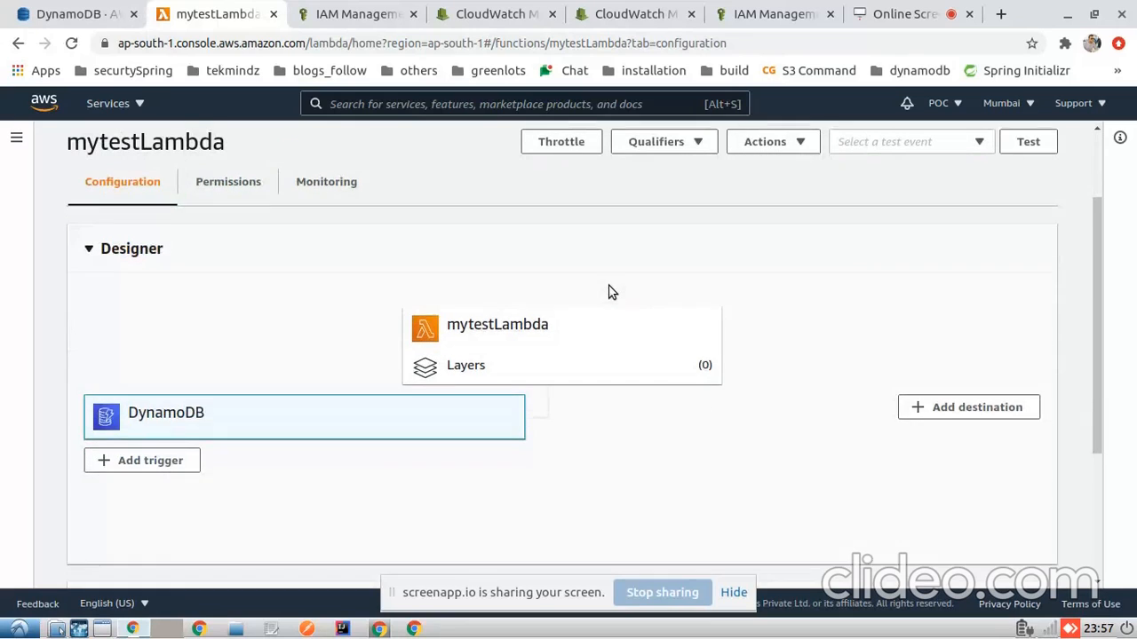
pyautogui.scroll(-3)
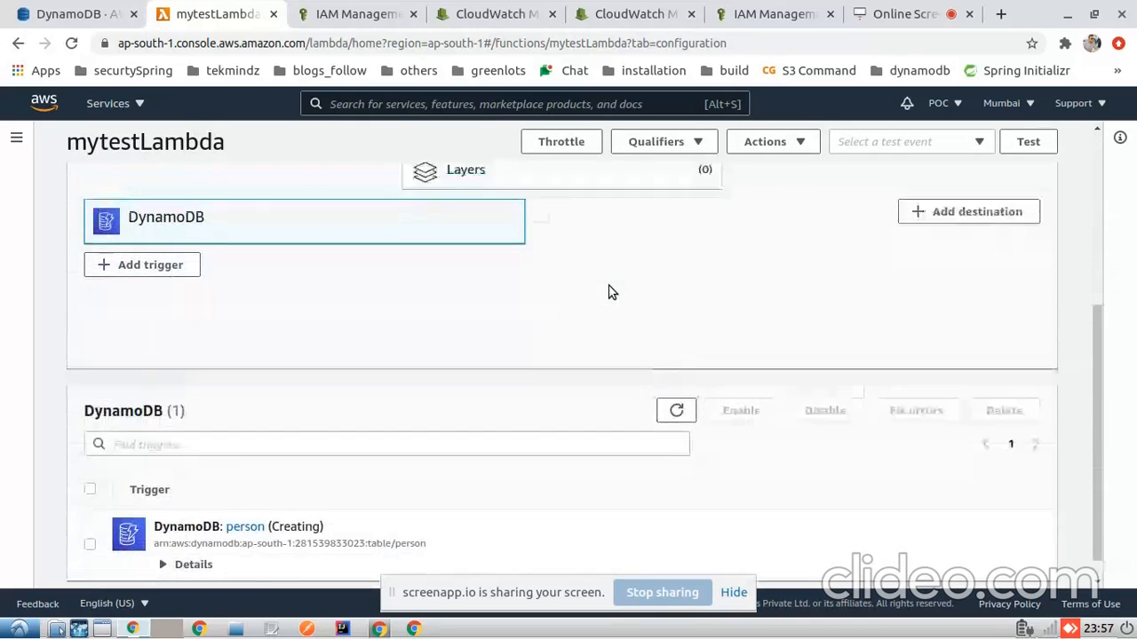
pyautogui.scroll(-3)
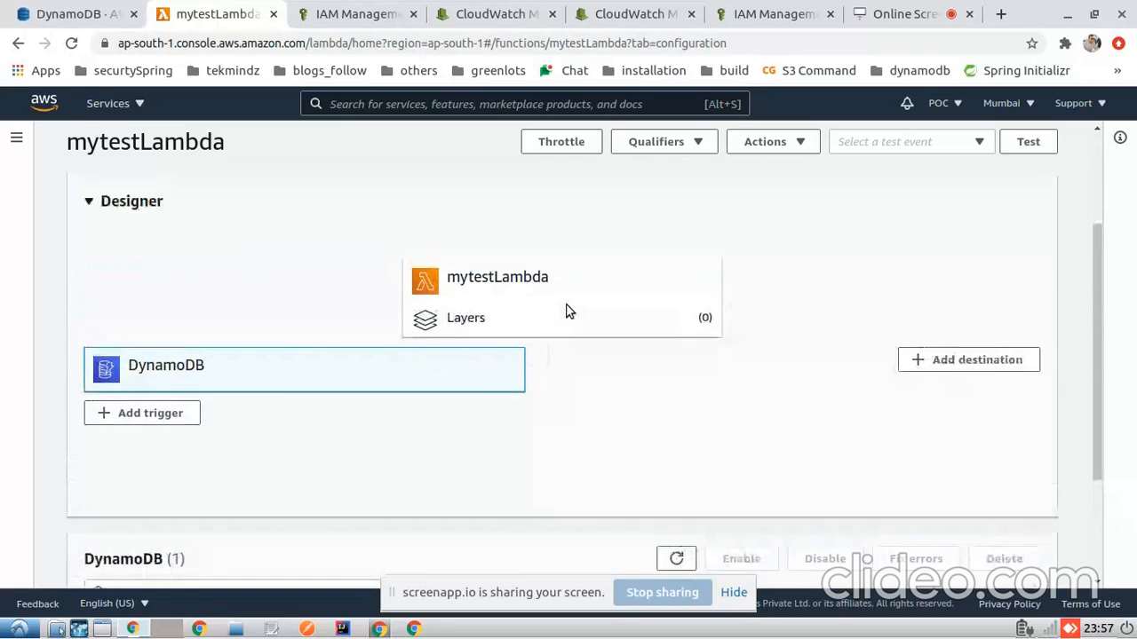
pyautogui.scroll(-3)
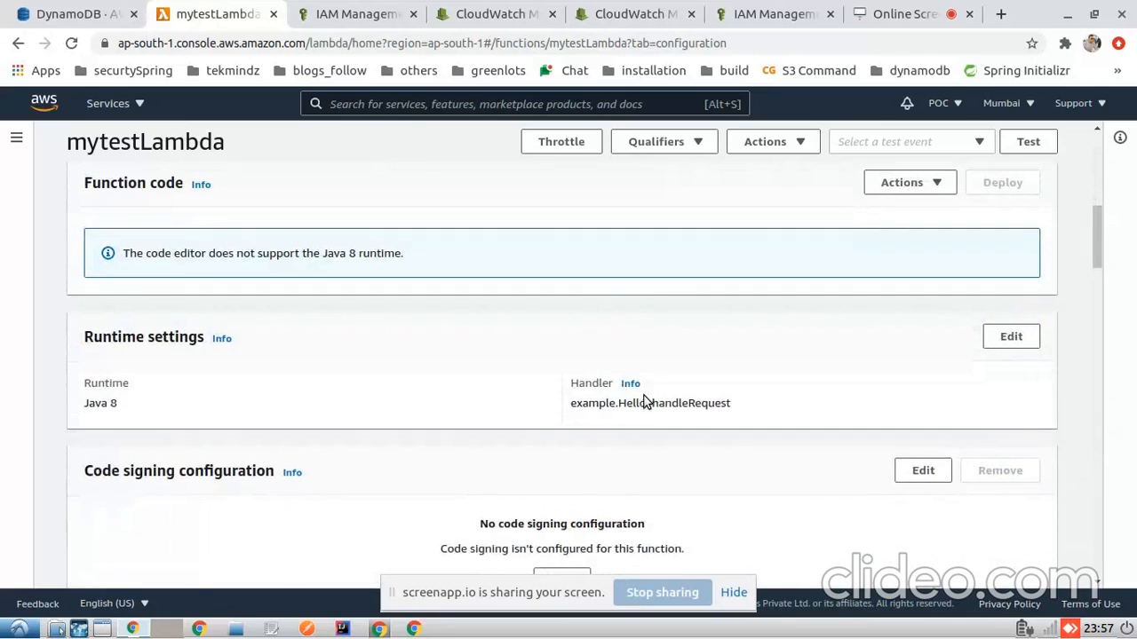
pyautogui.moveTo(257, 269)
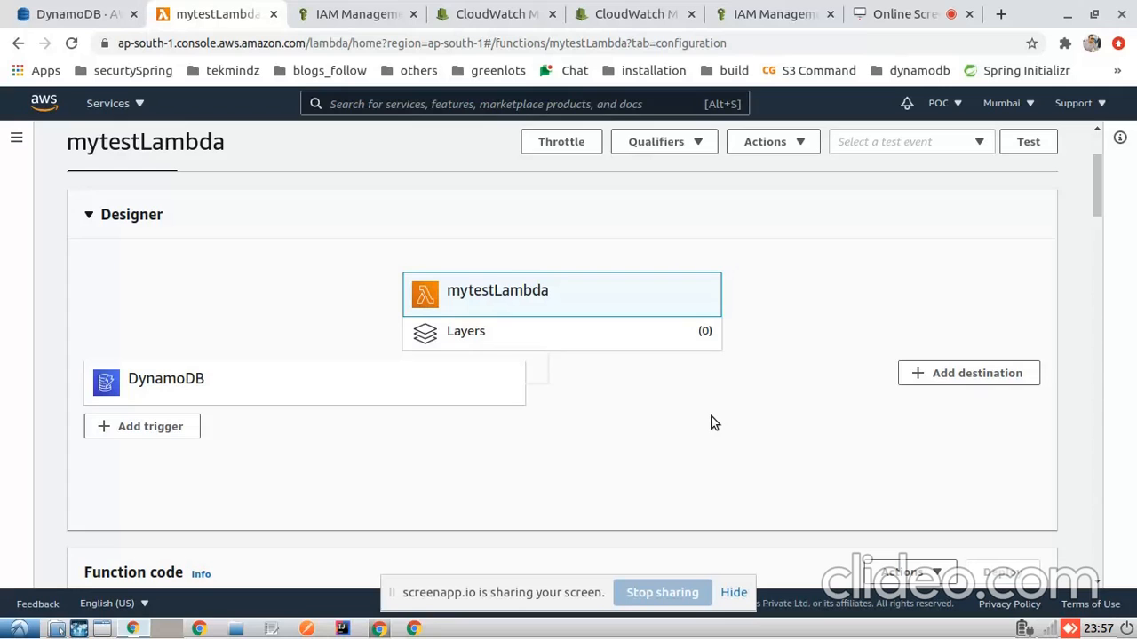
pyautogui.scroll(-3)
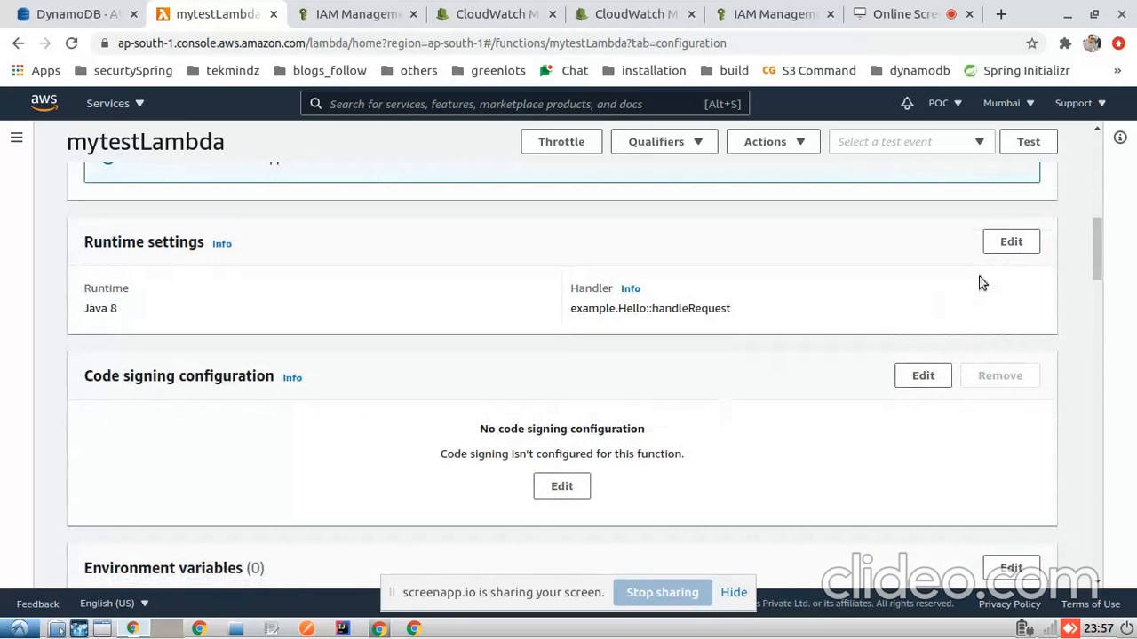
# - Change mytestLambda's runtime handler to com.javaerror.lambda.LambdaTest::handleRequest and save it
pyautogui.click(1011, 241)
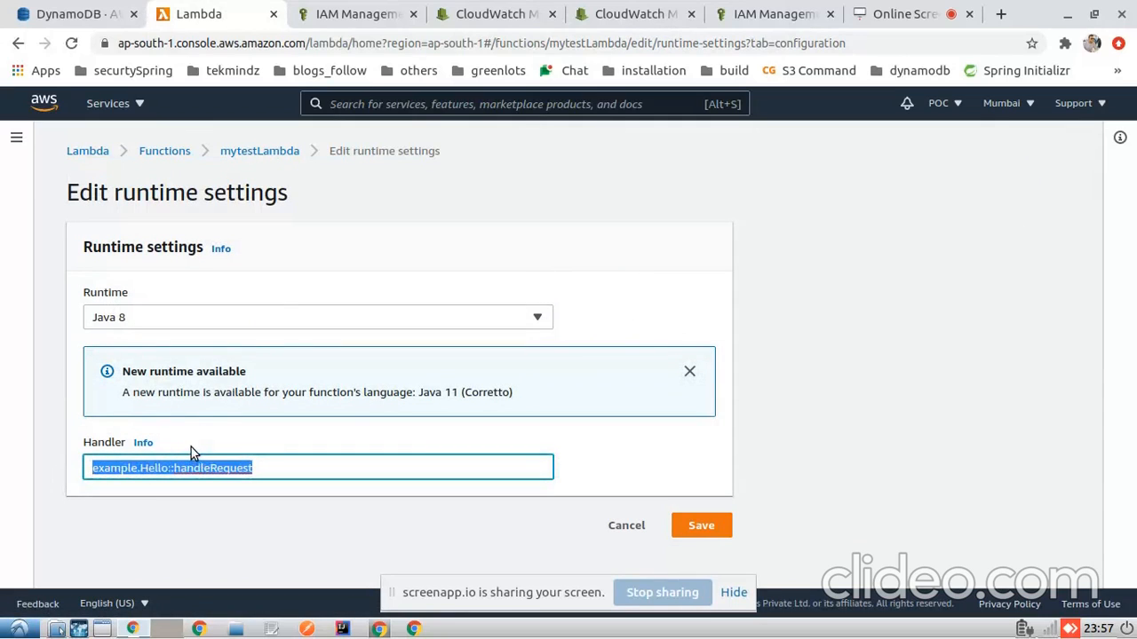
pyautogui.doubleClick(112, 468)
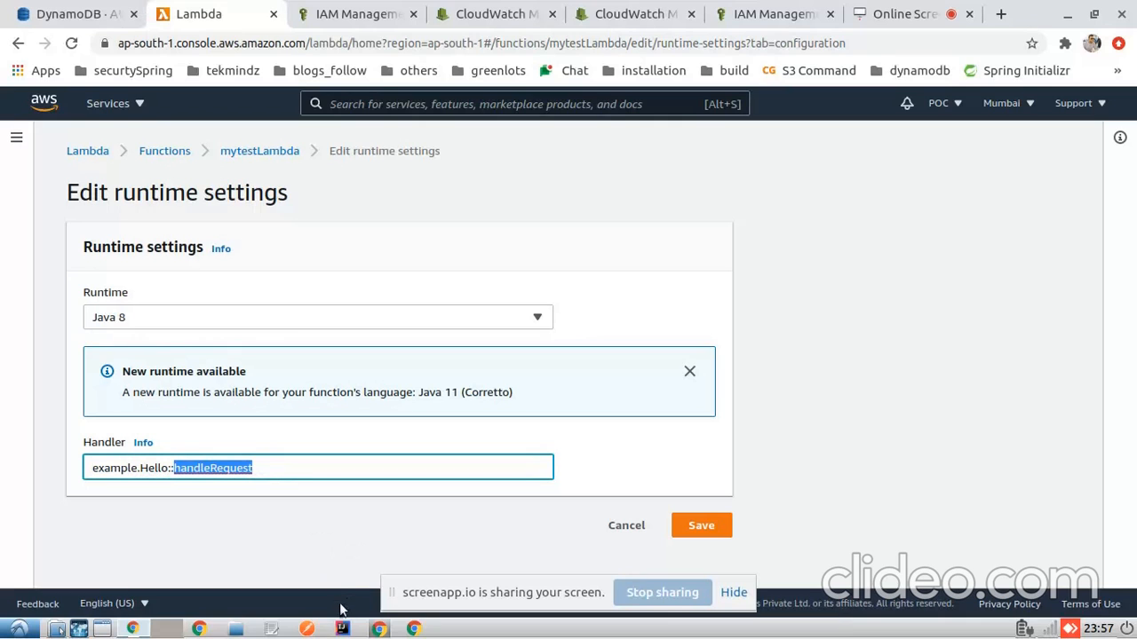
pyautogui.click(341, 629)
pyautogui.write('com.javaerror.lambda')
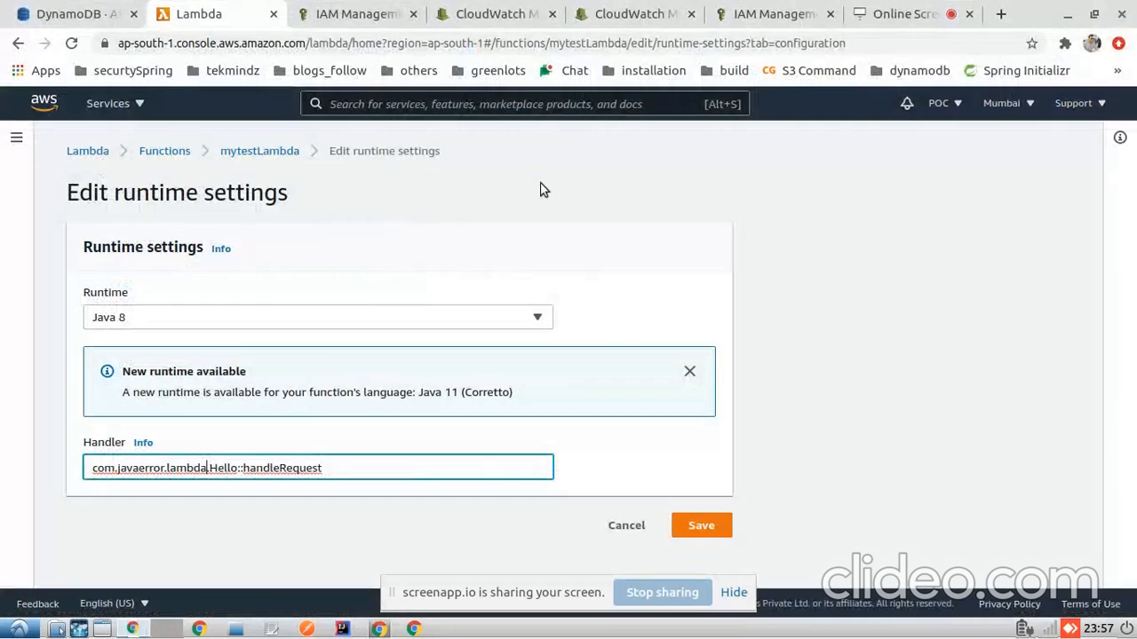
pyautogui.doubleClick(225, 468)
pyautogui.write('LambdaTest')
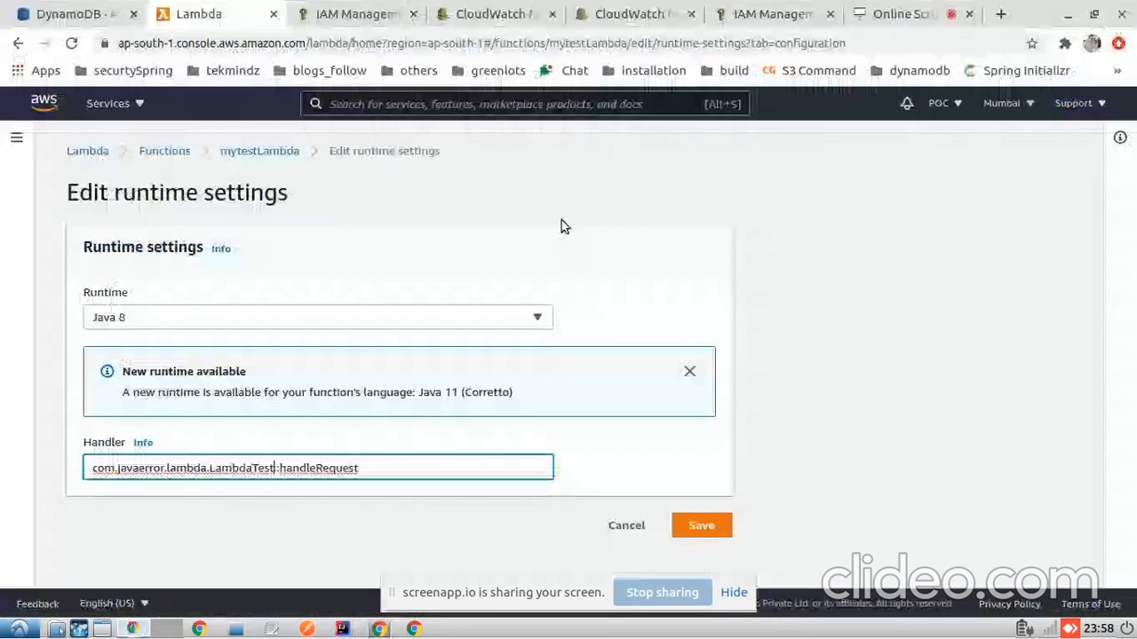
pyautogui.doubleClick(319, 469)
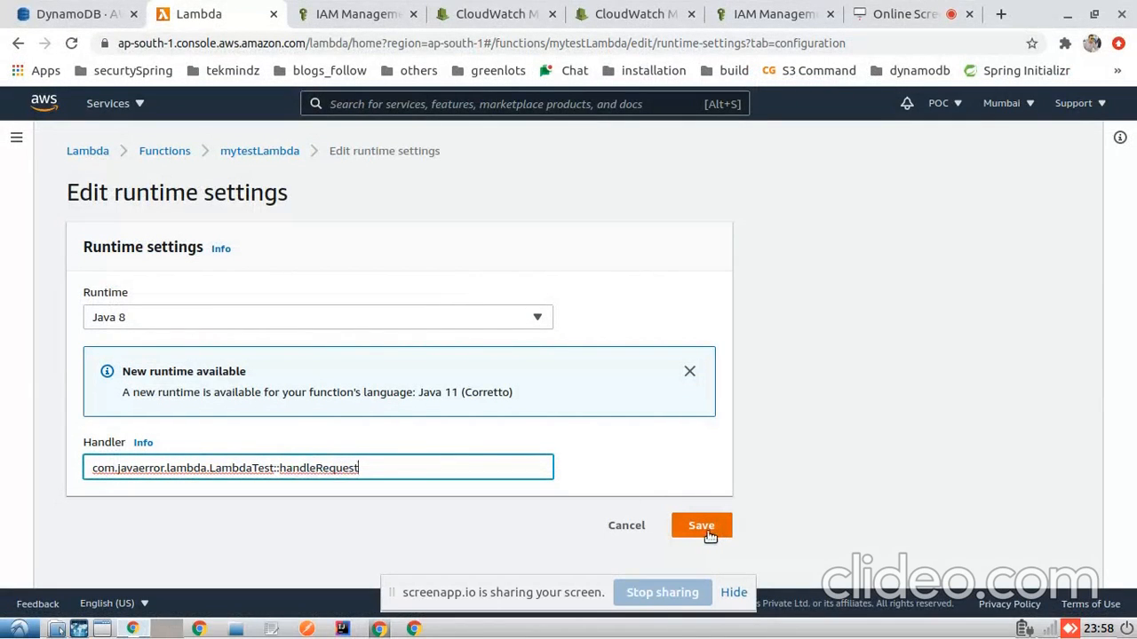
pyautogui.click(701, 525)
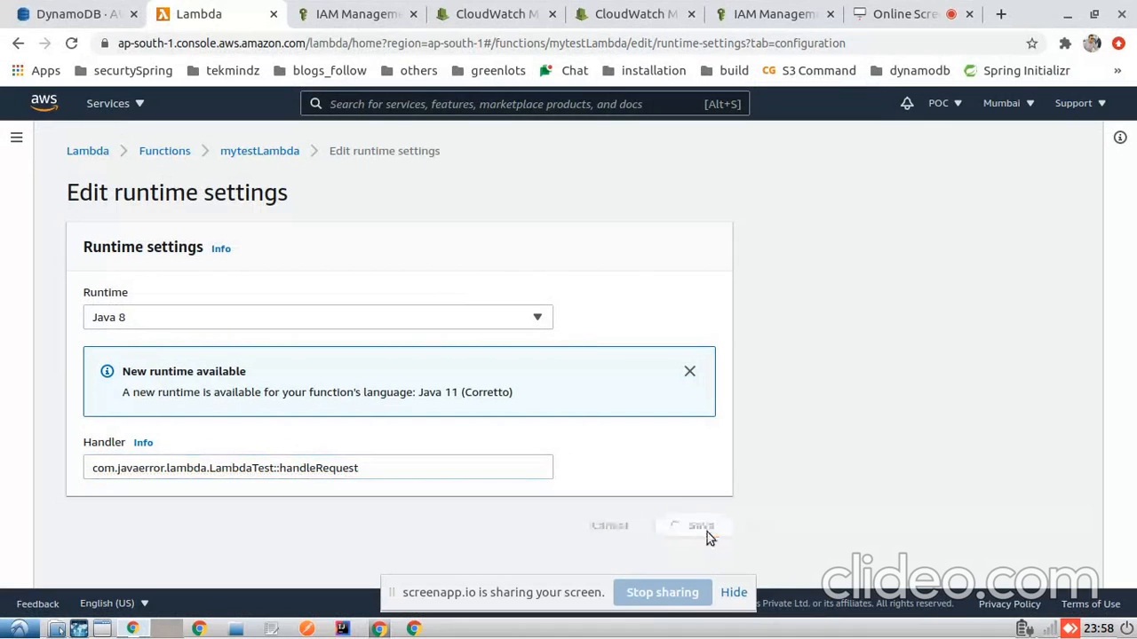
pyautogui.click(700, 525)
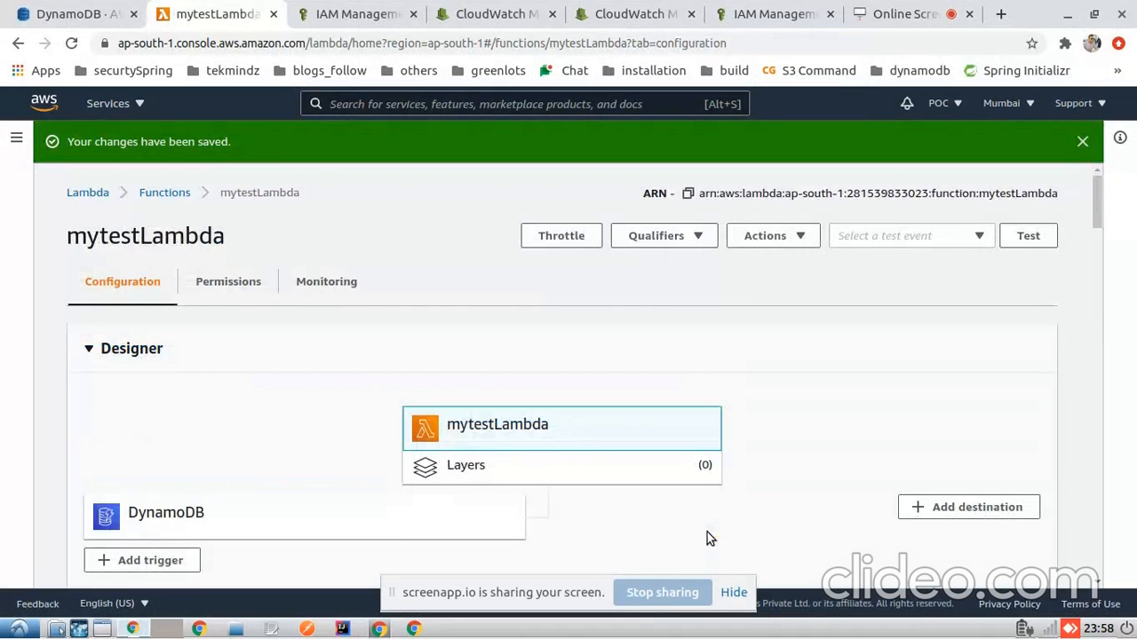
pyautogui.moveTo(769, 500)
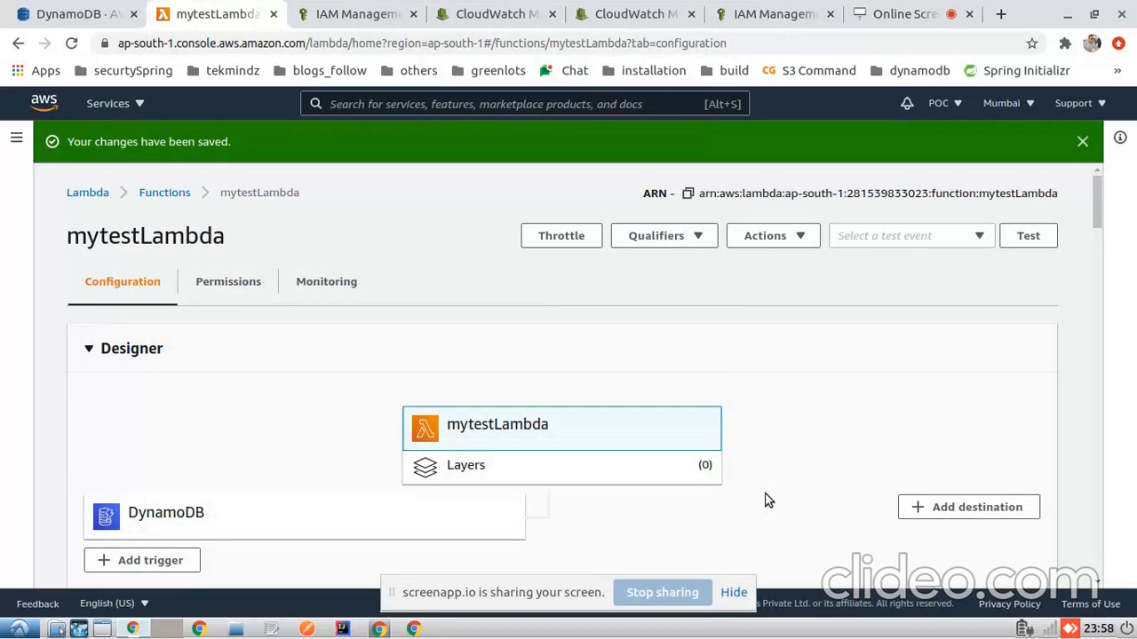
# - Upload Spring-boot-dynamoDB-demo-0.0.1-SNAPSHOT.jar as mytestLambda's function code
pyautogui.scroll(-3)
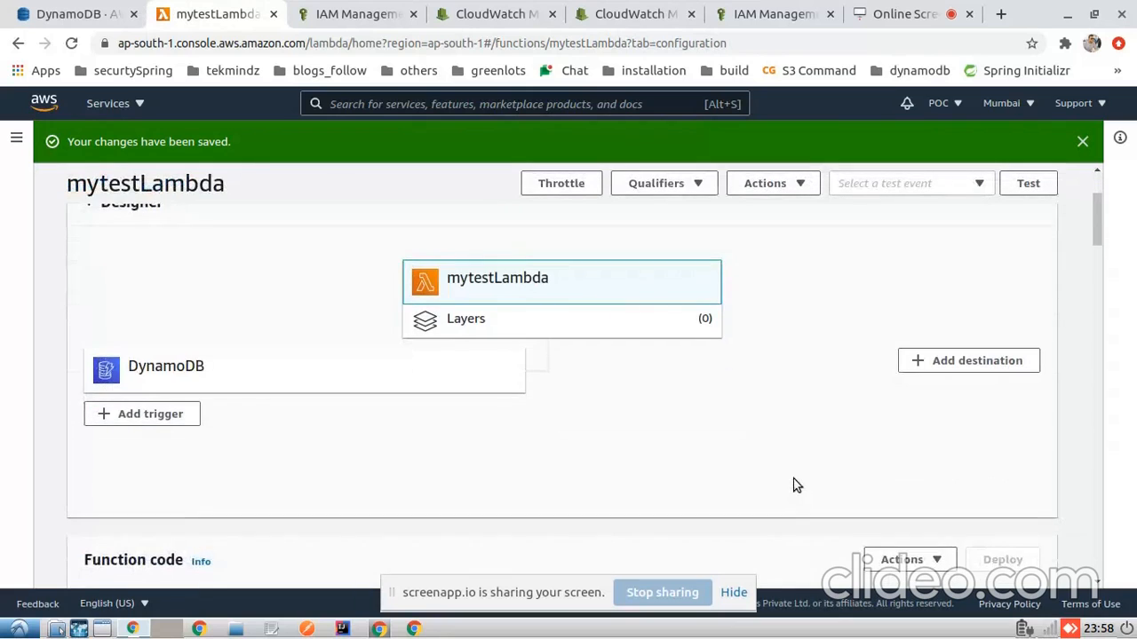
pyautogui.scroll(-3)
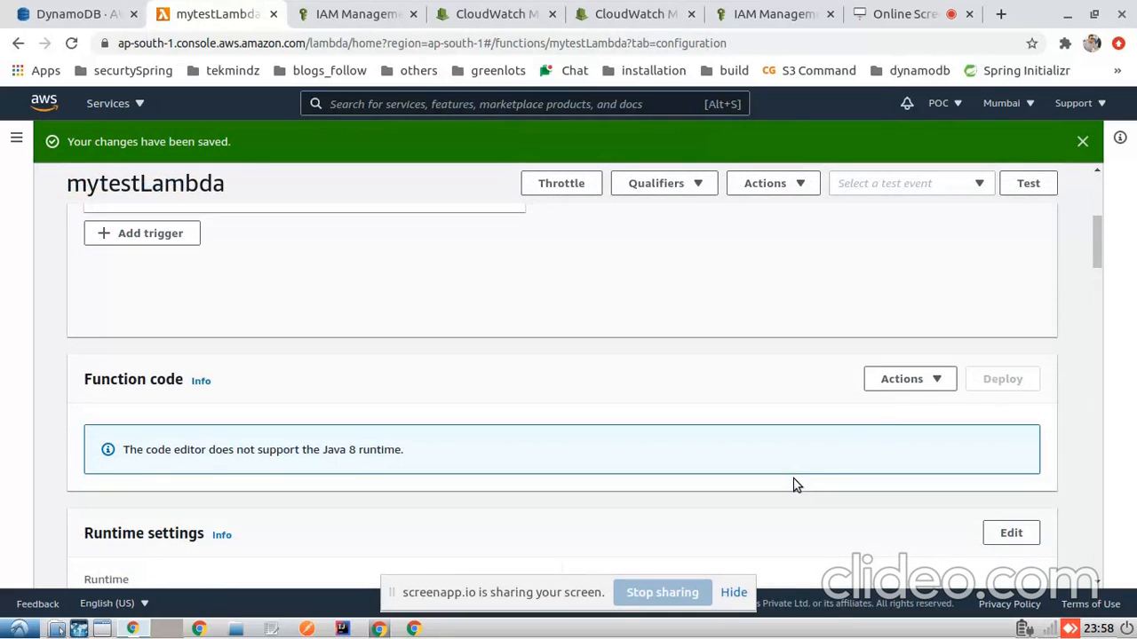
pyautogui.click(910, 378)
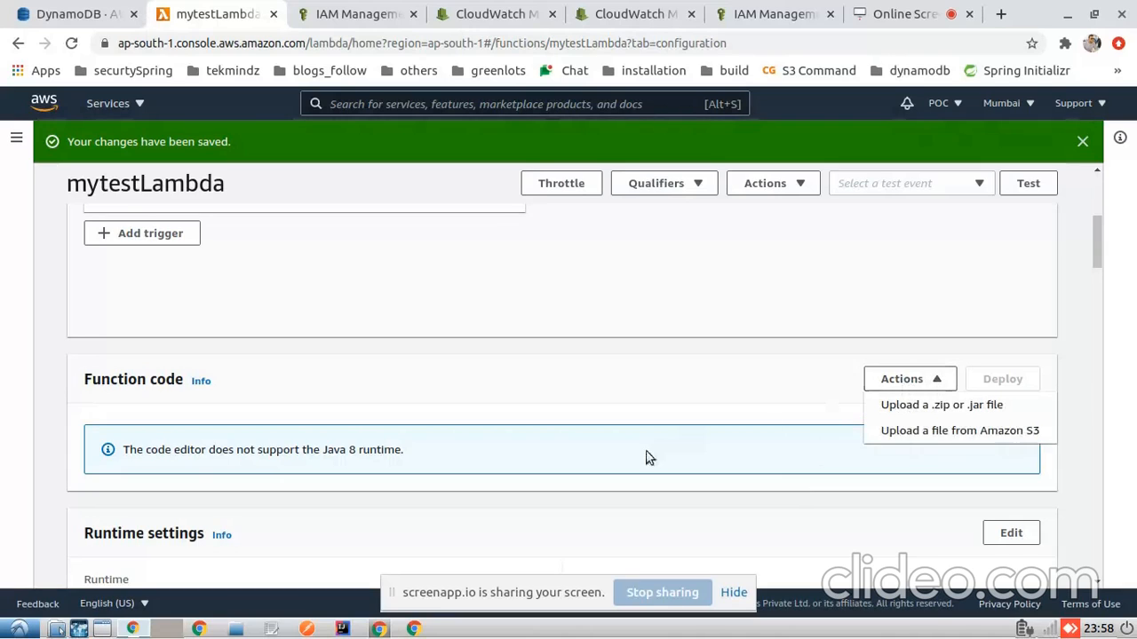
pyautogui.click(902, 378)
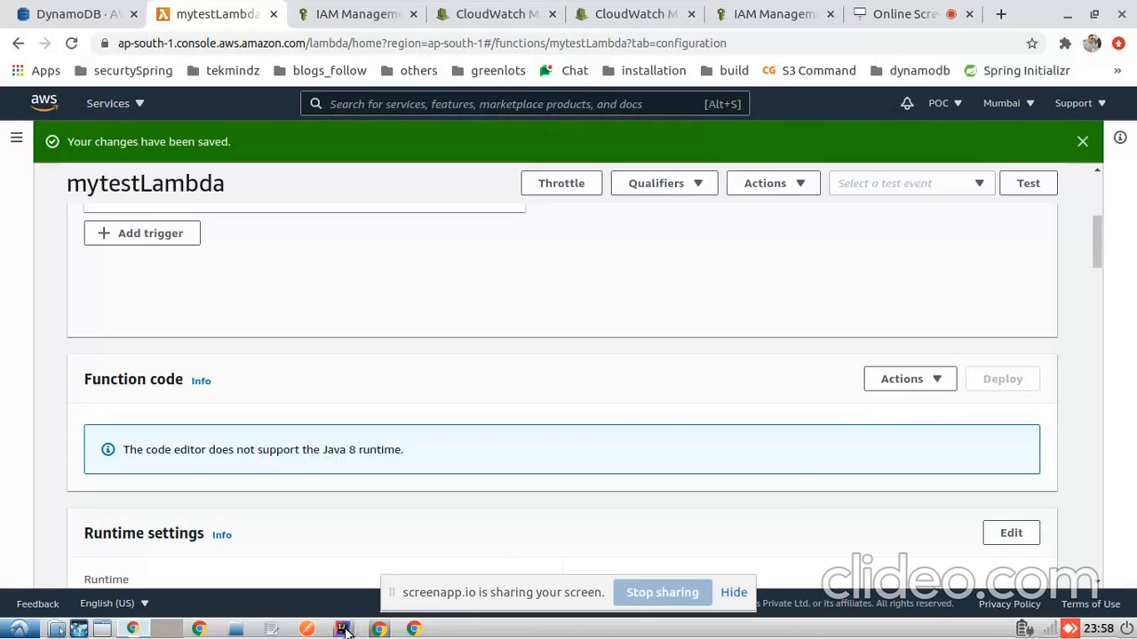
pyautogui.click(910, 378)
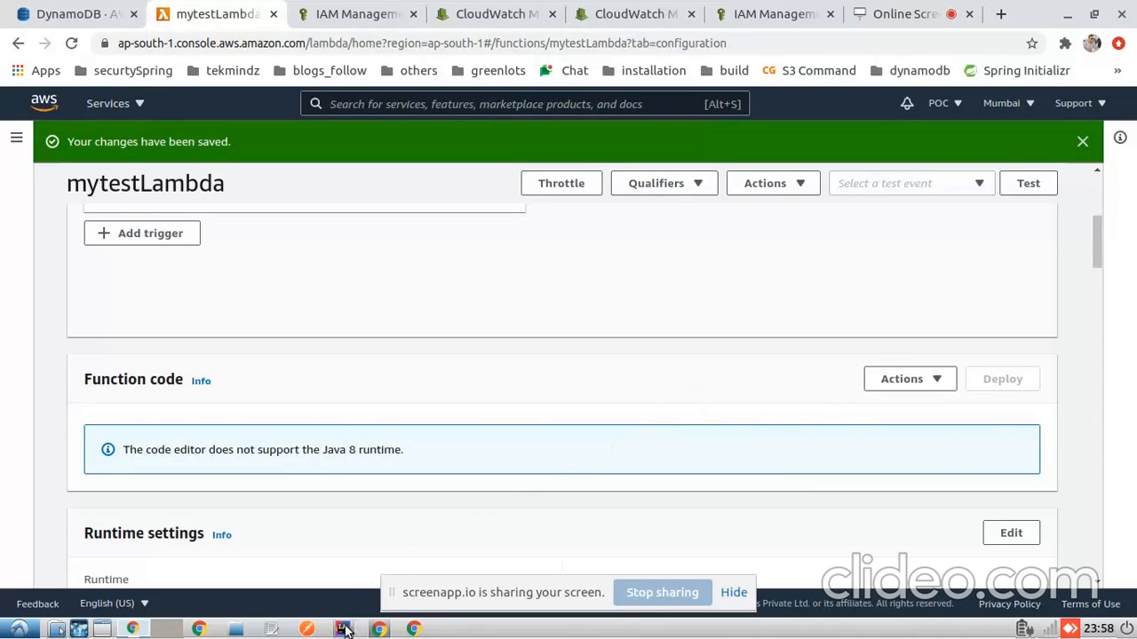
pyautogui.click(343, 628)
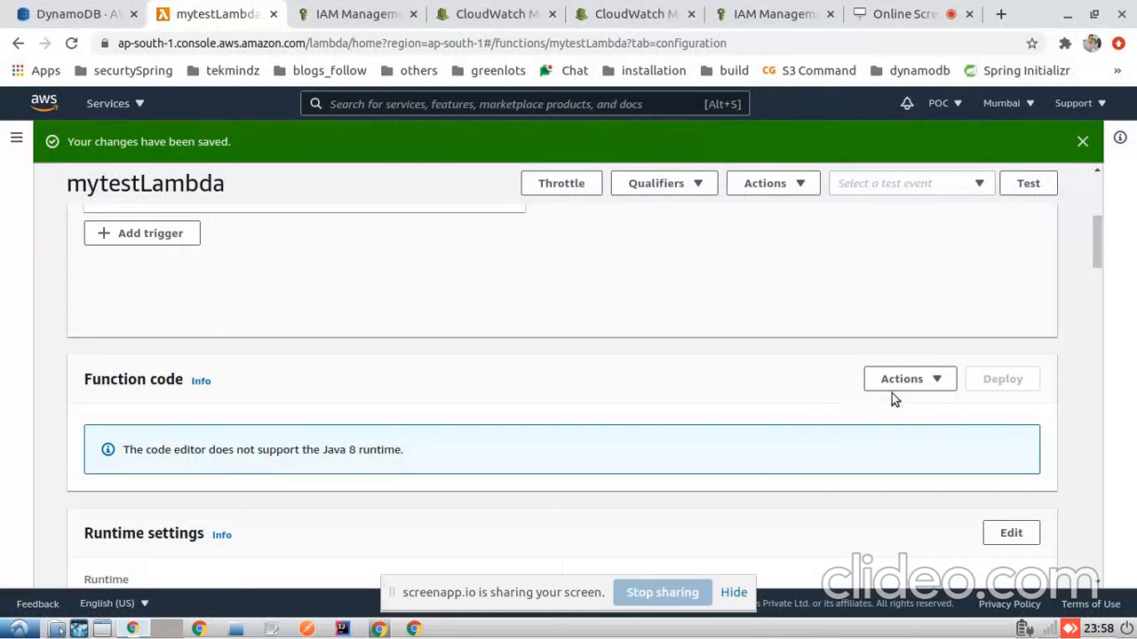
pyautogui.click(901, 378)
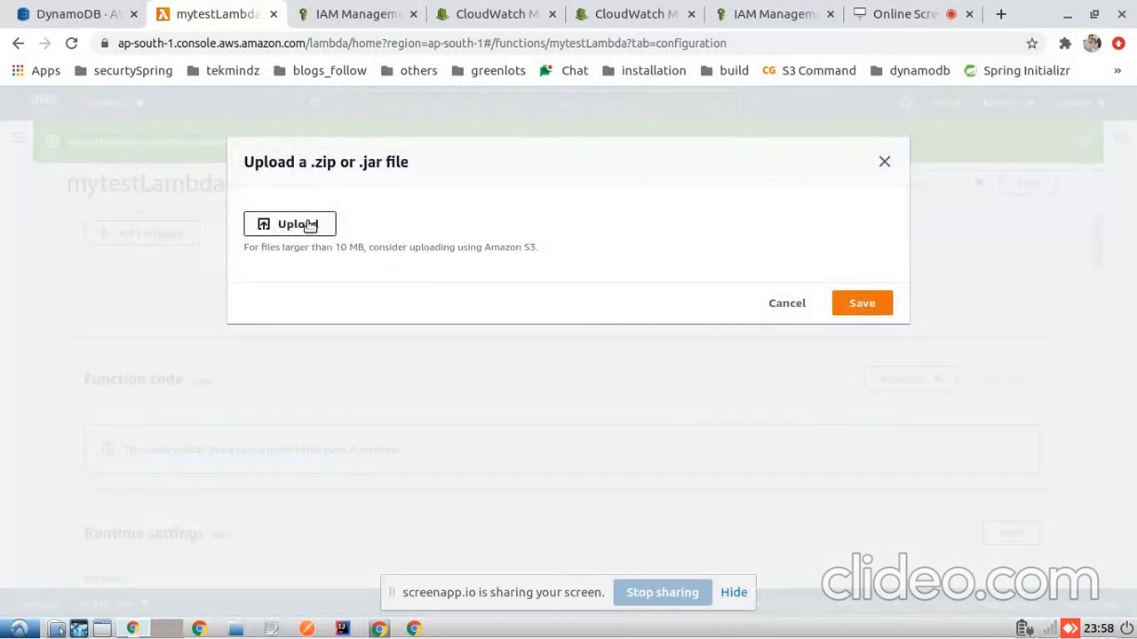
pyautogui.click(290, 224)
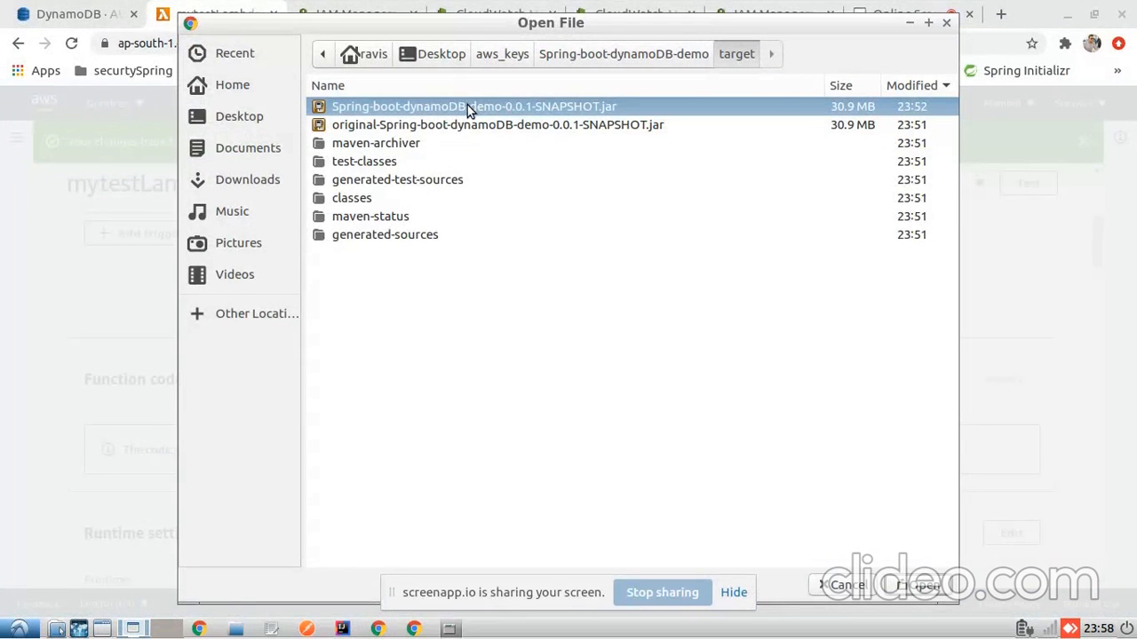
pyautogui.moveTo(817, 582)
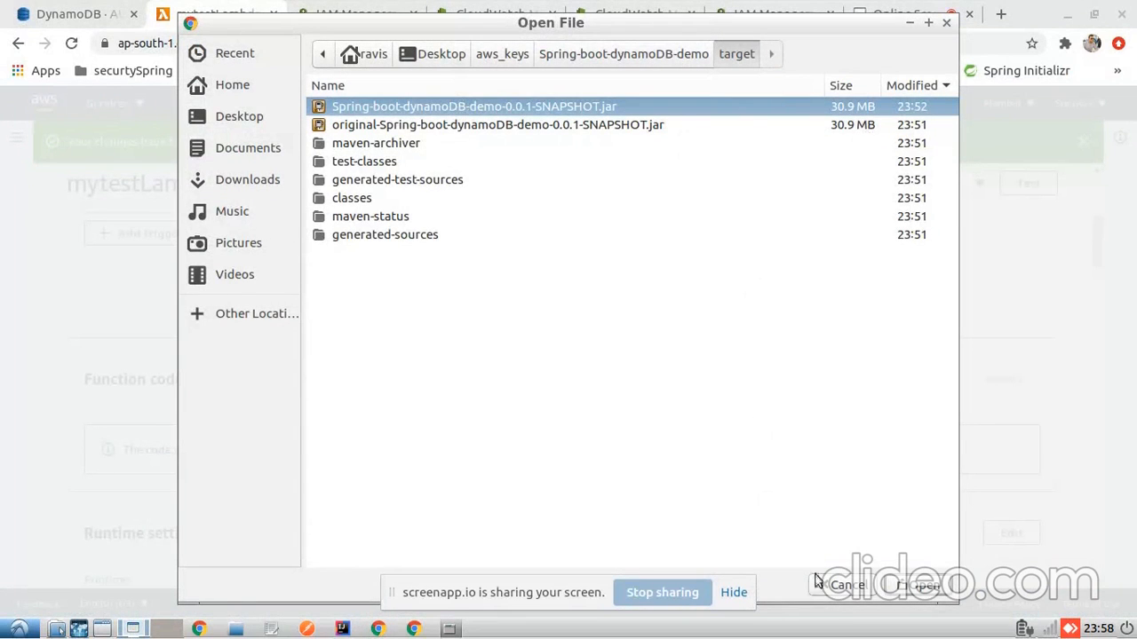
pyautogui.click(917, 585)
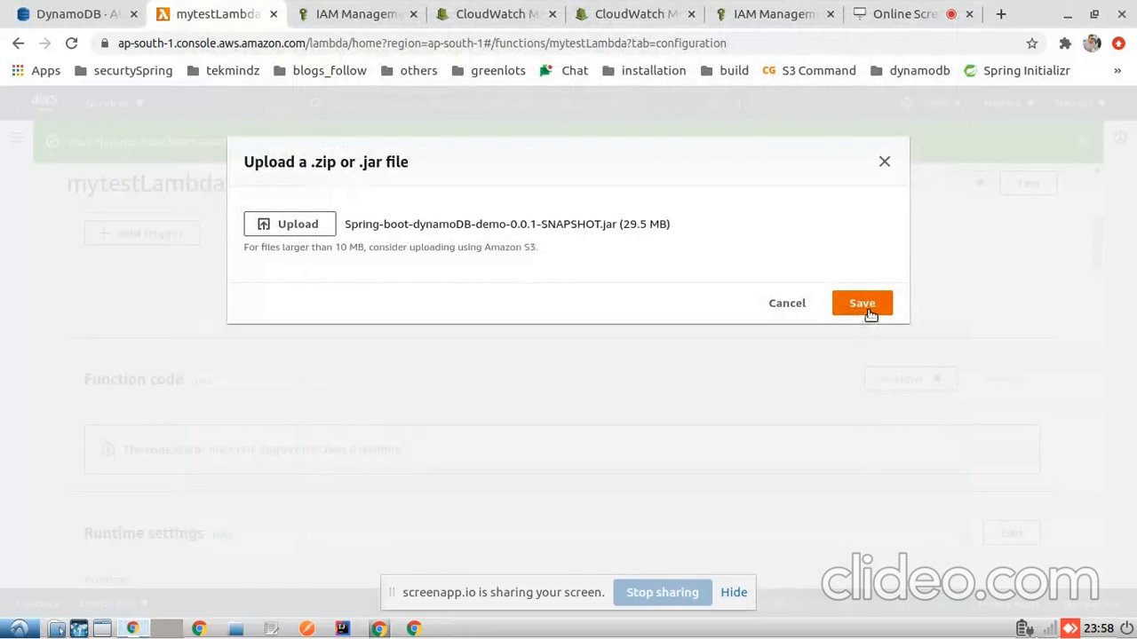
pyautogui.click(861, 303)
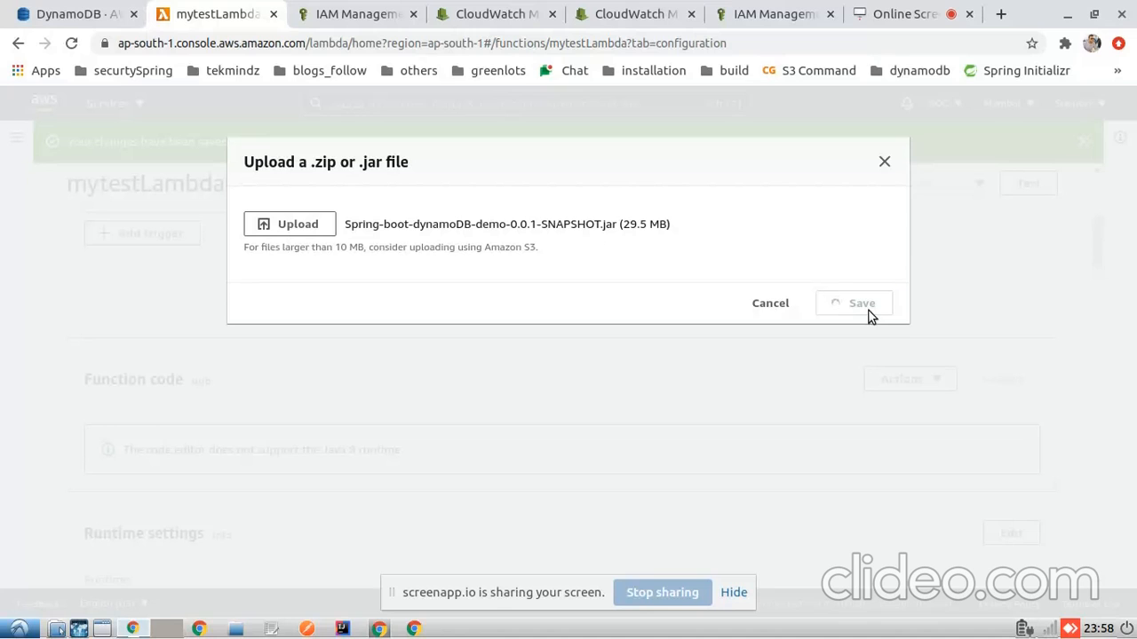
pyautogui.click(861, 303)
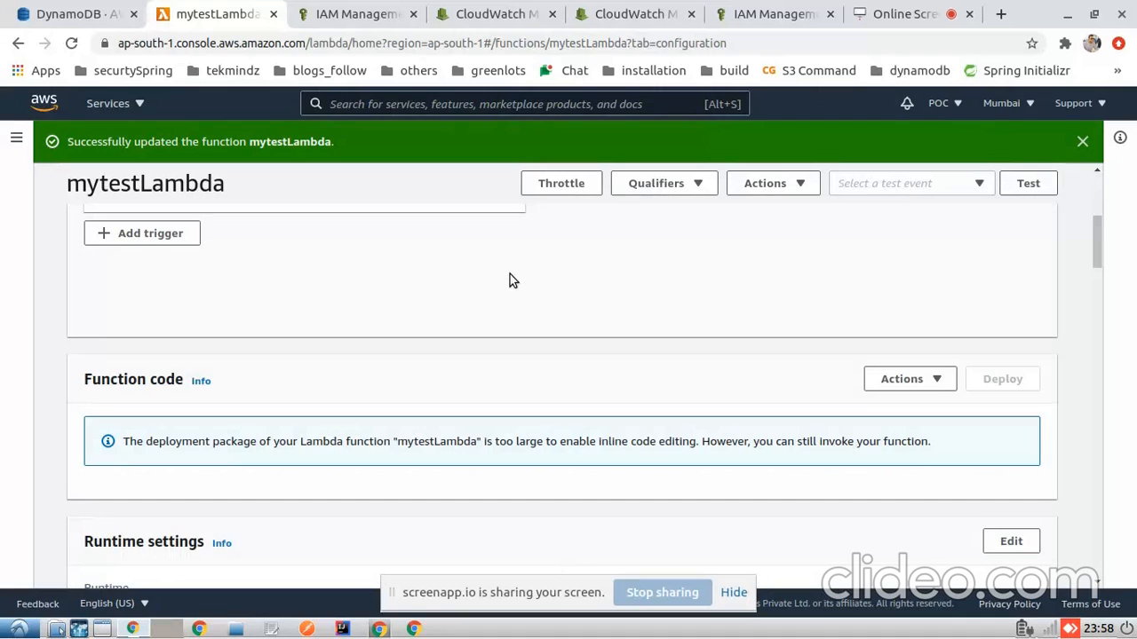
pyautogui.scroll(-3)
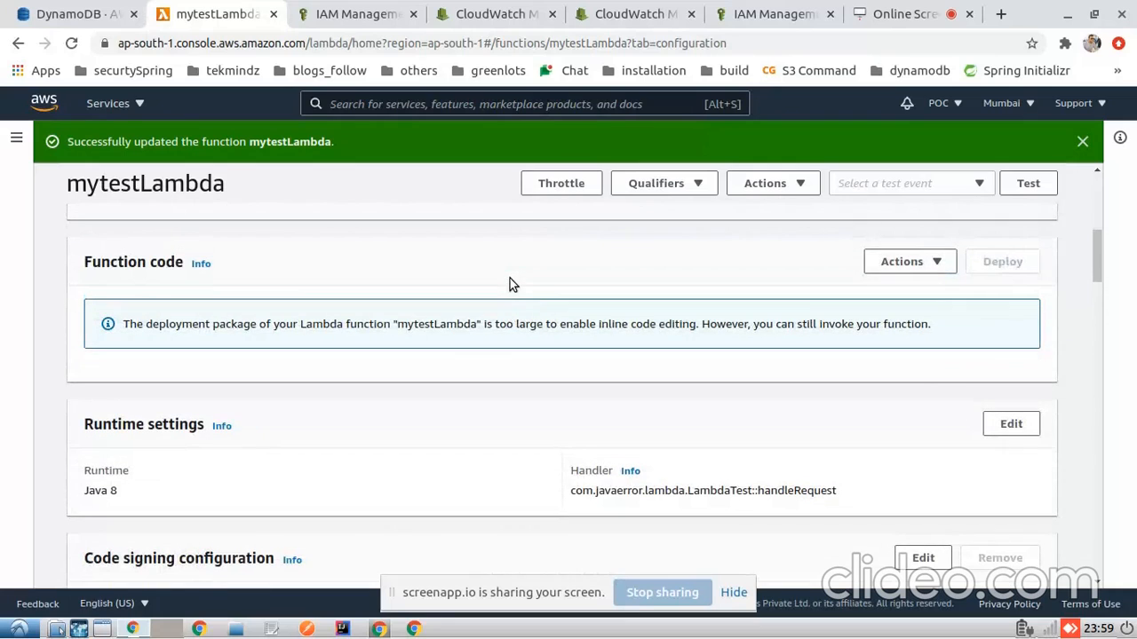
pyautogui.moveTo(666, 380)
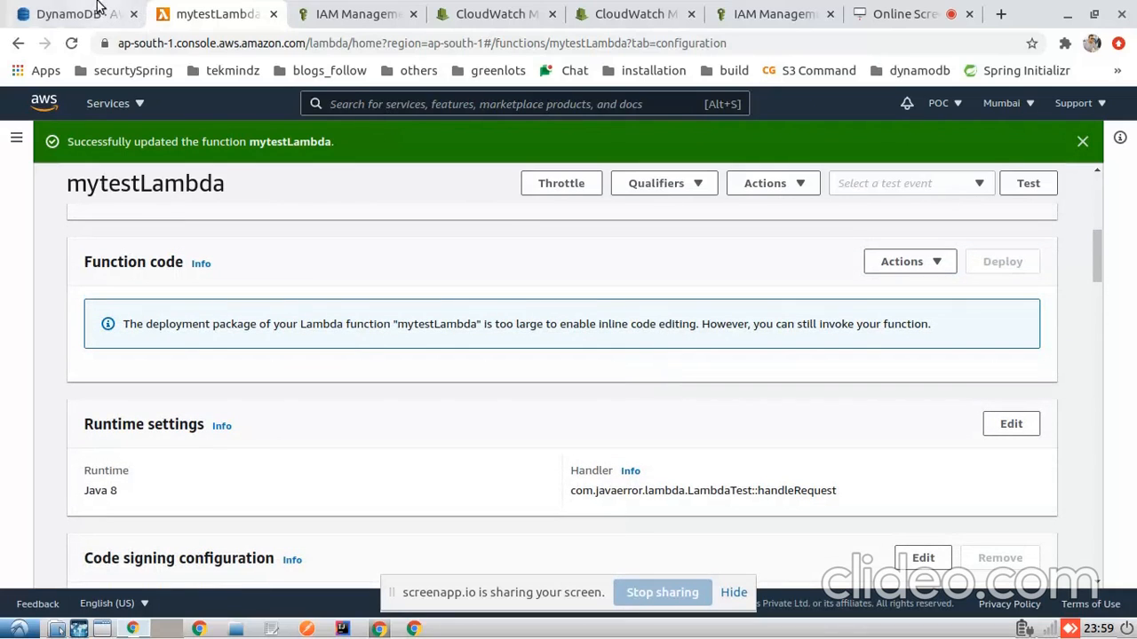
# - Refresh the person table and delete its single Kushinagar/UP item
pyautogui.click(76, 13)
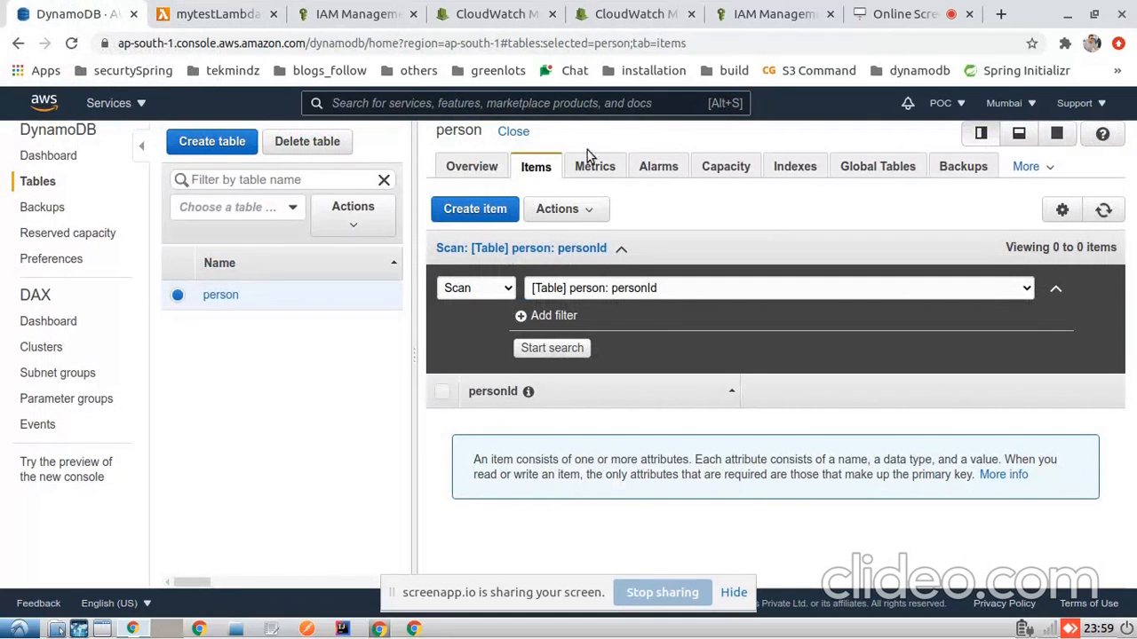
pyautogui.click(1104, 209)
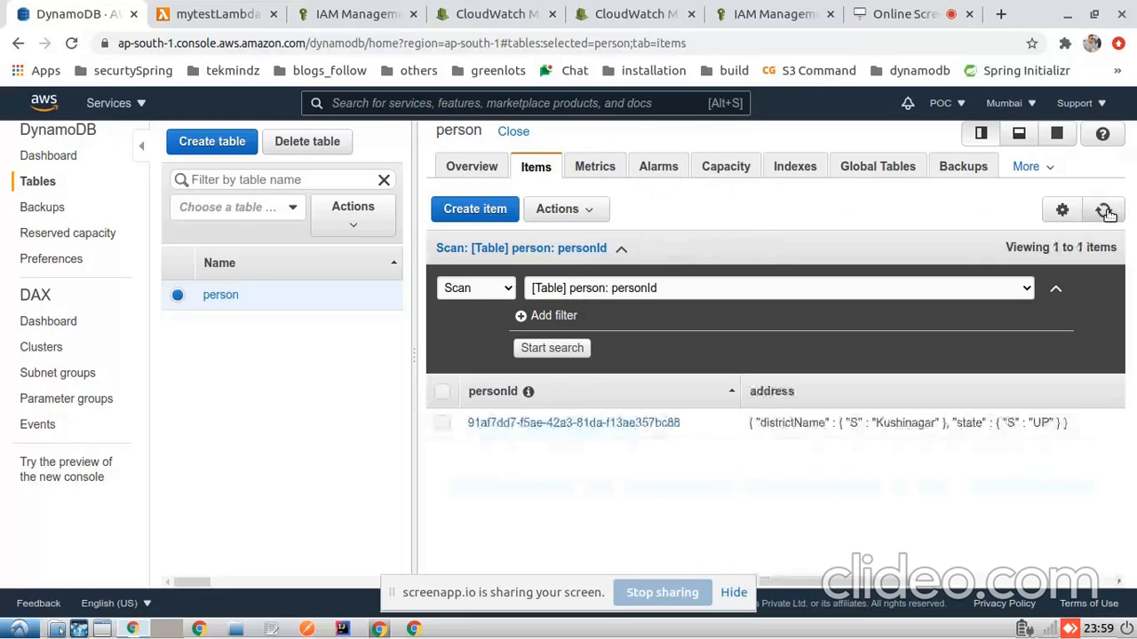
pyautogui.click(443, 423)
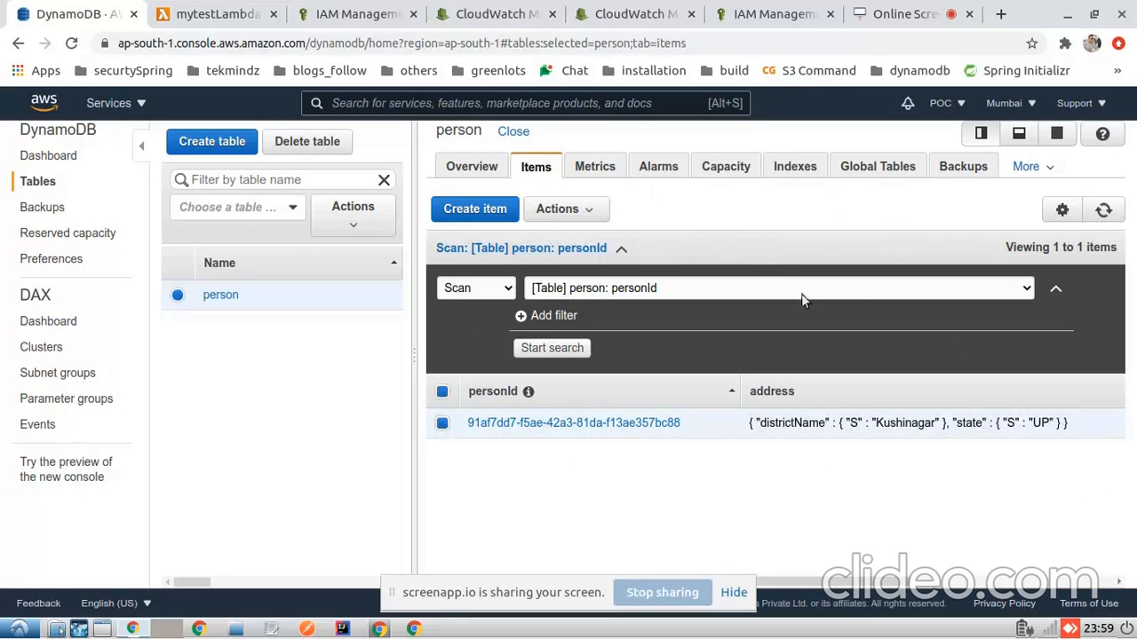
pyautogui.click(566, 209)
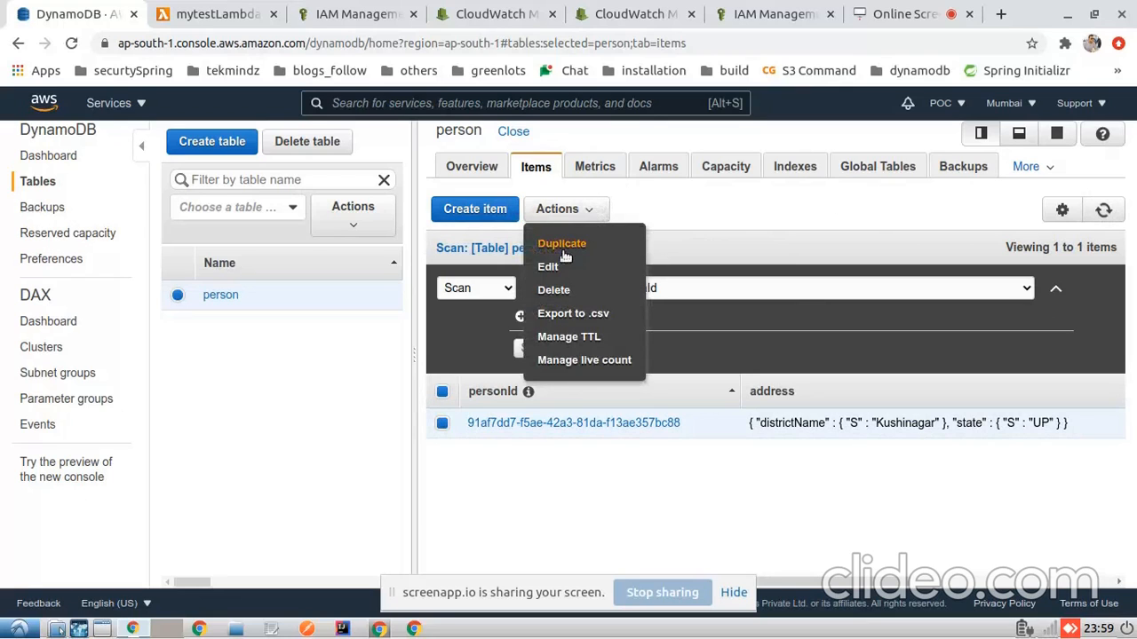
pyautogui.click(554, 290)
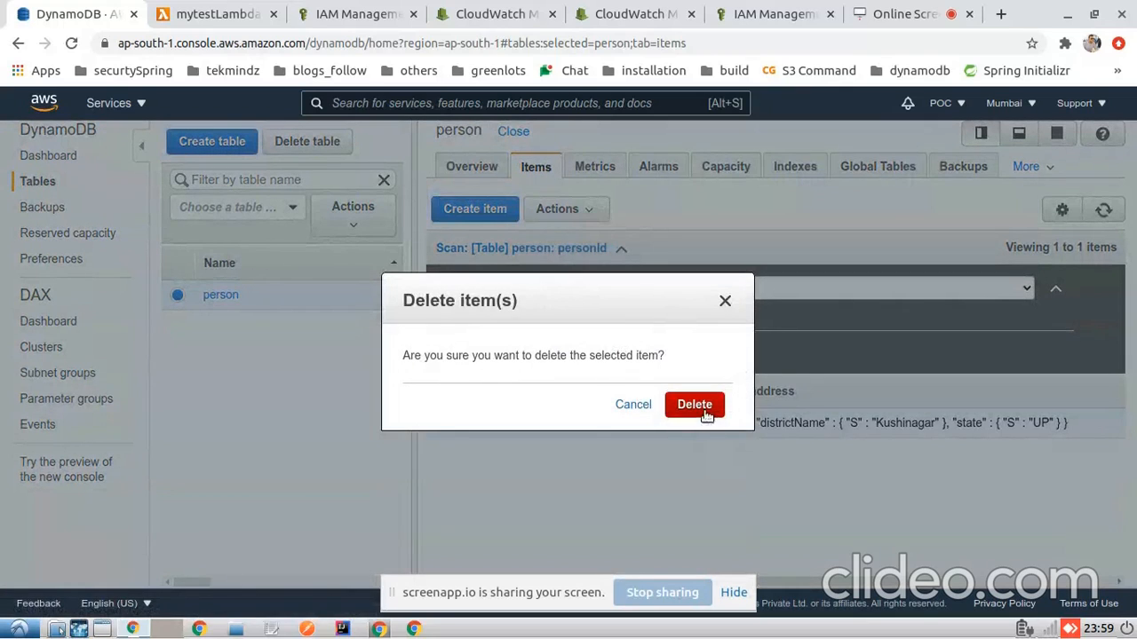
pyautogui.click(695, 405)
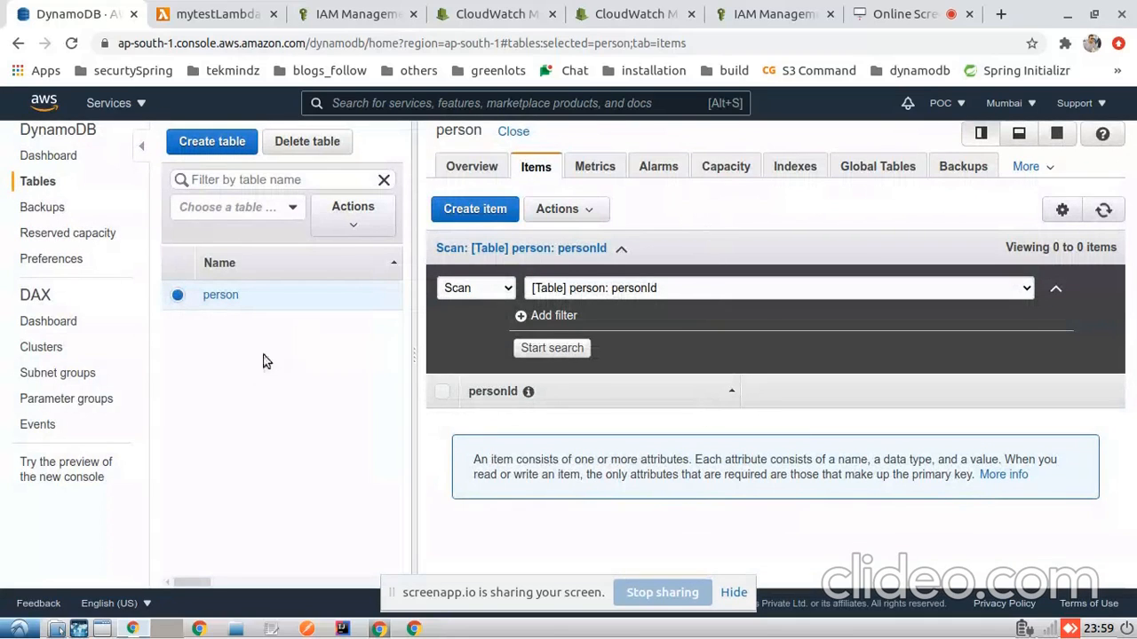
pyautogui.moveTo(213, 384)
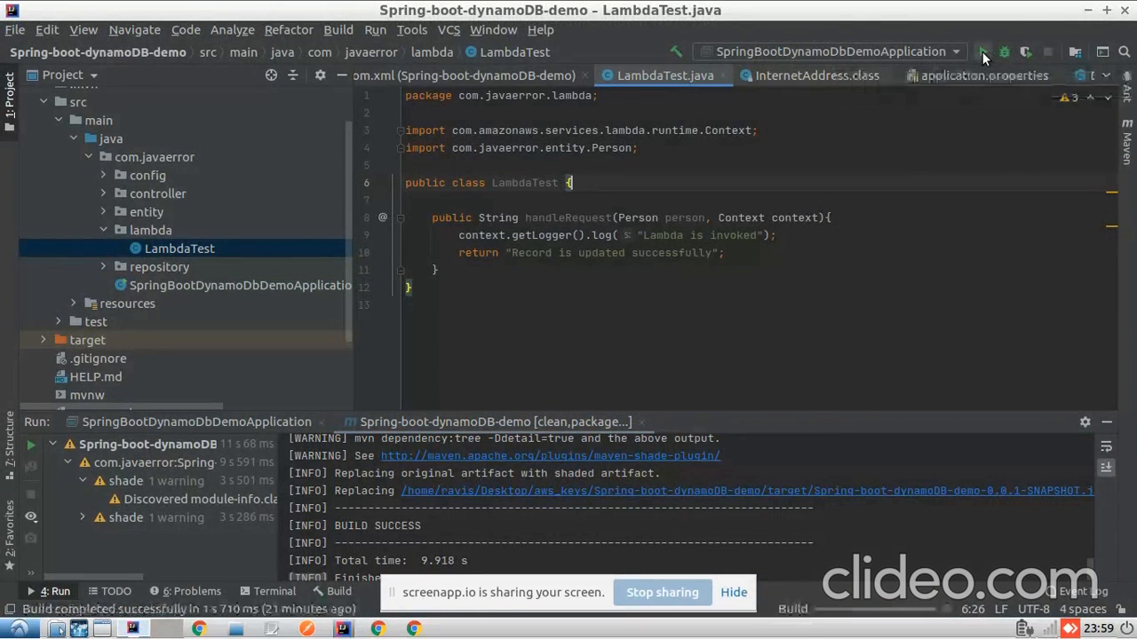
# - Run the SpringBootDynamoDbDemoApplication configuration in IntelliJ IDEA
pyautogui.click(983, 51)
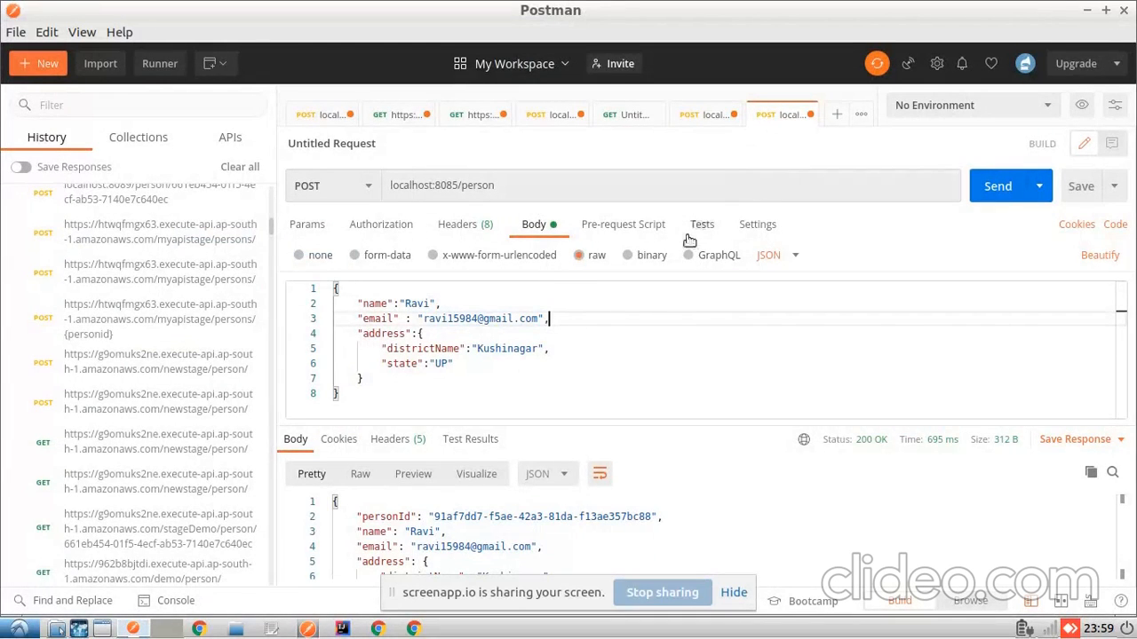
# - POST the Kushinagar/UP person JSON body to localhost:8085/person
pyautogui.click(511, 186)
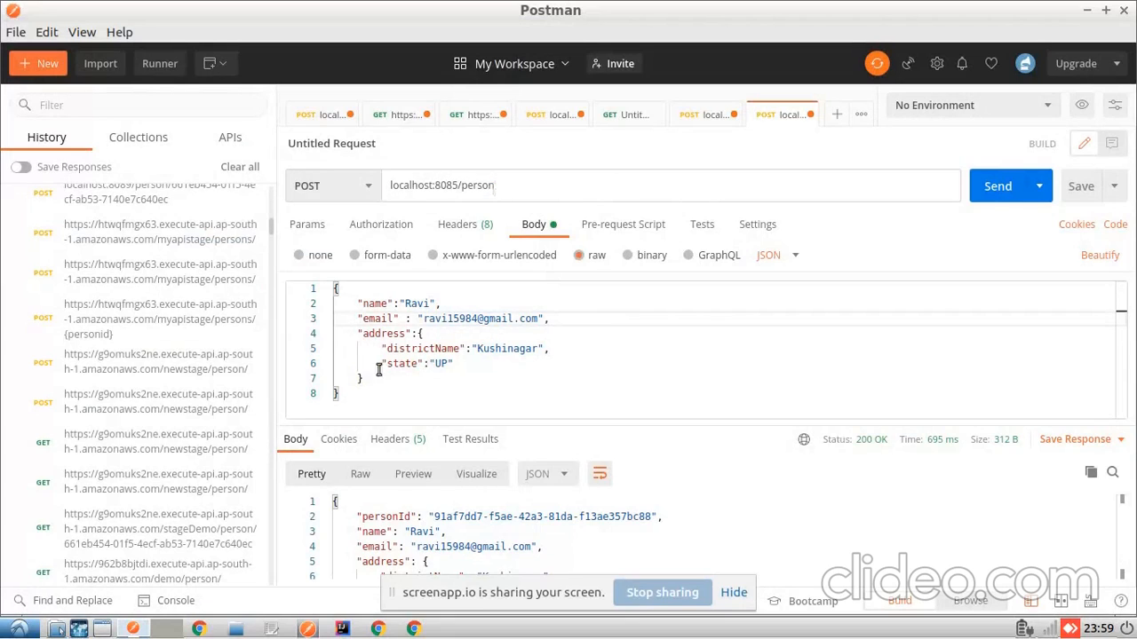
pyautogui.moveTo(340, 288); pyautogui.dragTo(461, 364)
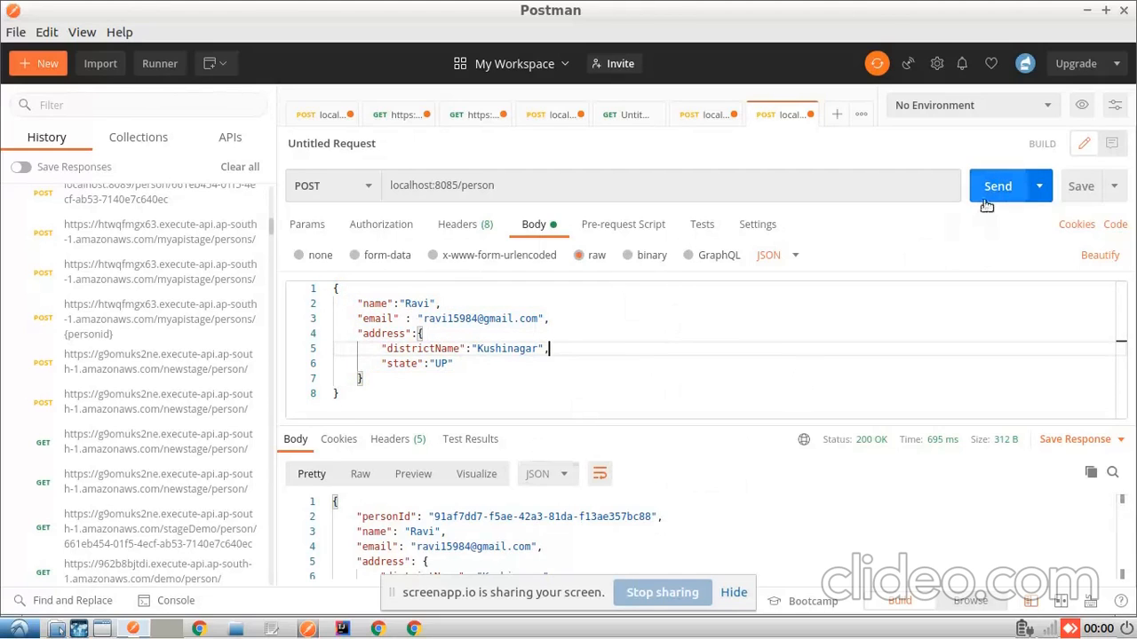
pyautogui.click(998, 186)
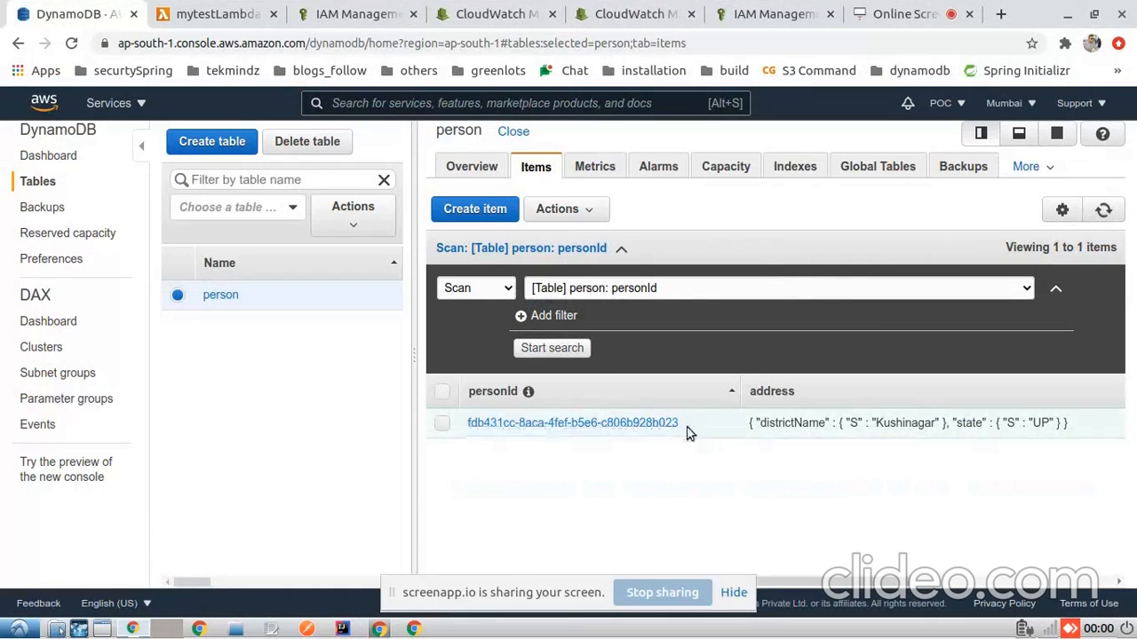
# - View the new person item's attributes, cancel, and return to mytestLambda's tab
pyautogui.click(572, 423)
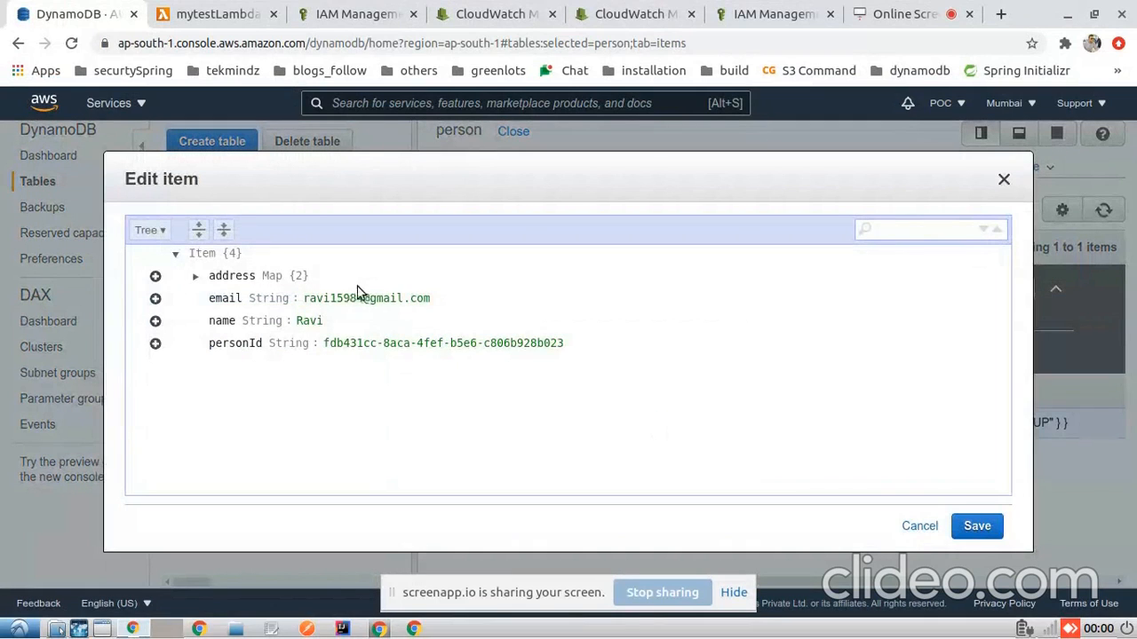
pyautogui.click(919, 526)
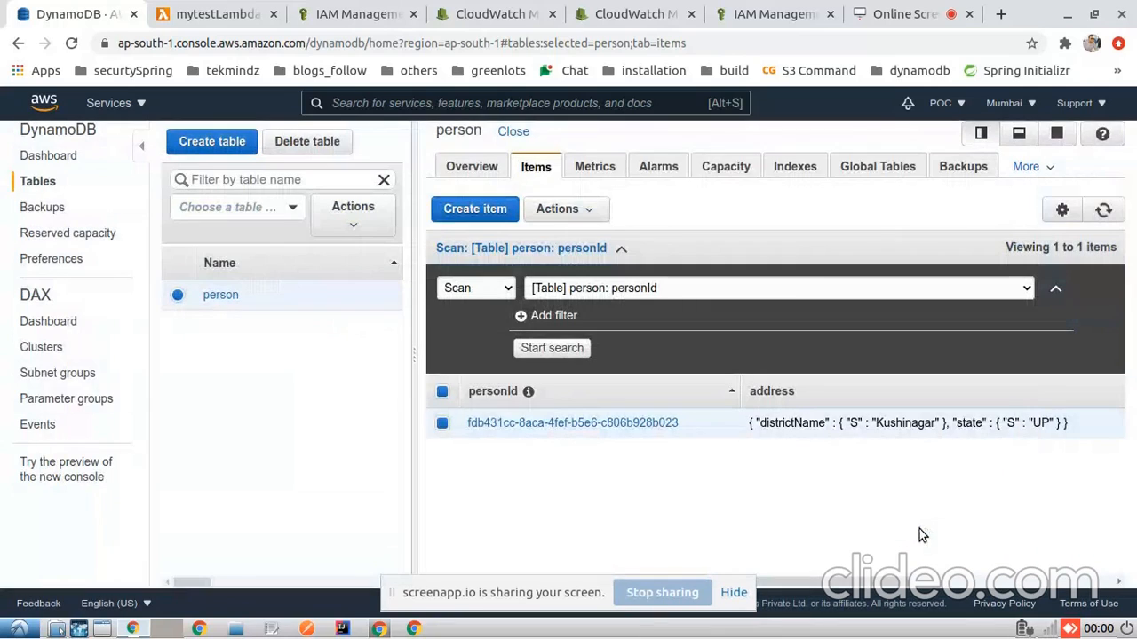
pyautogui.click(213, 13)
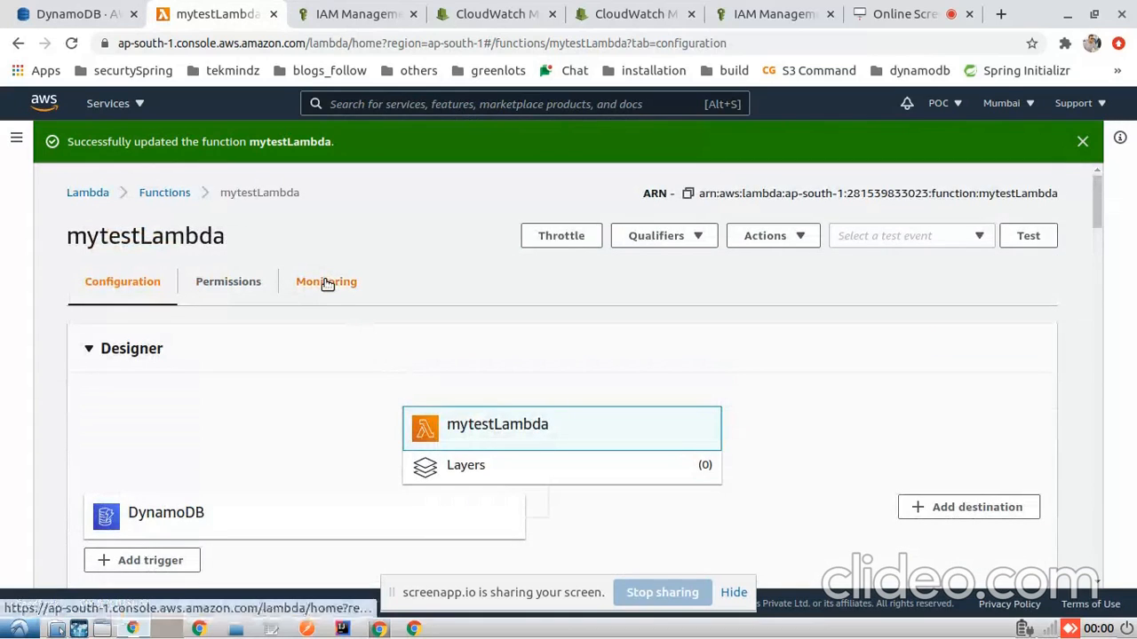
# - Open mytestLambda's Monitoring tab and its CloudWatch logs
pyautogui.click(326, 282)
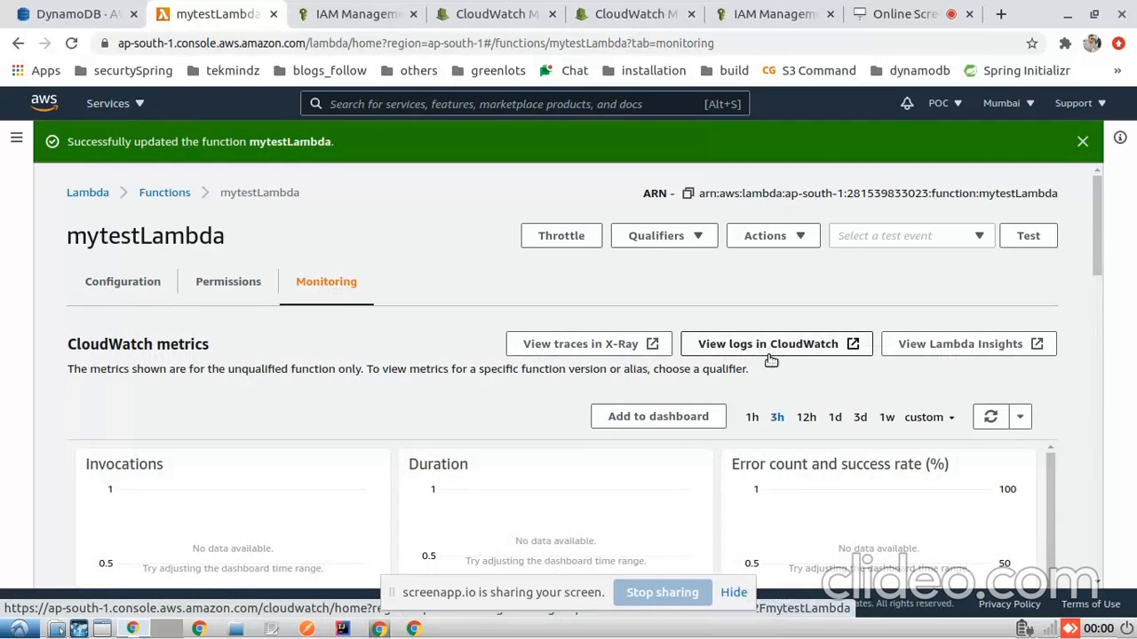
pyautogui.click(767, 344)
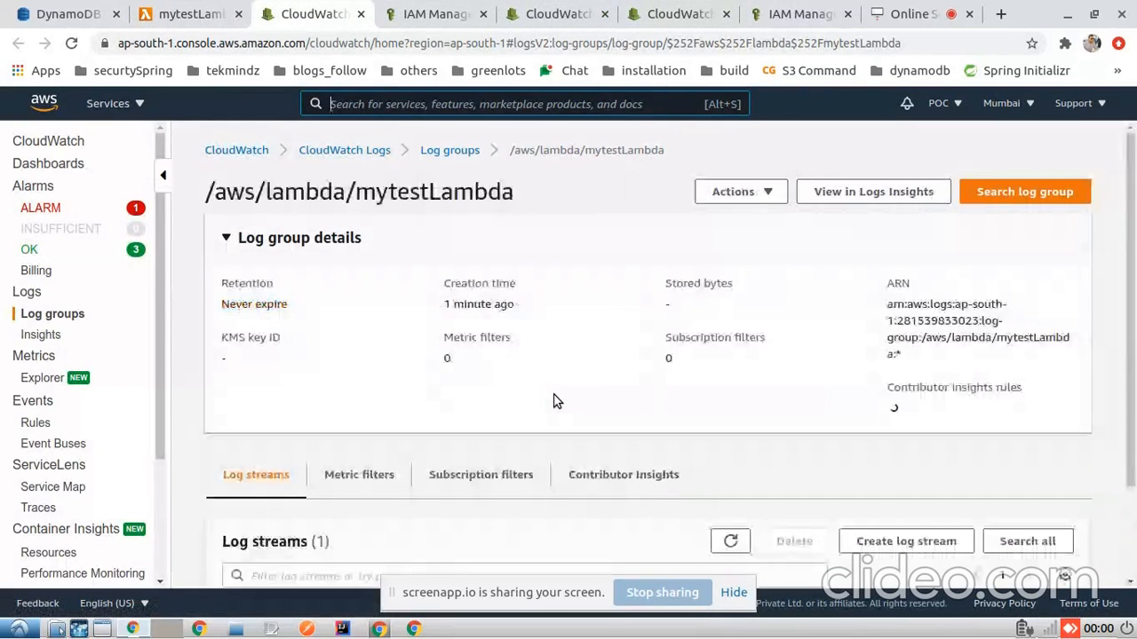
# - Open the latest mytestLambda log stream as text and highlight 'Lambda is invoked'
pyautogui.scroll(-3)
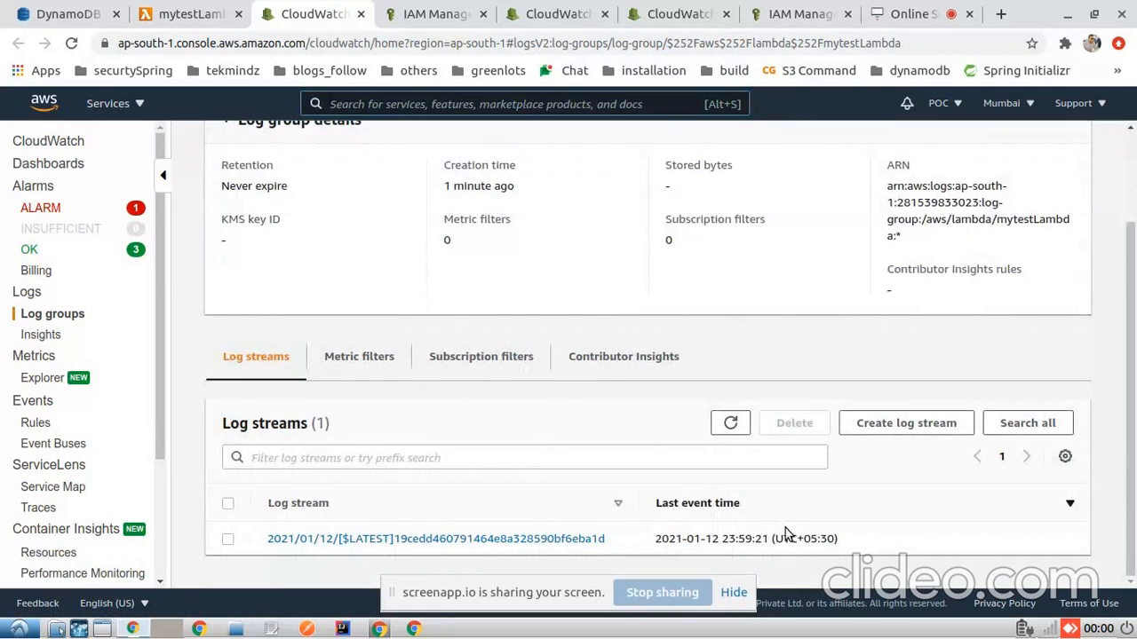
pyautogui.doubleClick(735, 538)
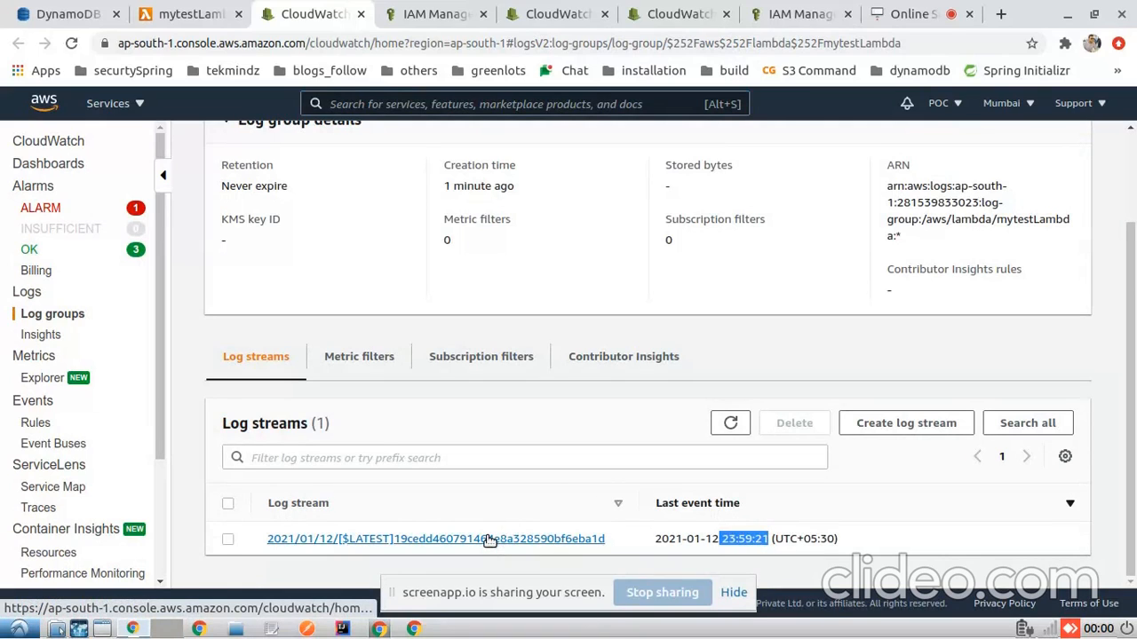
pyautogui.click(435, 538)
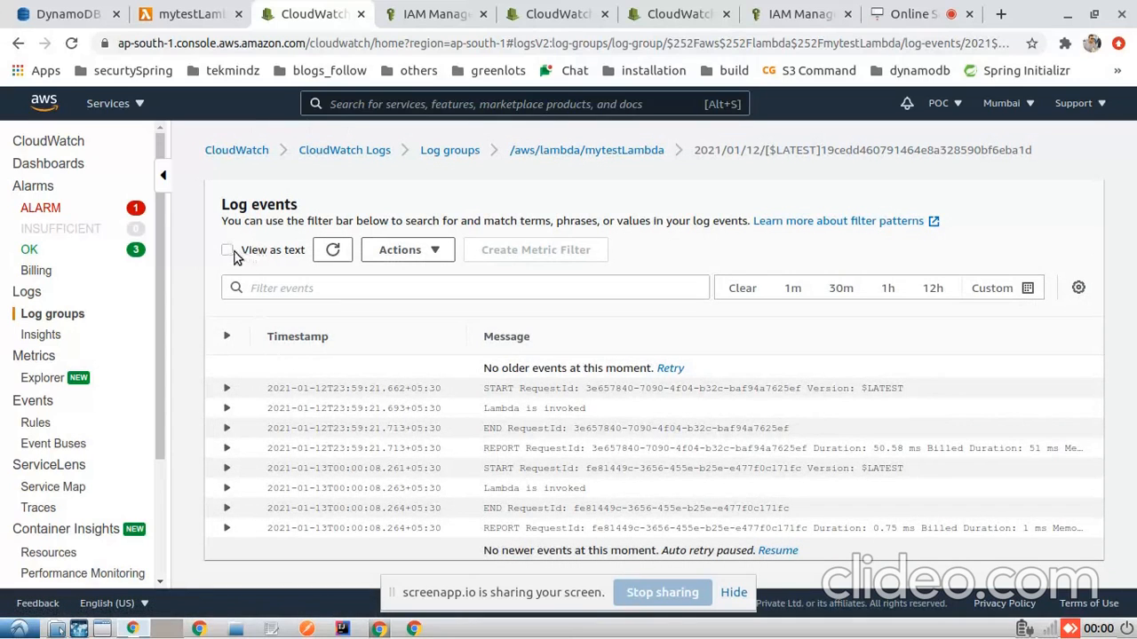
pyautogui.click(227, 249)
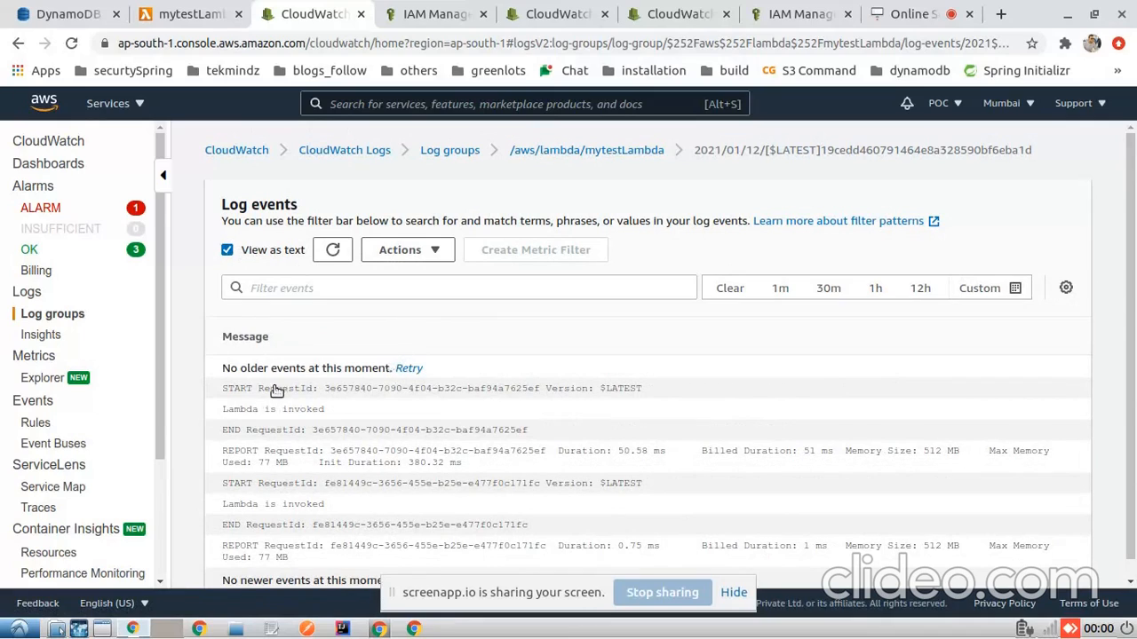
pyautogui.doubleClick(272, 409)
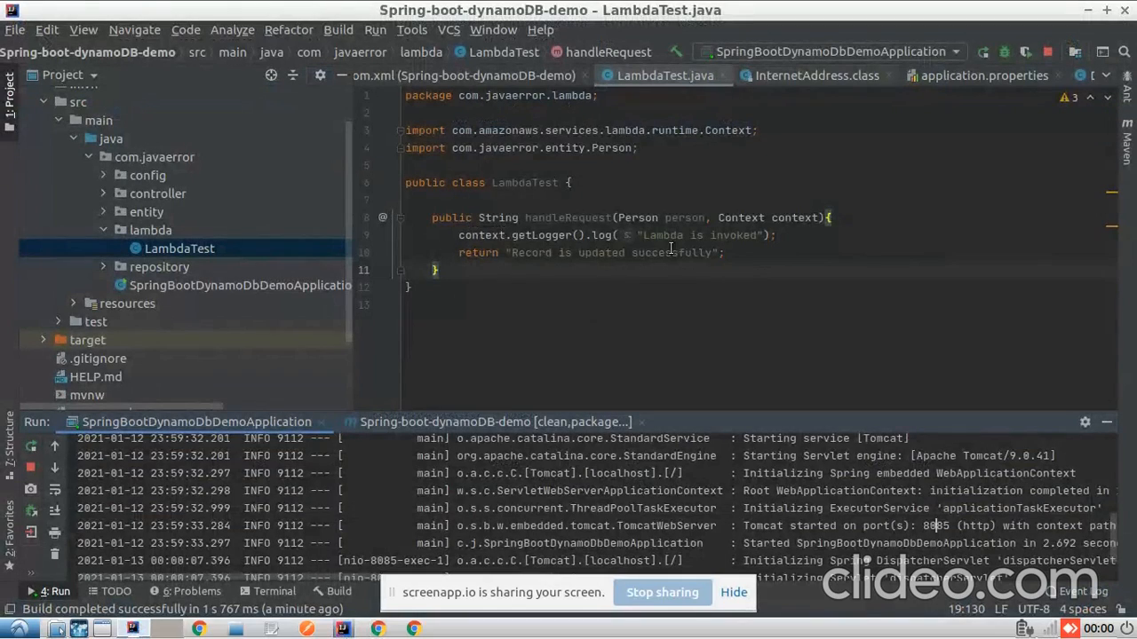
# - Highlight the return message in LambdaTest.java's handleRequest method
pyautogui.doubleClick(697, 235)
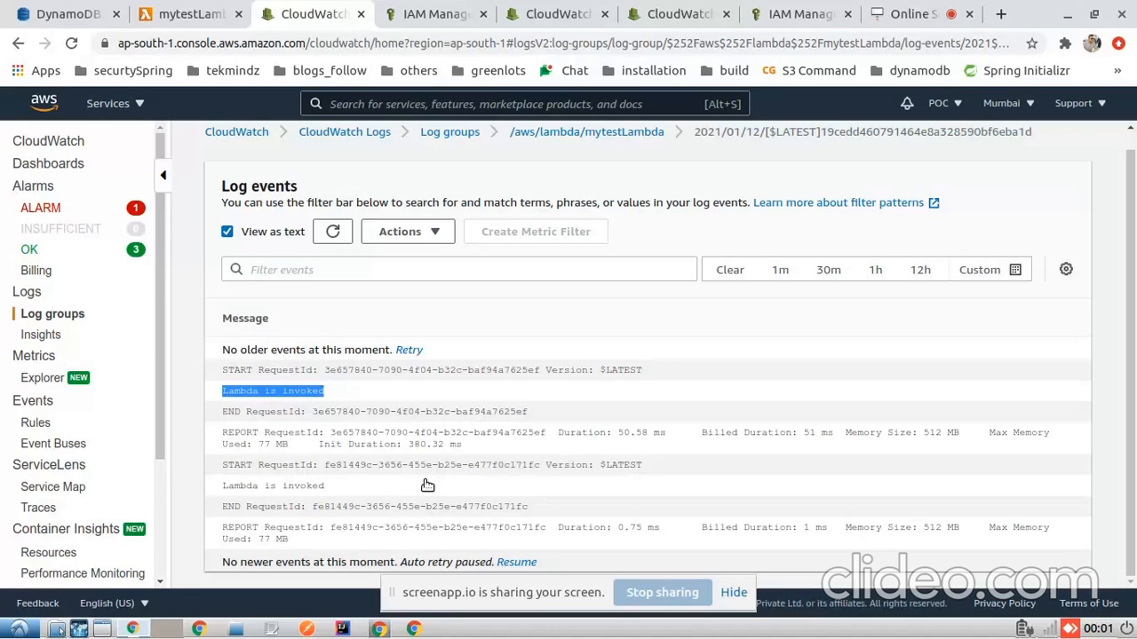
pyautogui.moveTo(542, 438)
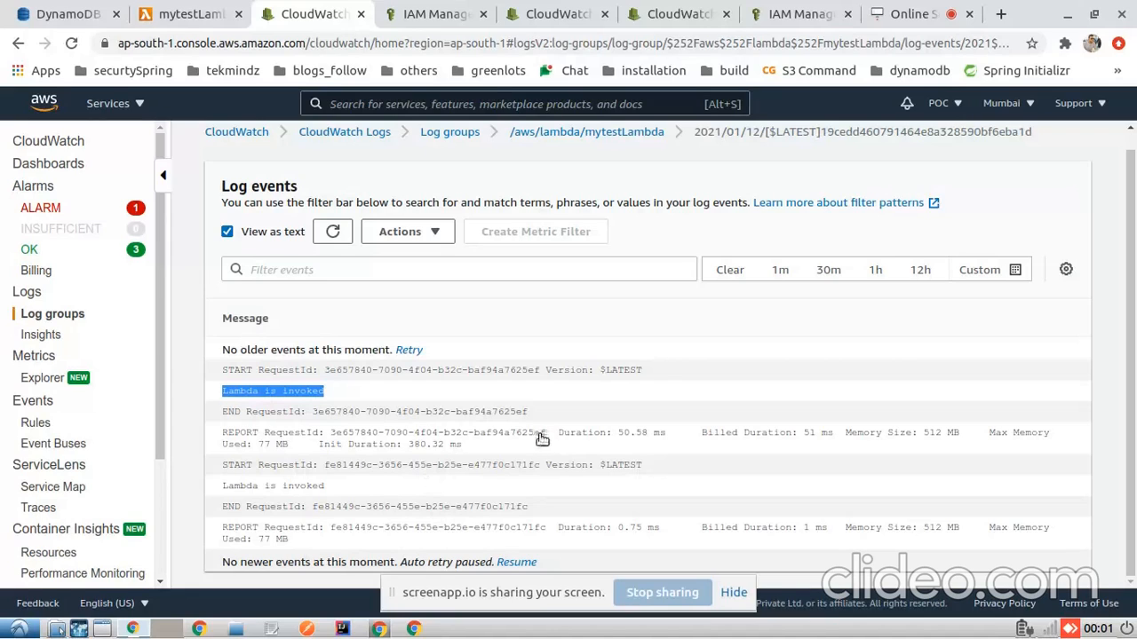
pyautogui.moveTo(542, 449)
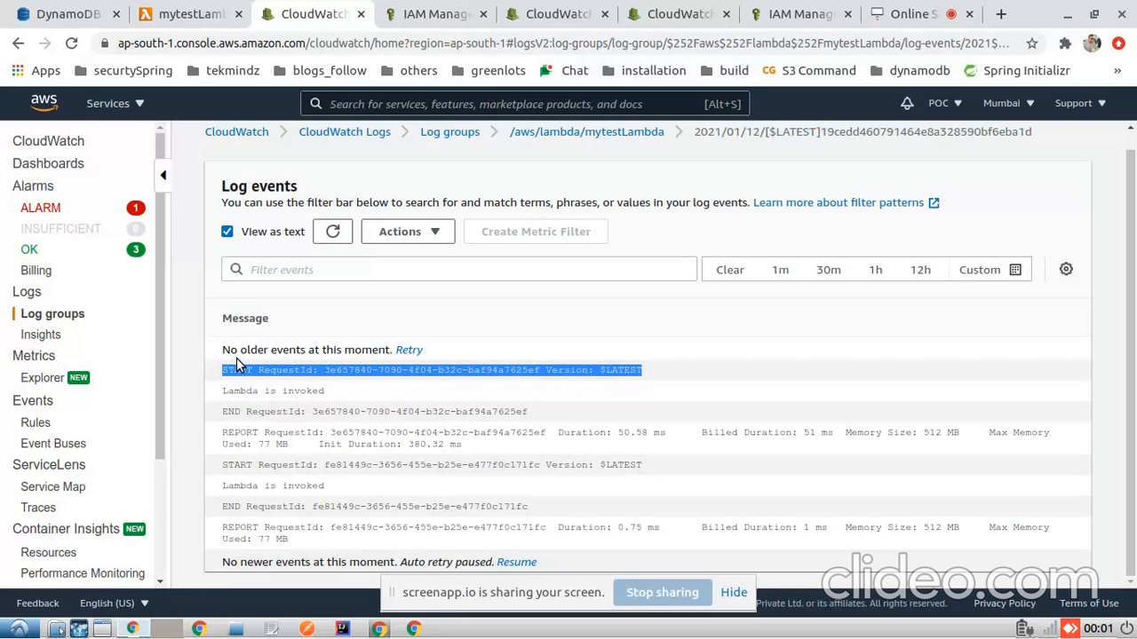
# - Switch back to the mytestLambda Monitoring page tab
pyautogui.click(518, 186)
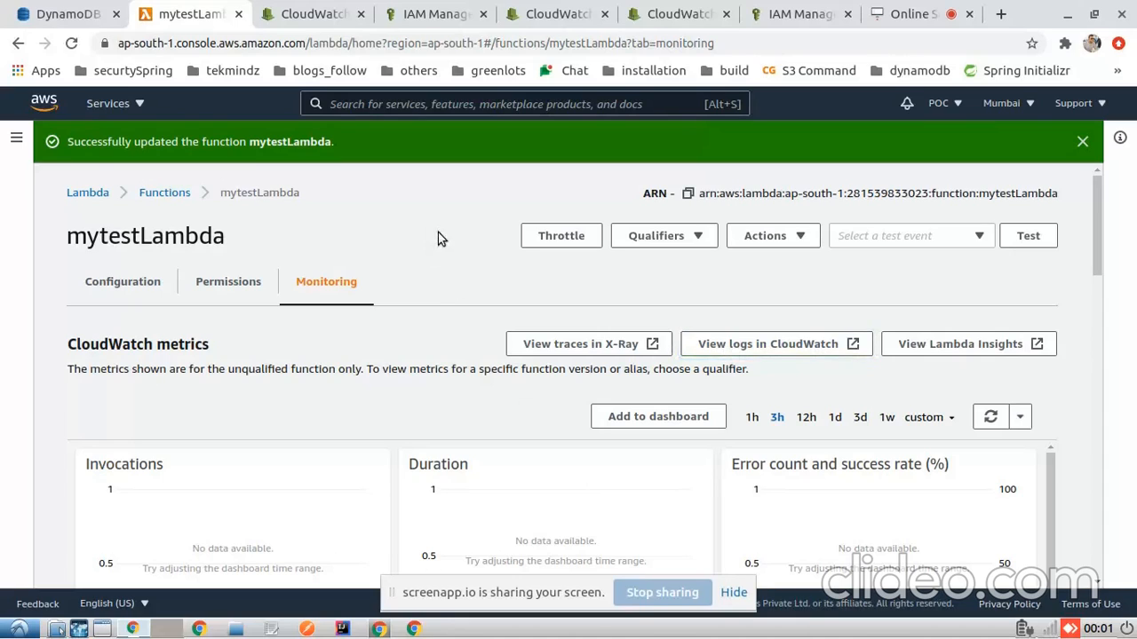
pyautogui.moveTo(444, 206)
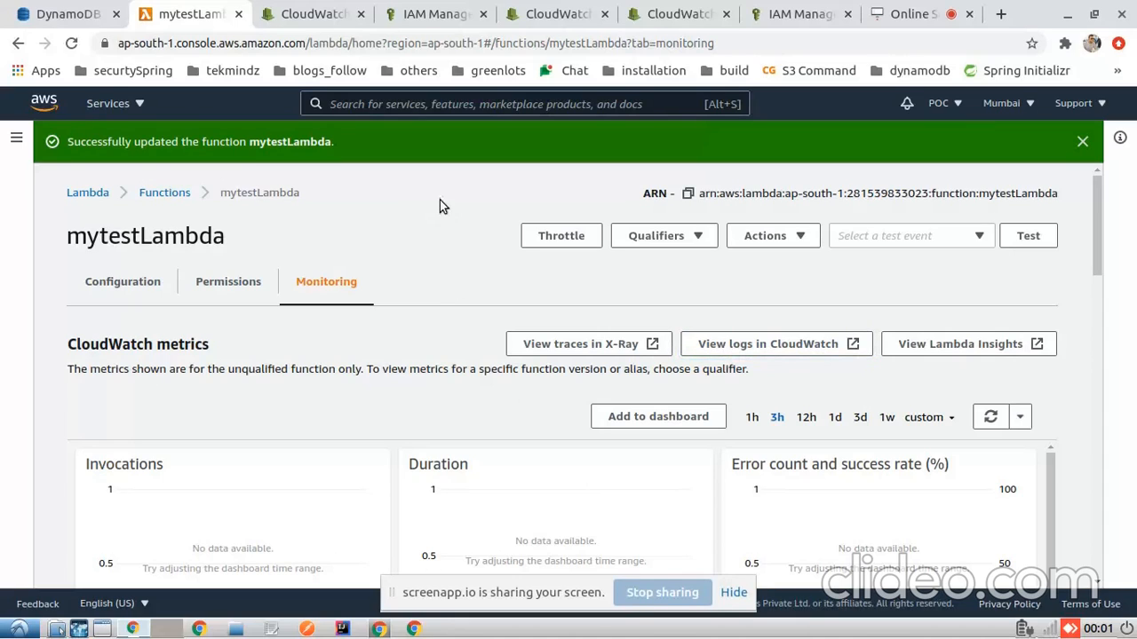